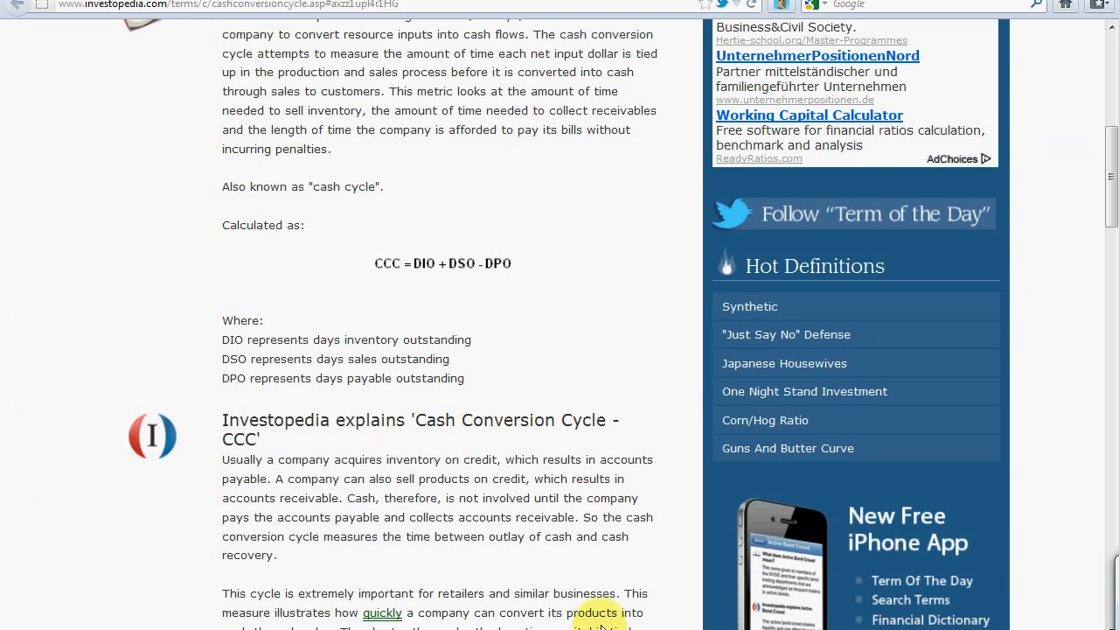
# Browse Investopedia's home page from the logo and scroll through its featured article listings.
pyautogui.scroll(3)
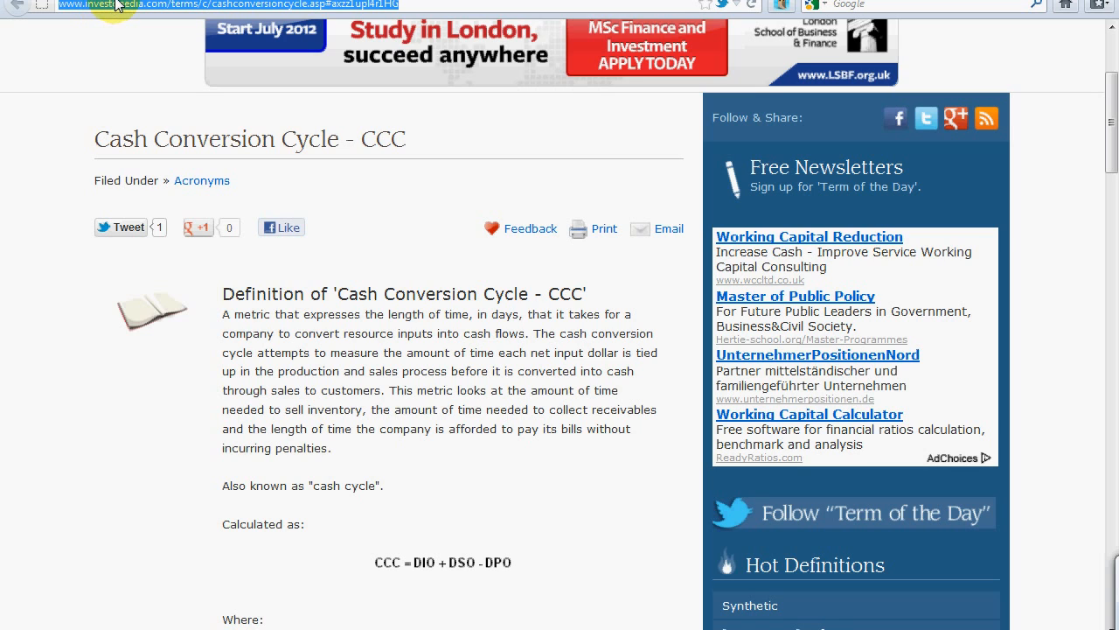
pyautogui.moveTo(111, 64)
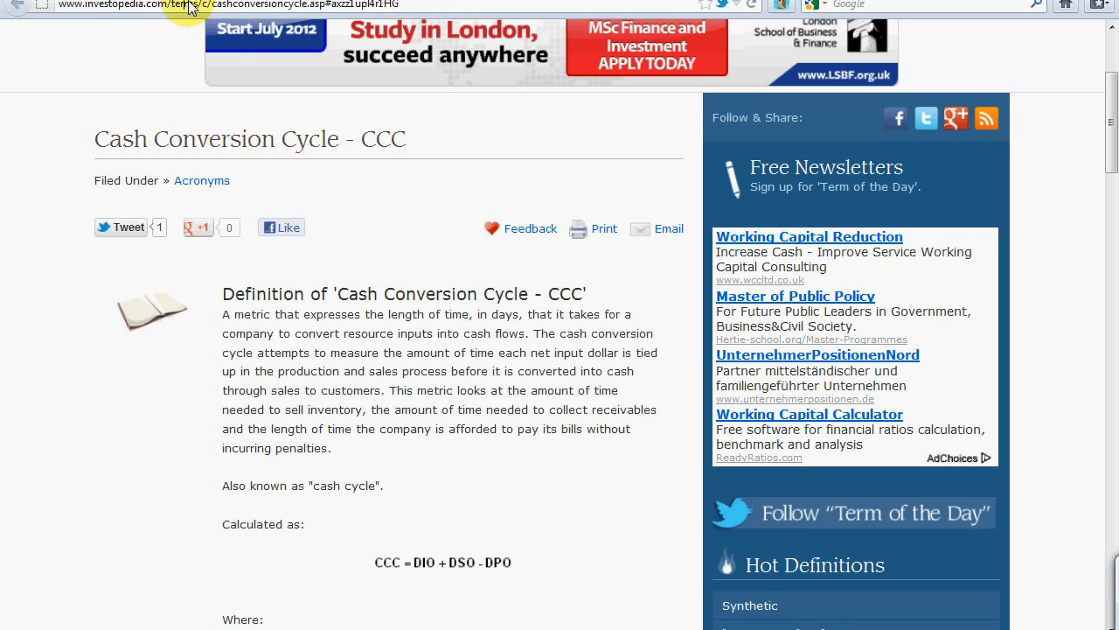
pyautogui.moveTo(172, 9)
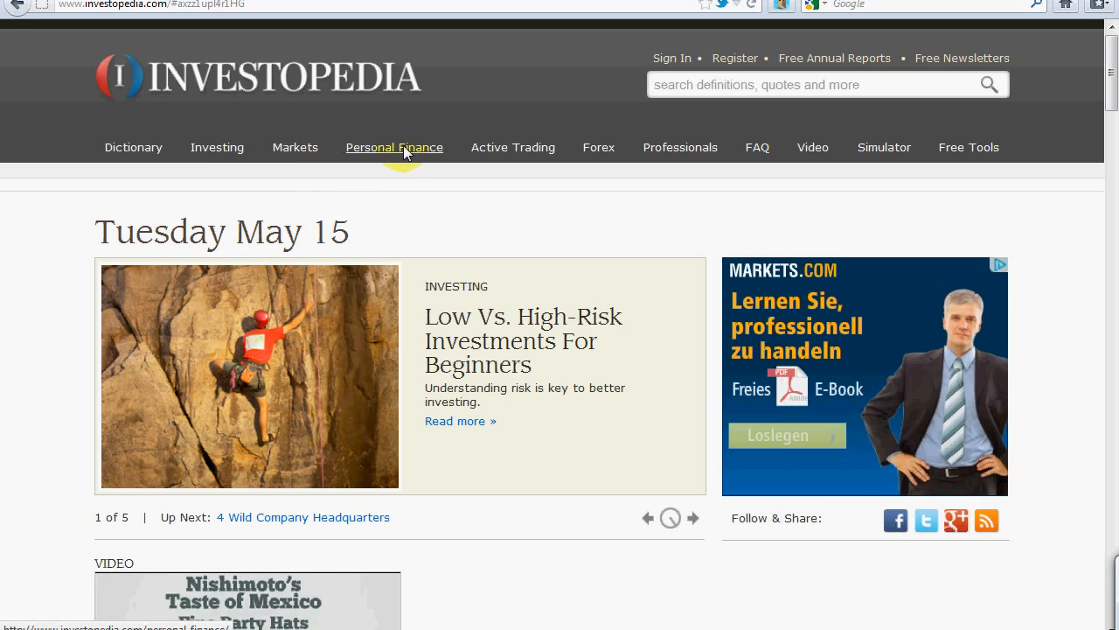
pyautogui.click(680, 147)
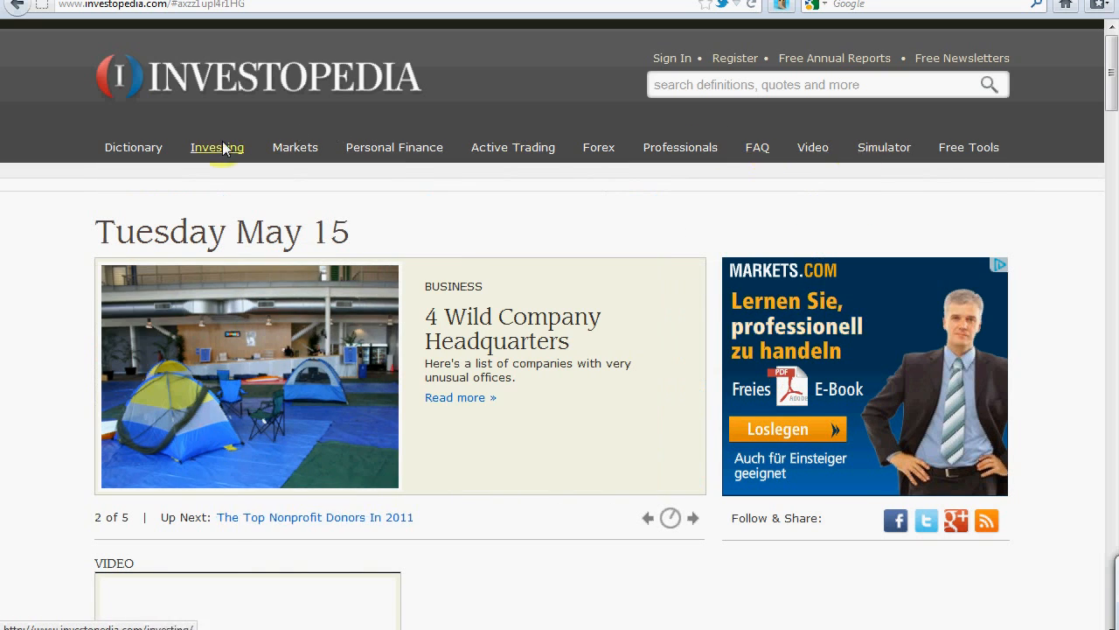
pyautogui.click(217, 147)
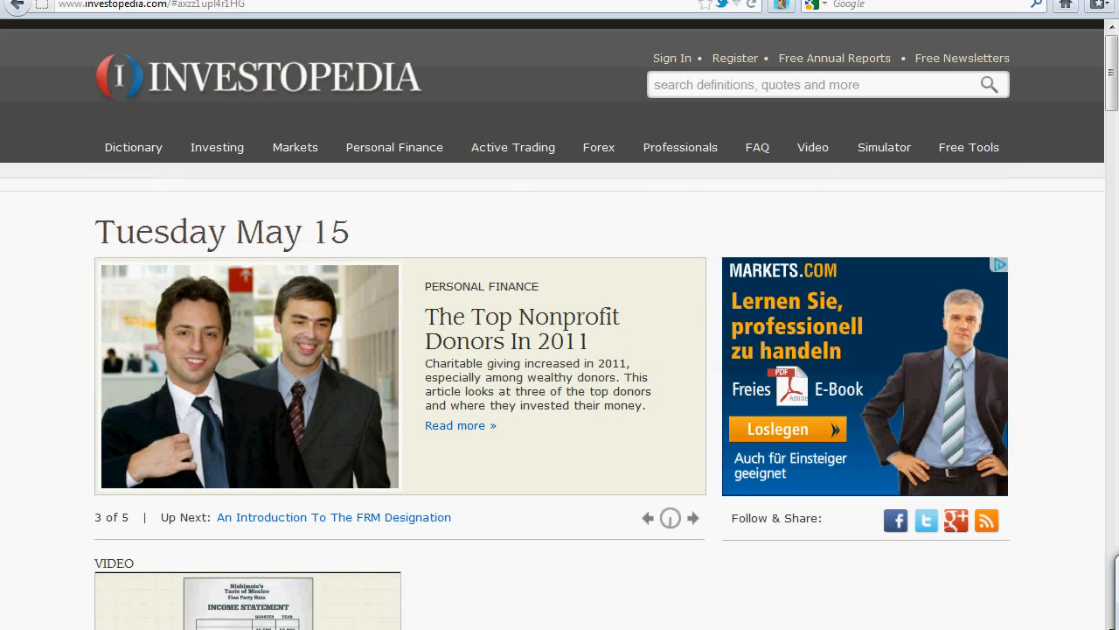
pyautogui.scroll(-3)
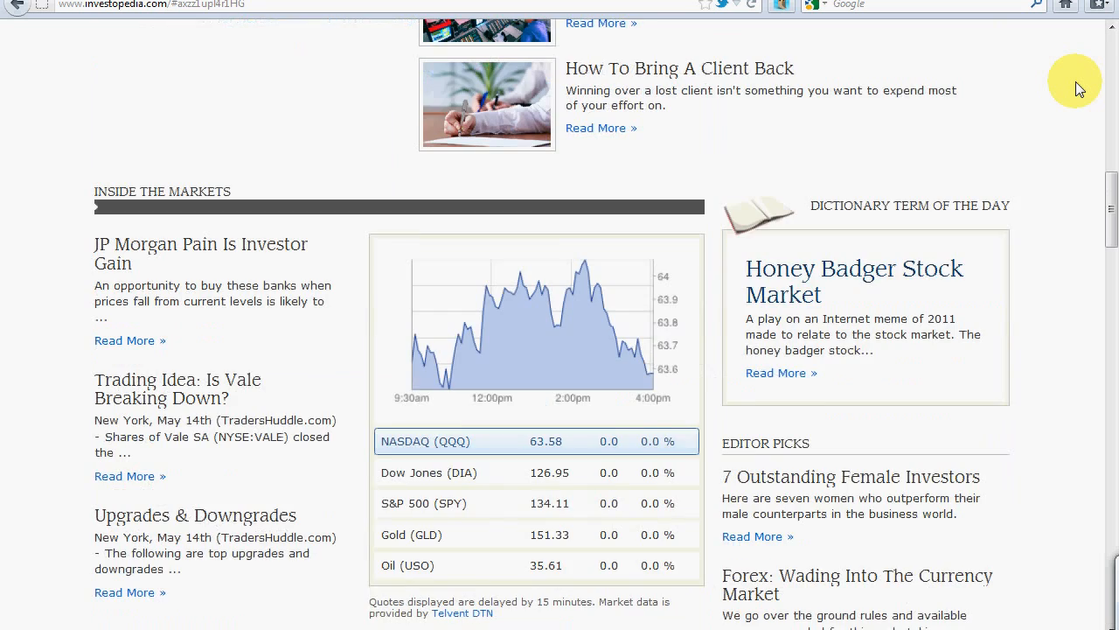
pyautogui.scroll(-3)
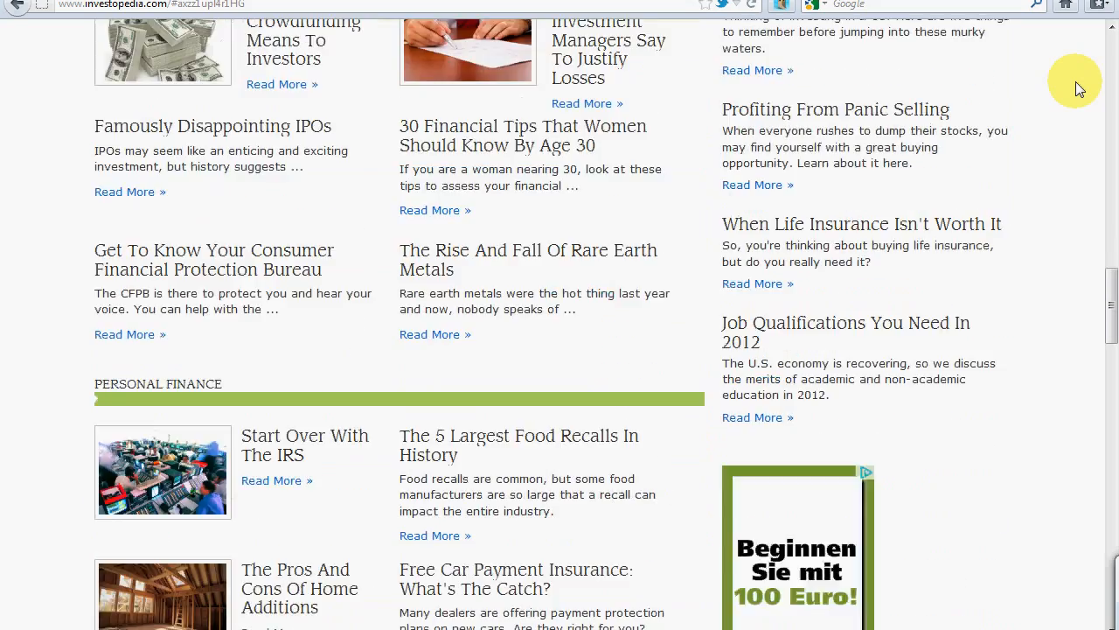
pyautogui.scroll(-3)
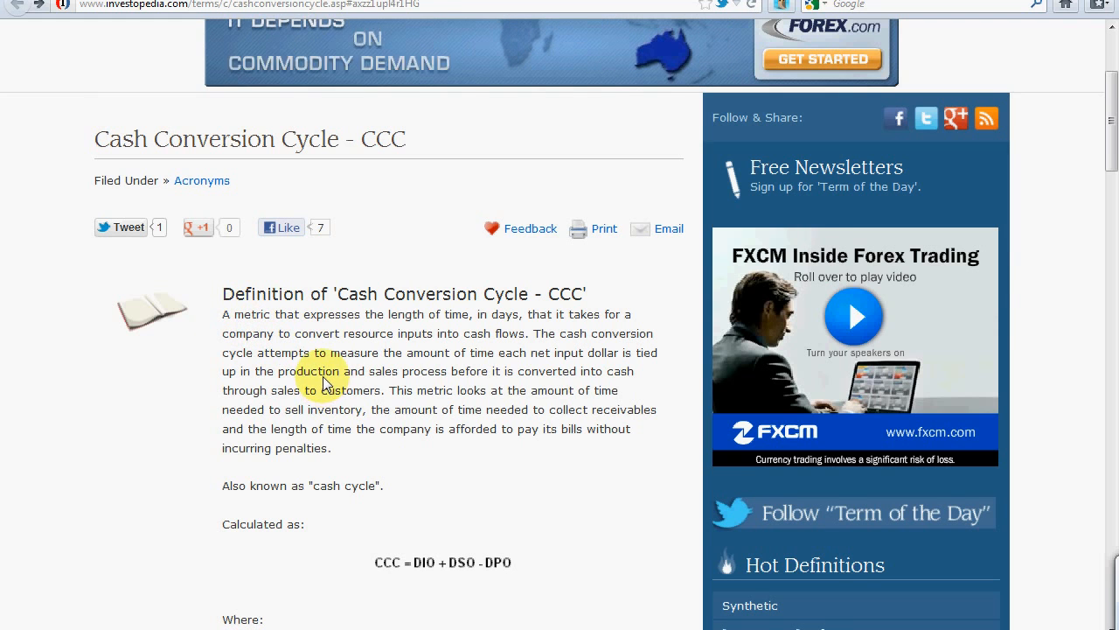
# Scroll to the CCC = DIO + DSO − DPO formula and its term definitions.
pyautogui.scroll(-3)
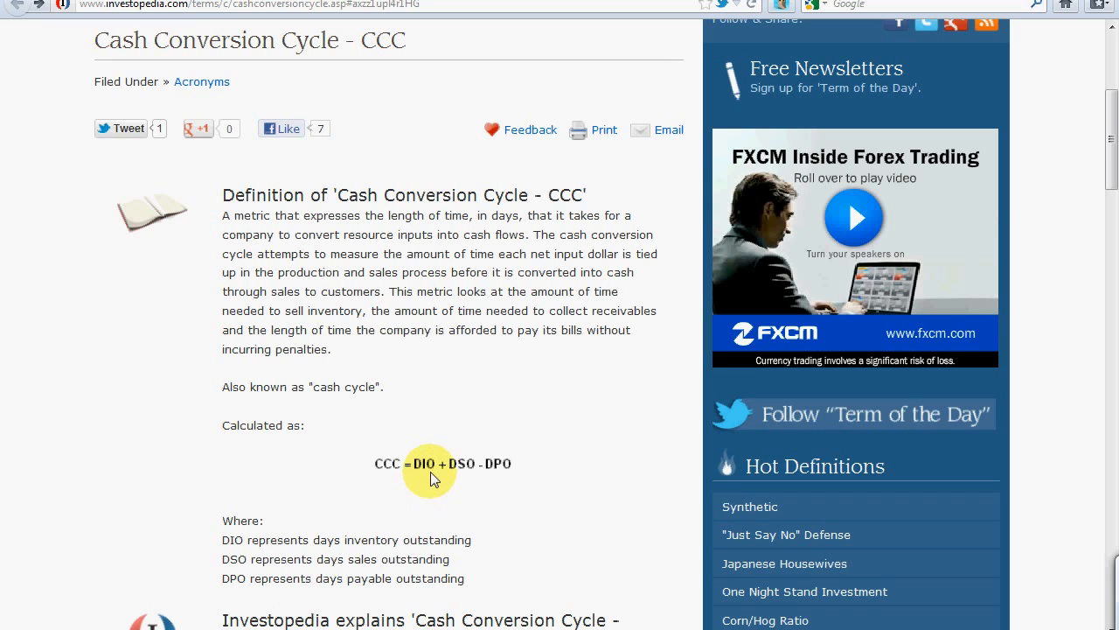
pyautogui.moveTo(438, 440)
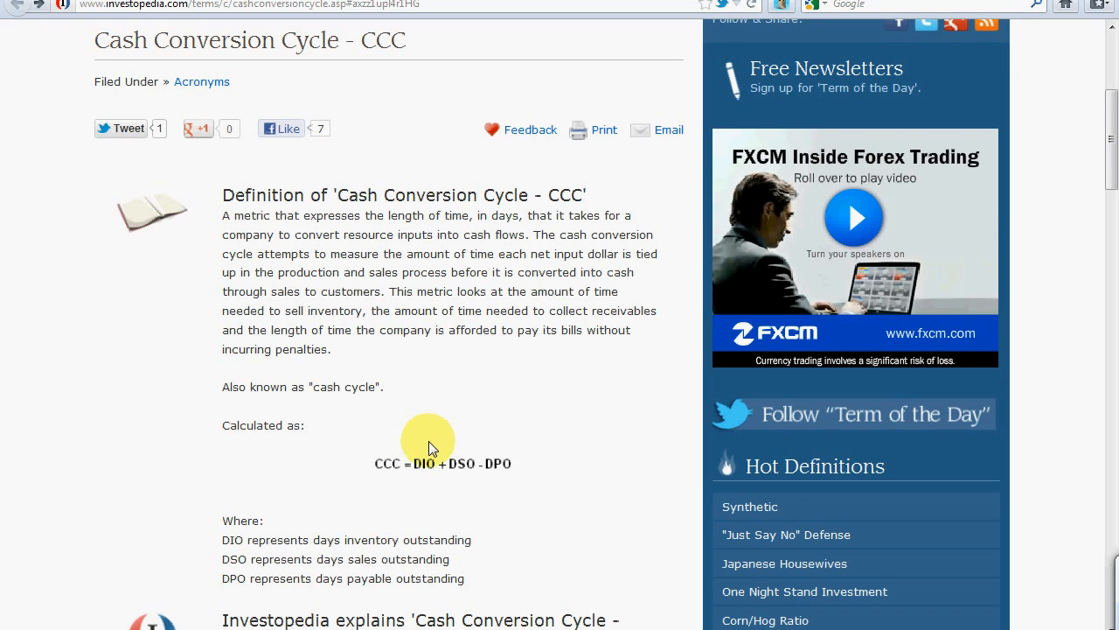
pyautogui.scroll(-3)
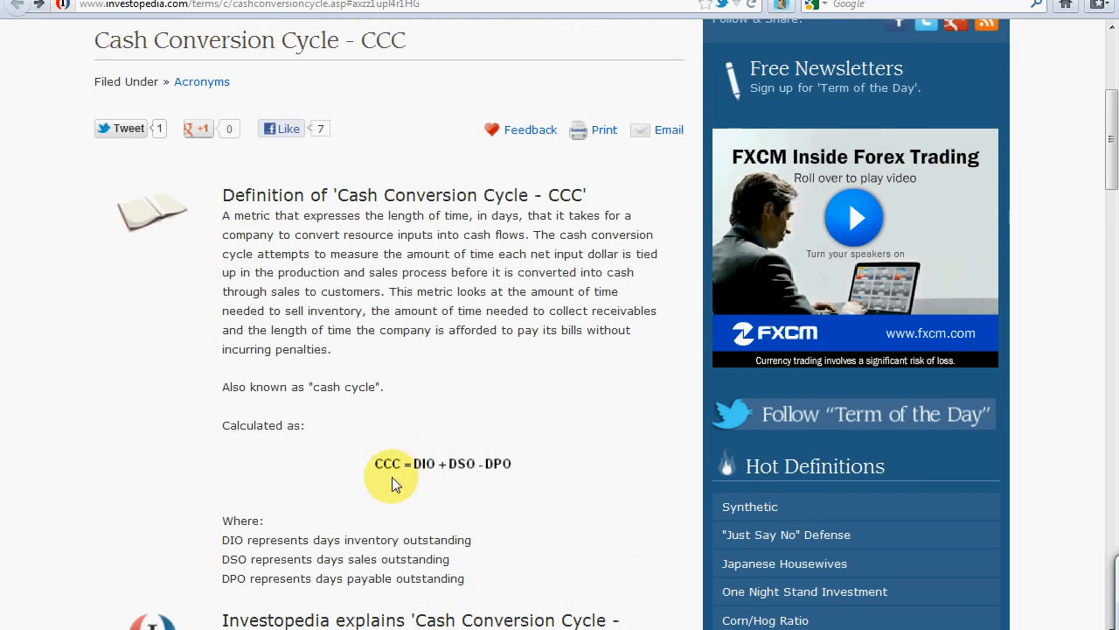
pyautogui.moveTo(429, 472)
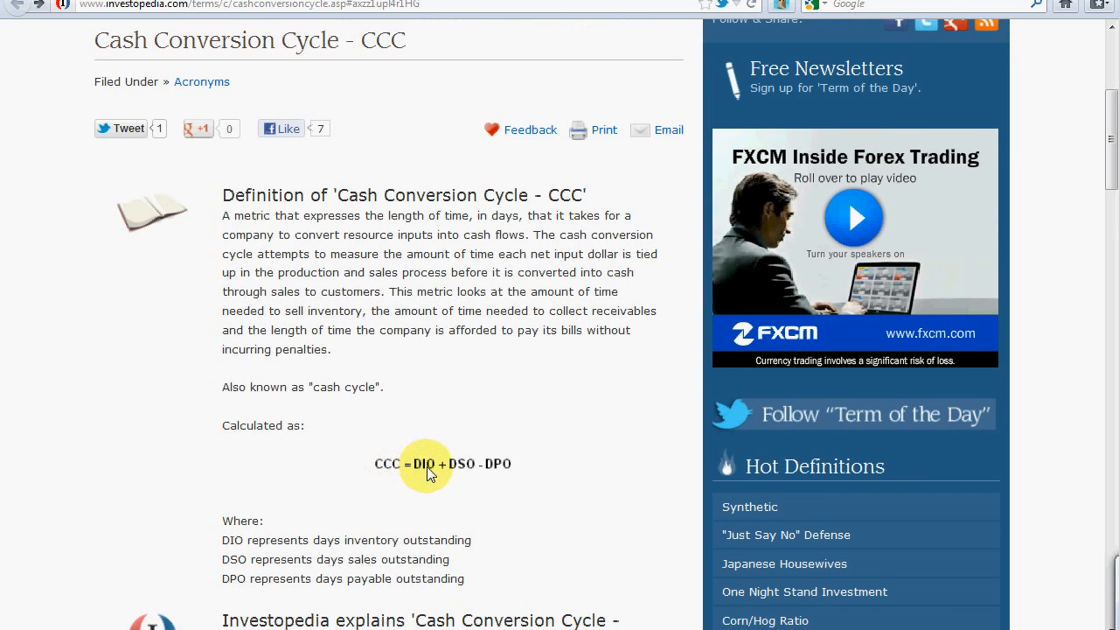
pyautogui.moveTo(430, 475)
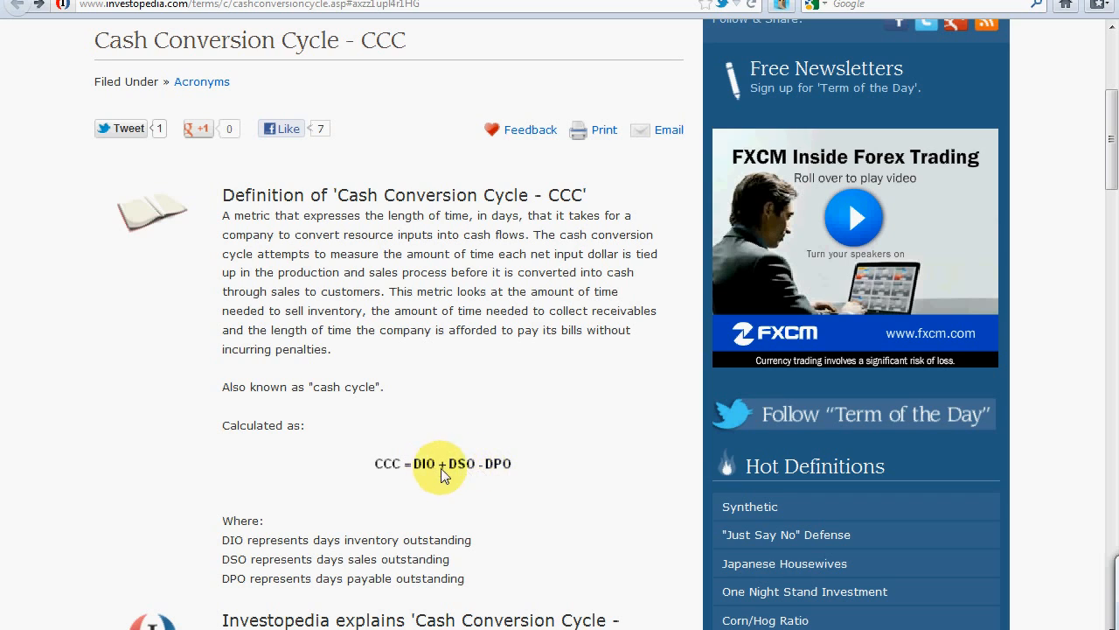
pyautogui.moveTo(426, 469)
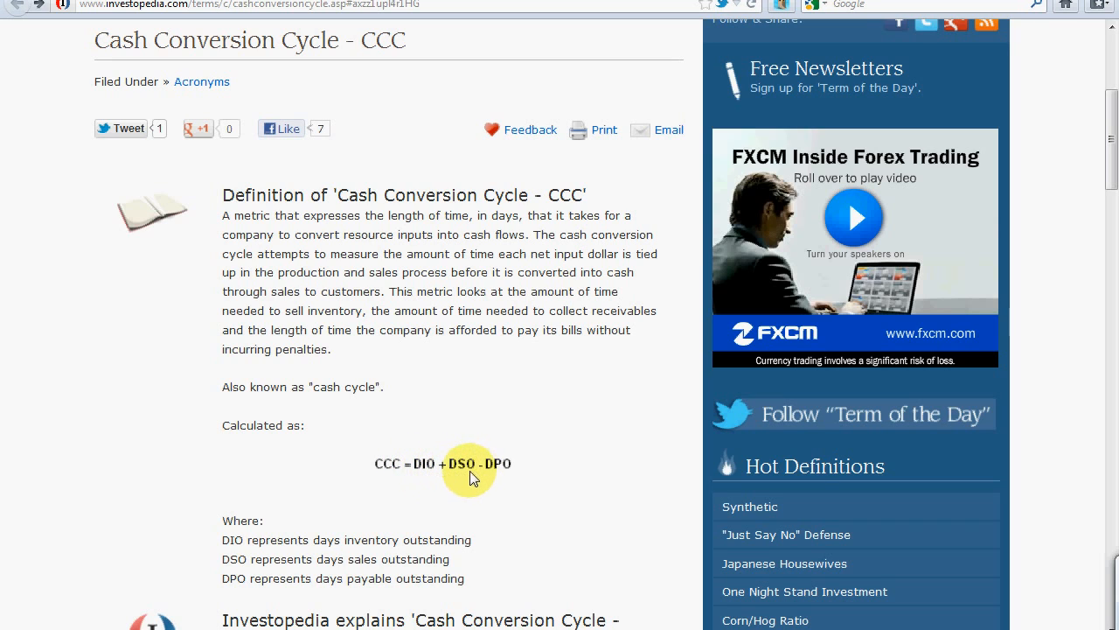
pyautogui.moveTo(469, 472)
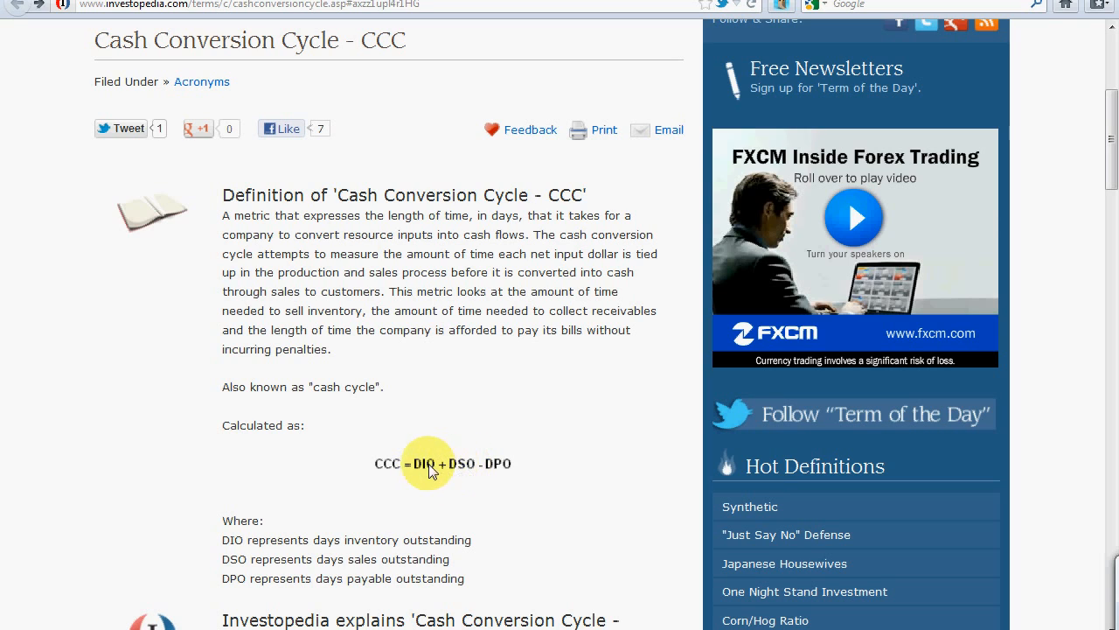
pyautogui.moveTo(424, 469)
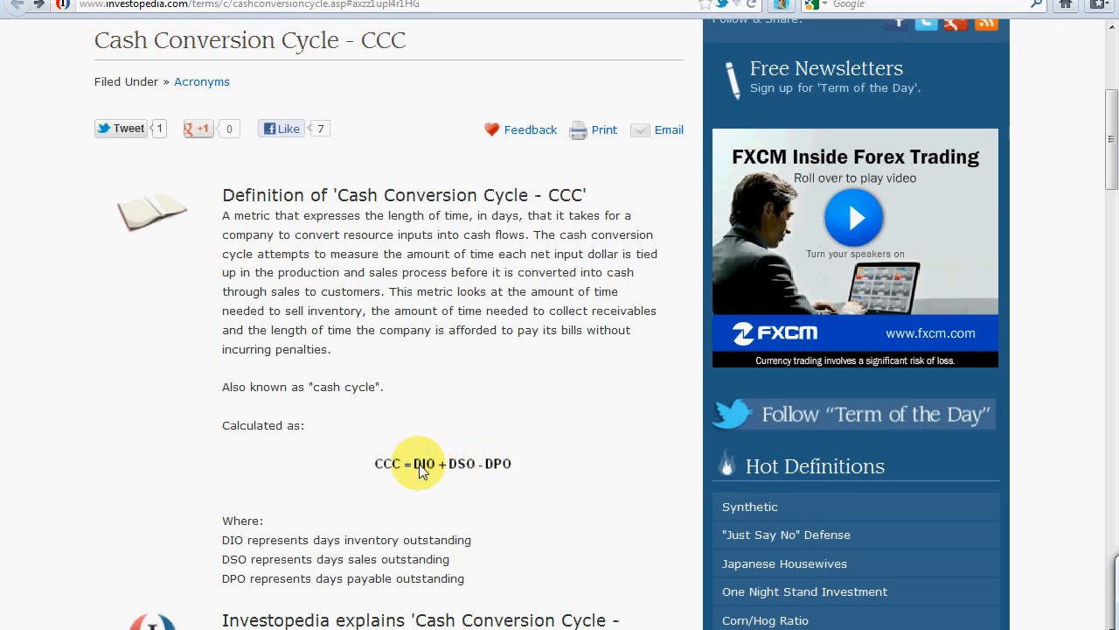
pyautogui.moveTo(418, 448)
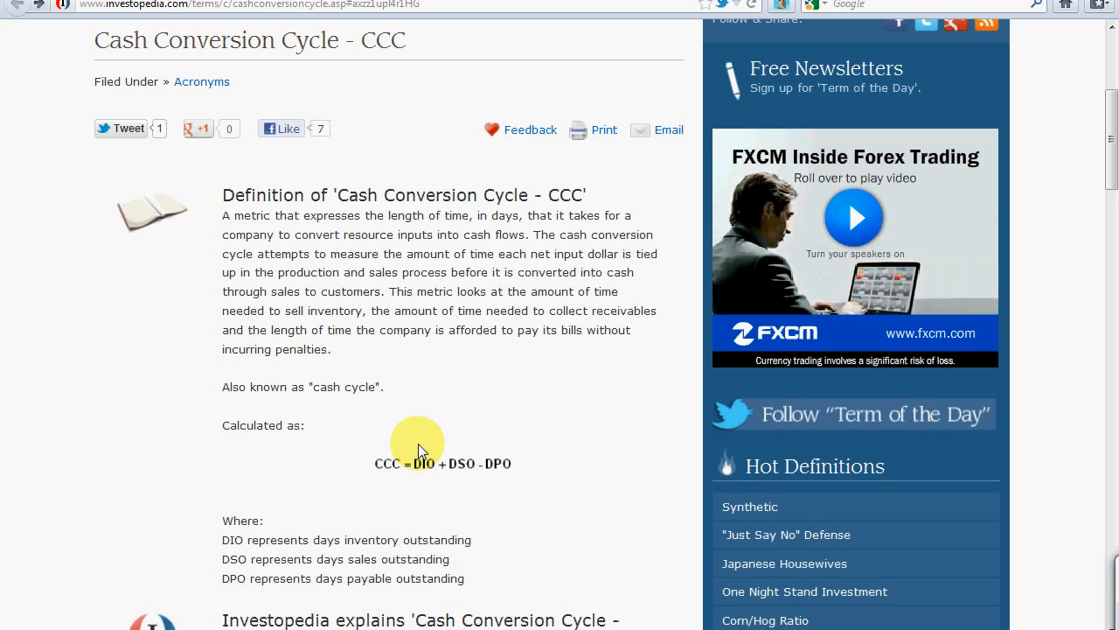
pyautogui.moveTo(506, 472)
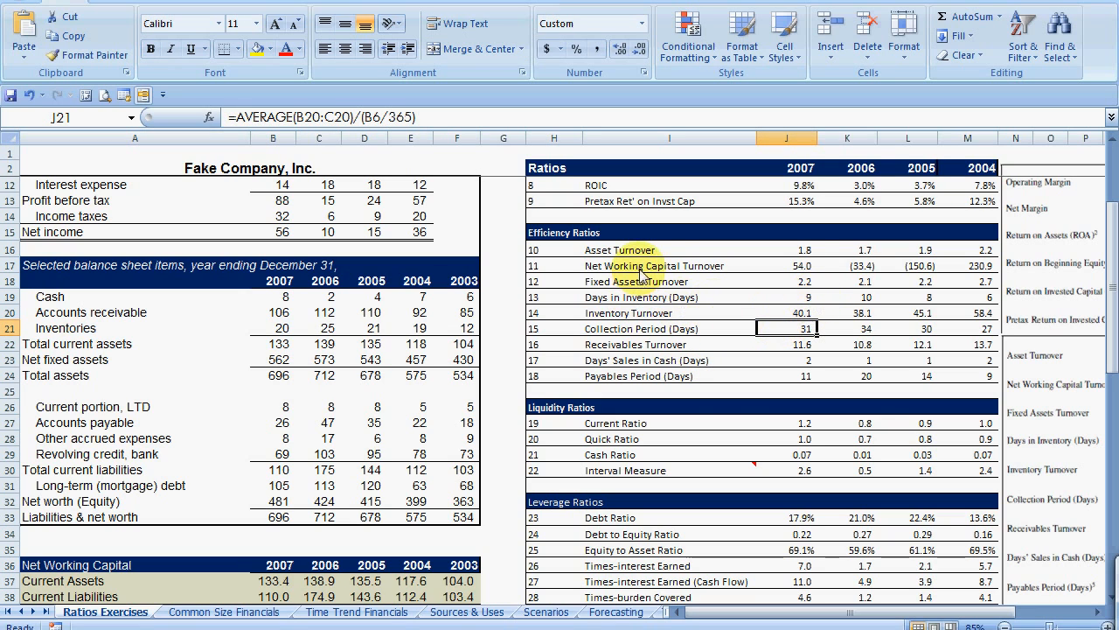
# Highlight the Days in Inventory, Collection Period and Payables Period labels yellow and copy them to the Cash Conversion Cycle sheet.
pyautogui.click(672, 297)
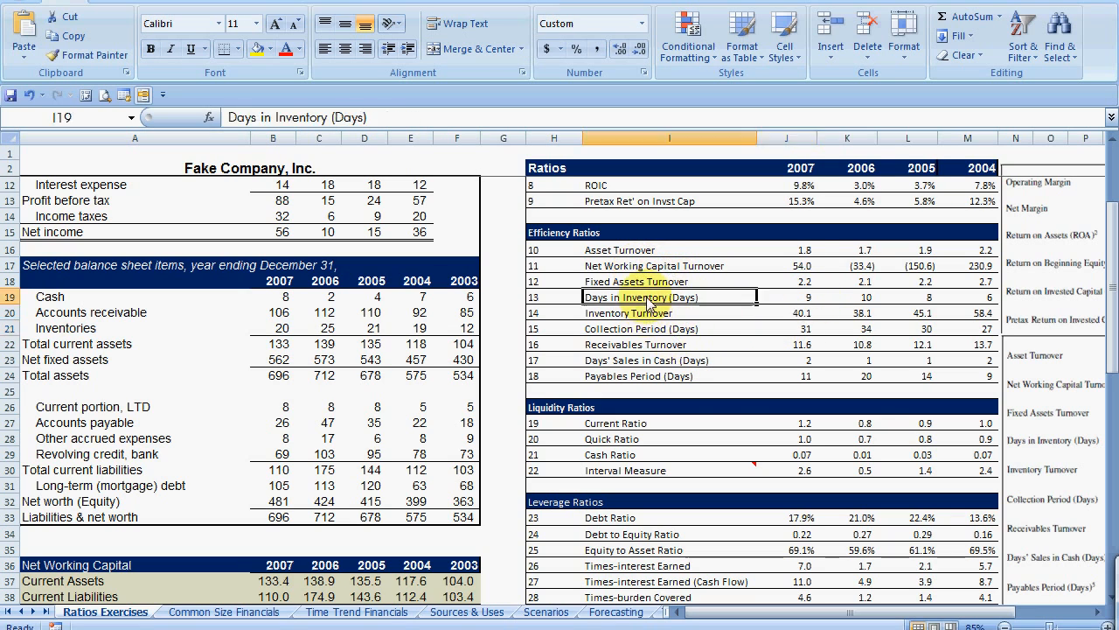
pyautogui.click(668, 329)
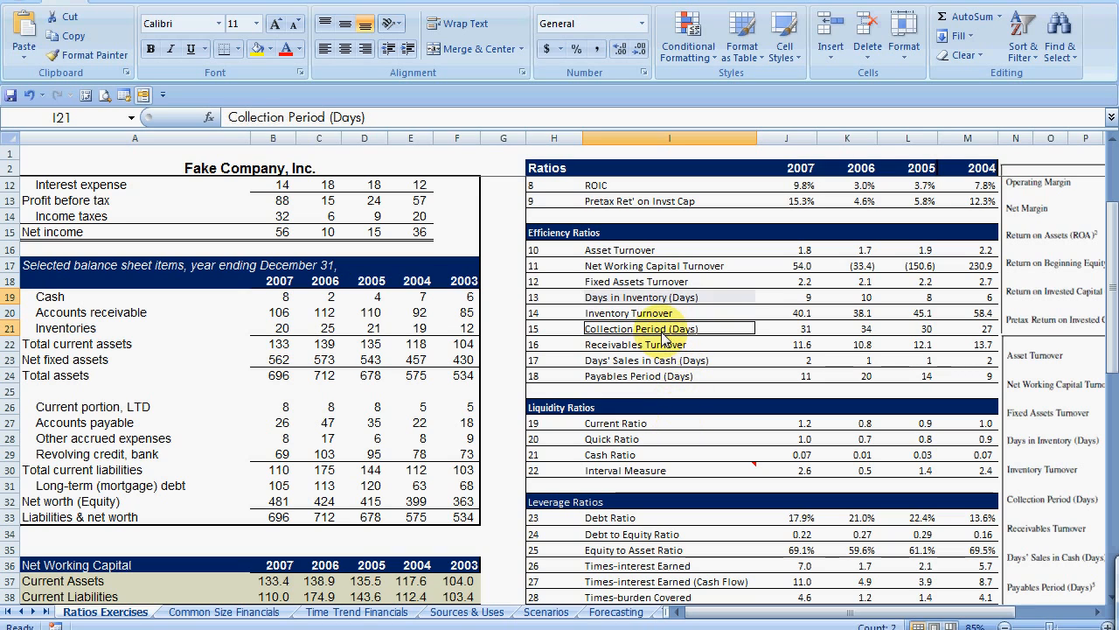
pyautogui.moveTo(679, 393)
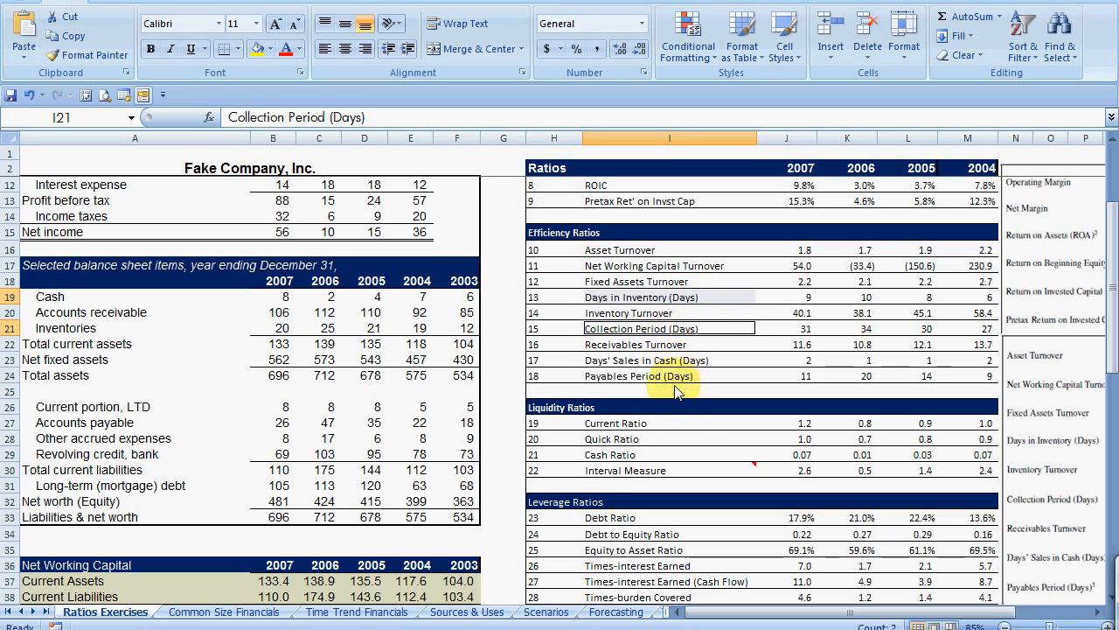
pyautogui.click(671, 376)
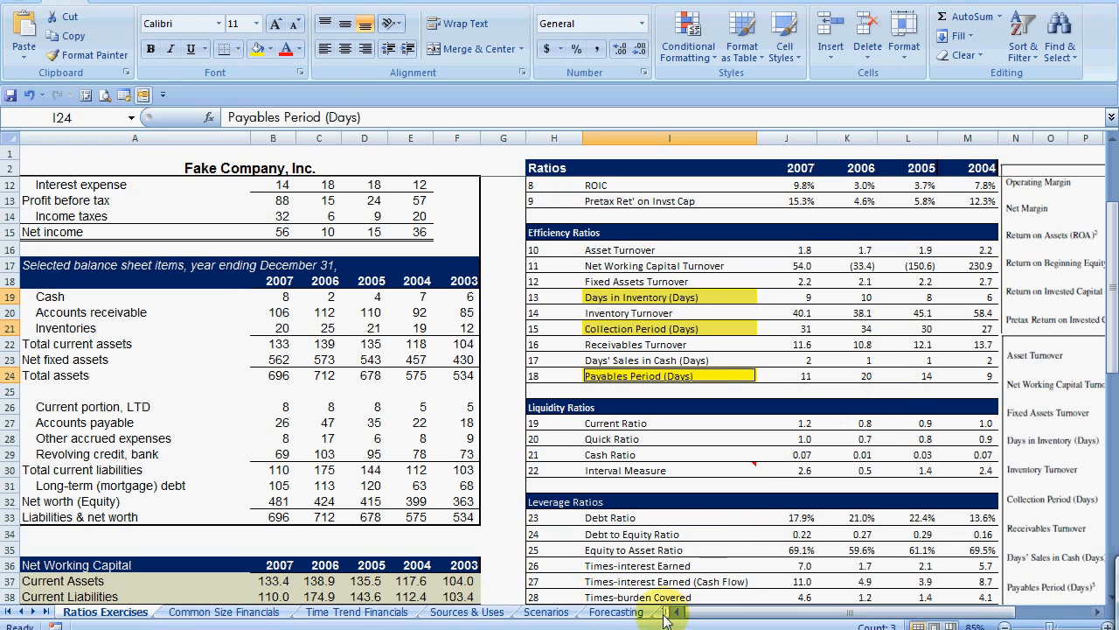
pyautogui.click(756, 612)
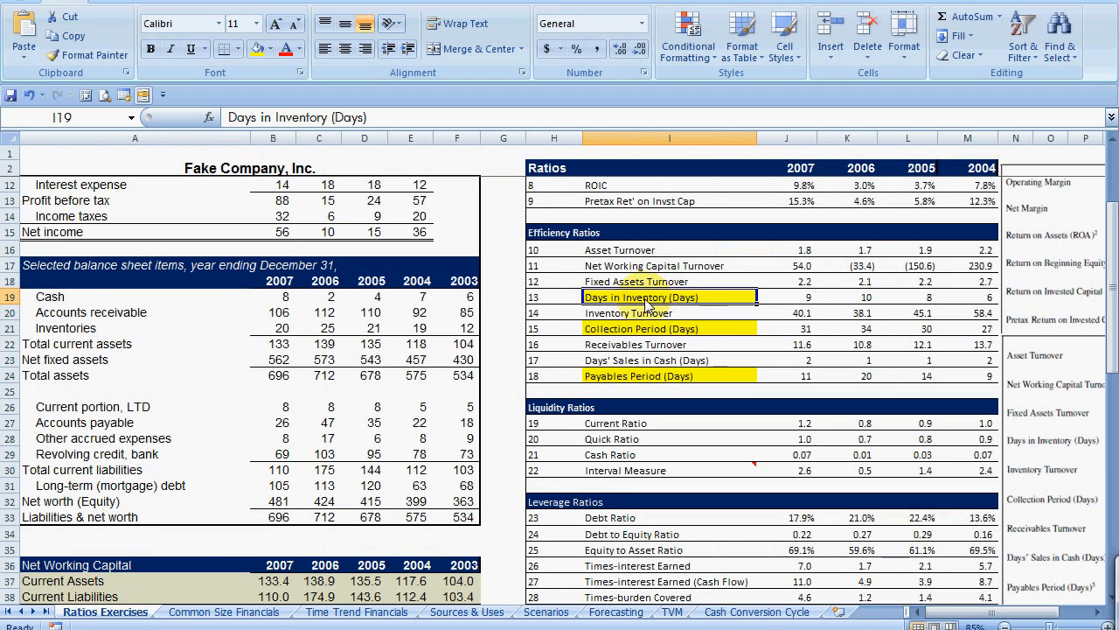
pyautogui.click(671, 374)
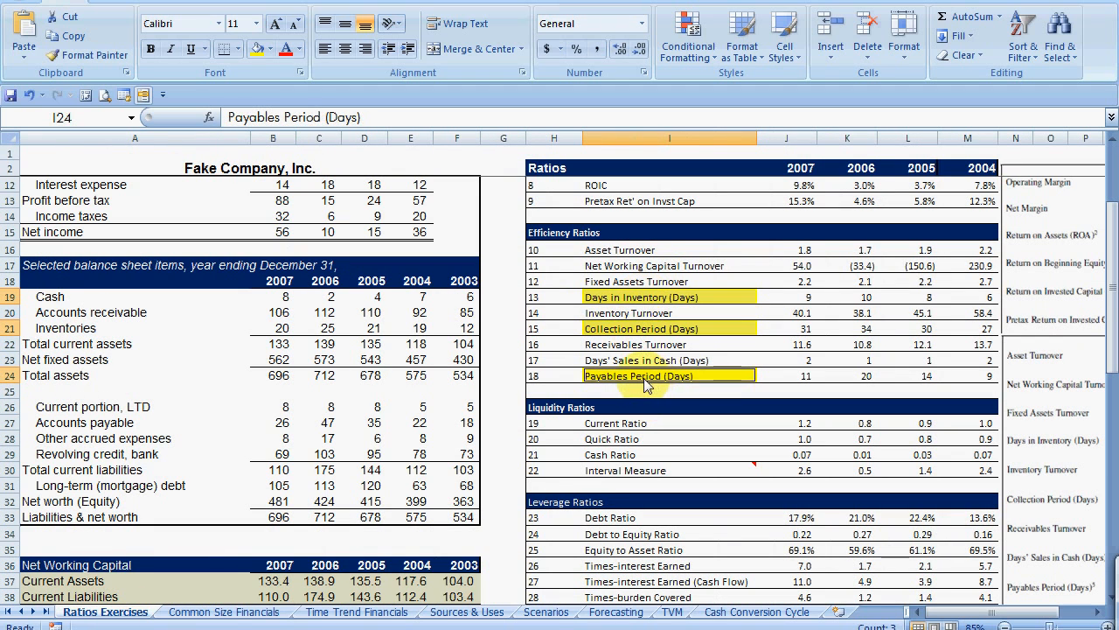
pyautogui.click(755, 612)
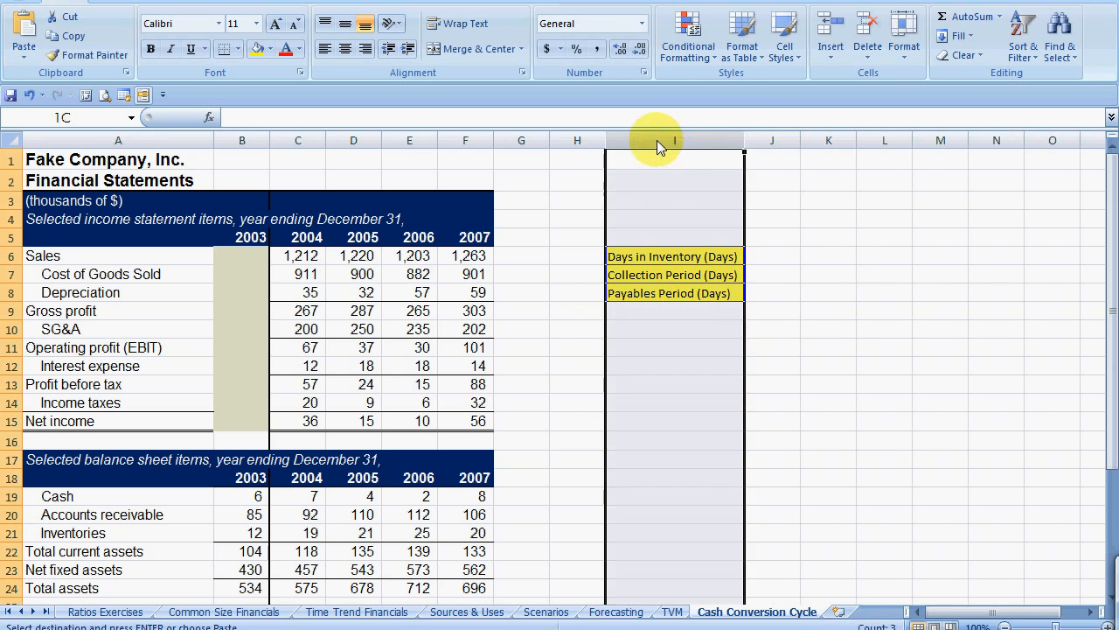
# Place the 2004–2007 year headers from the income table beside the three ratio labels starting at J5.
pyautogui.click(773, 255)
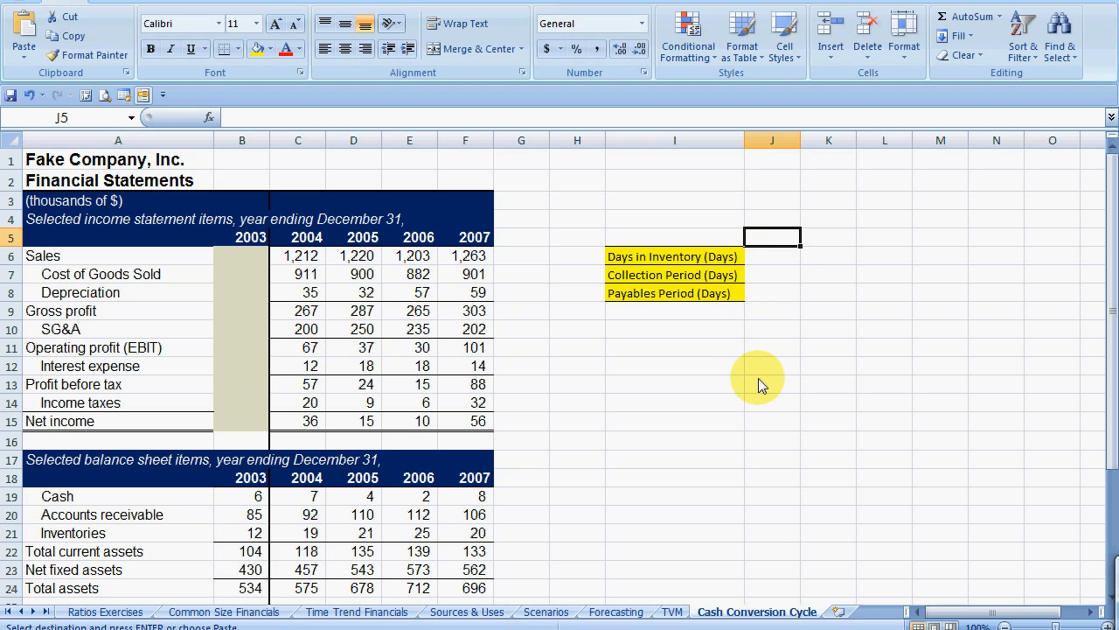
pyautogui.write('2004')
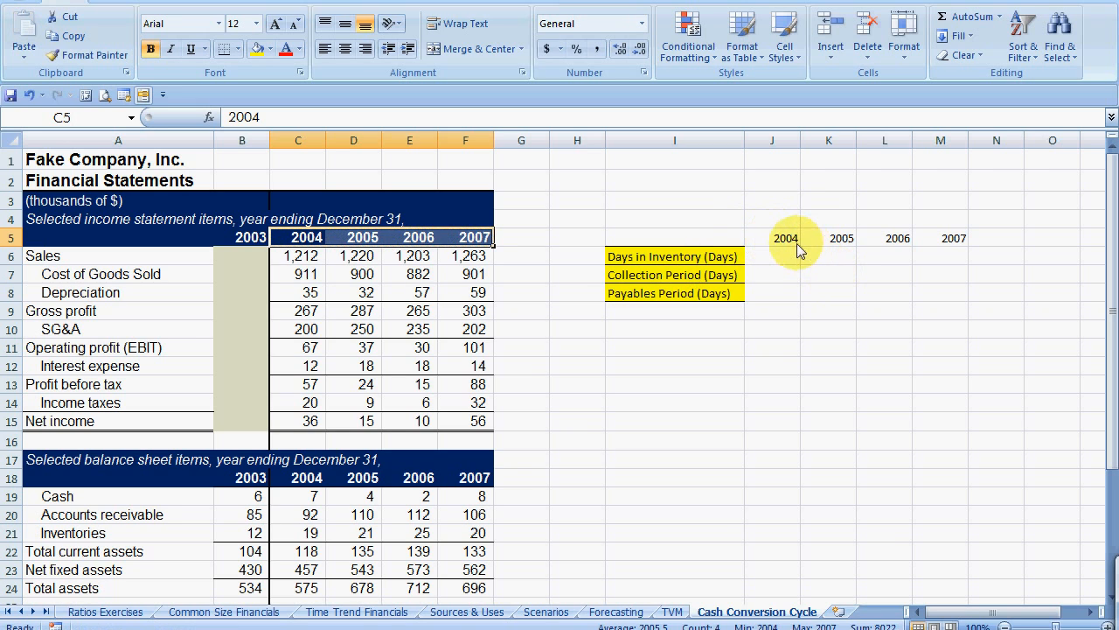
pyautogui.click(773, 238)
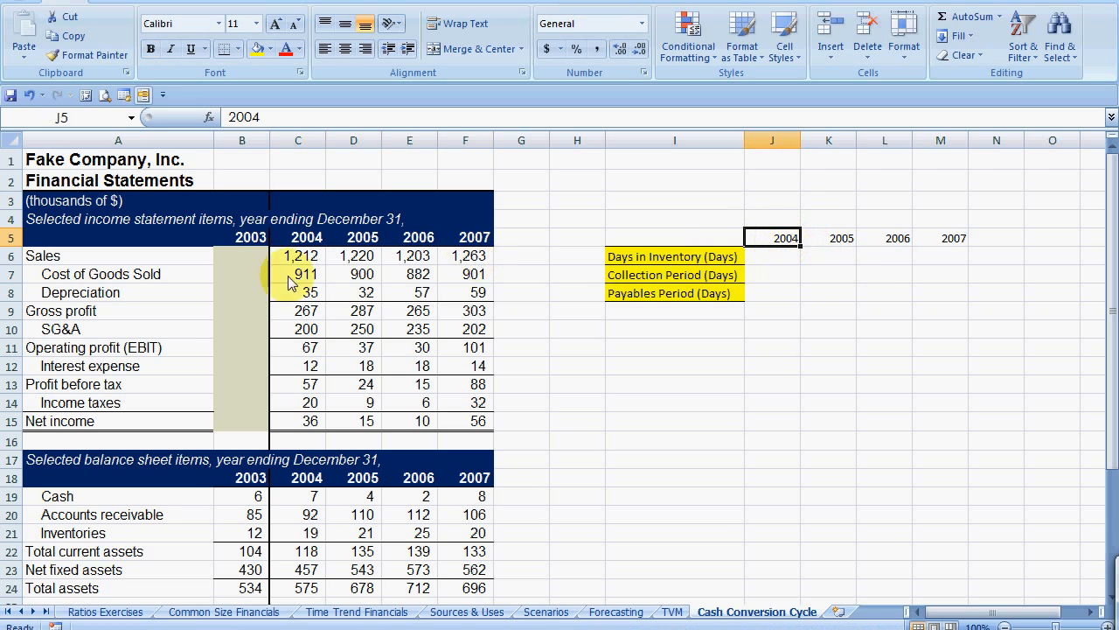
pyautogui.moveTo(297, 238); pyautogui.dragTo(418, 237)
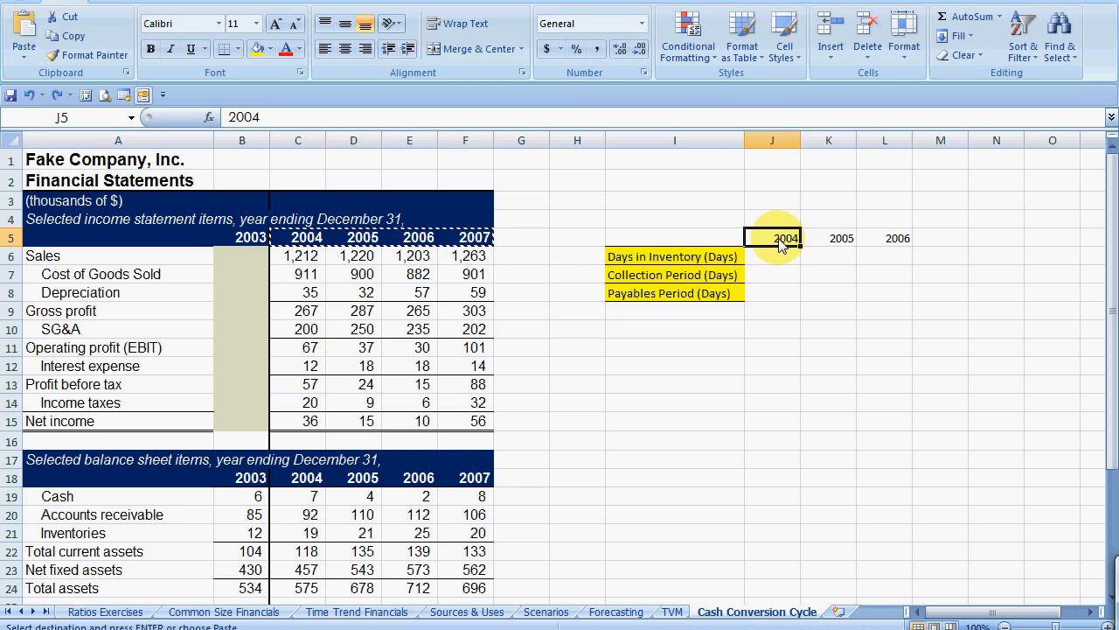
pyautogui.press('enter')
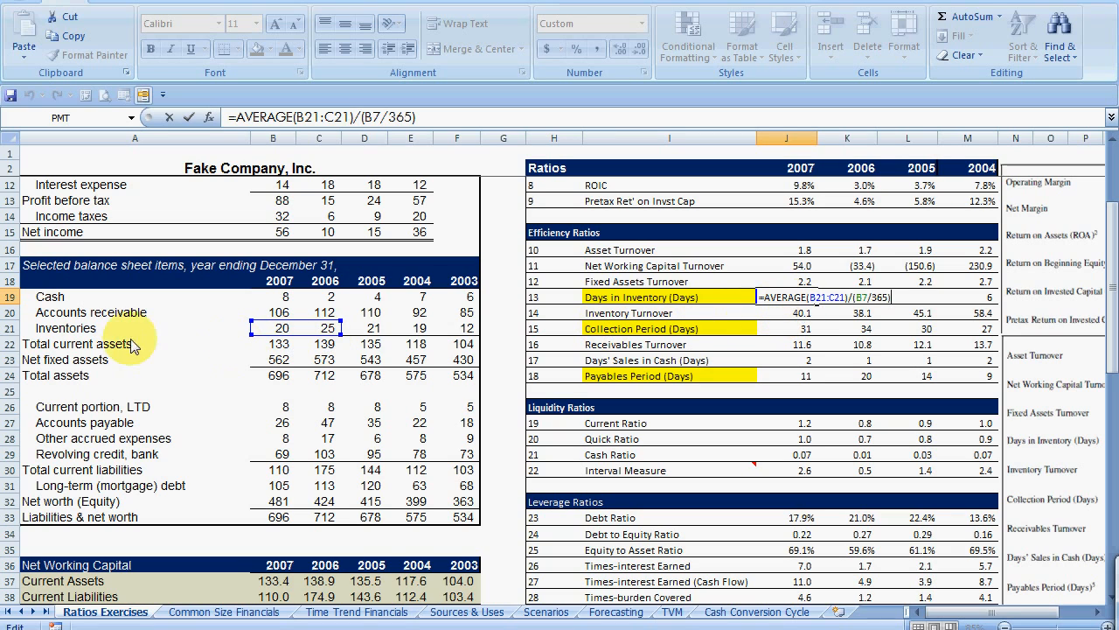
pyautogui.moveTo(896, 318)
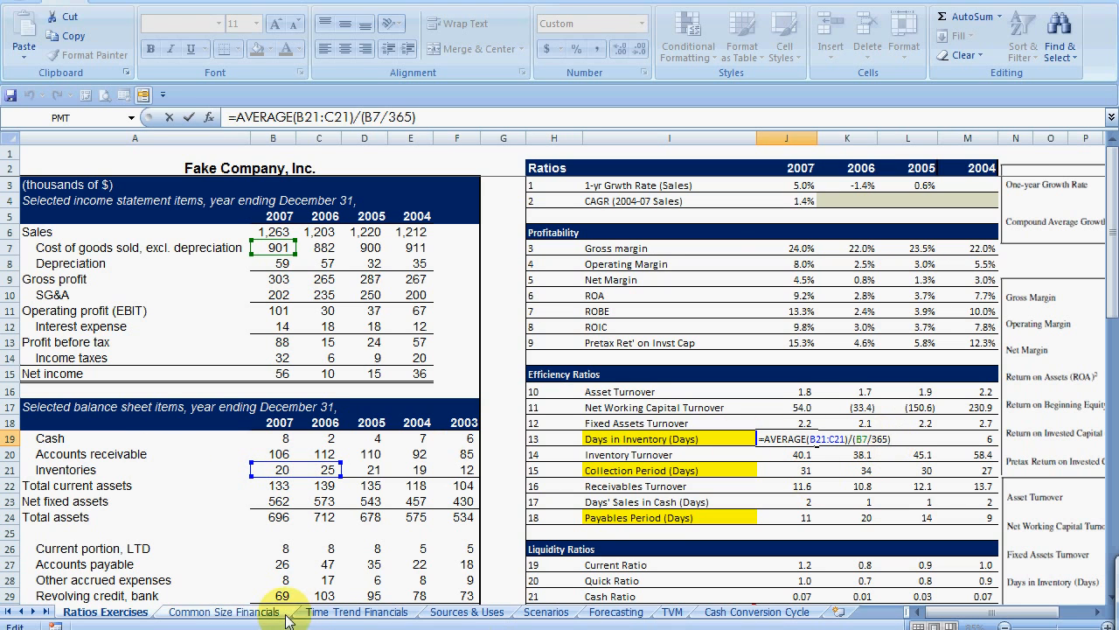
# Compute 2004 Days in Inventory as =AVERAGE(B21:C21)/(C7/365), about 6.25, with fewer decimals shown.
pyautogui.click(755, 612)
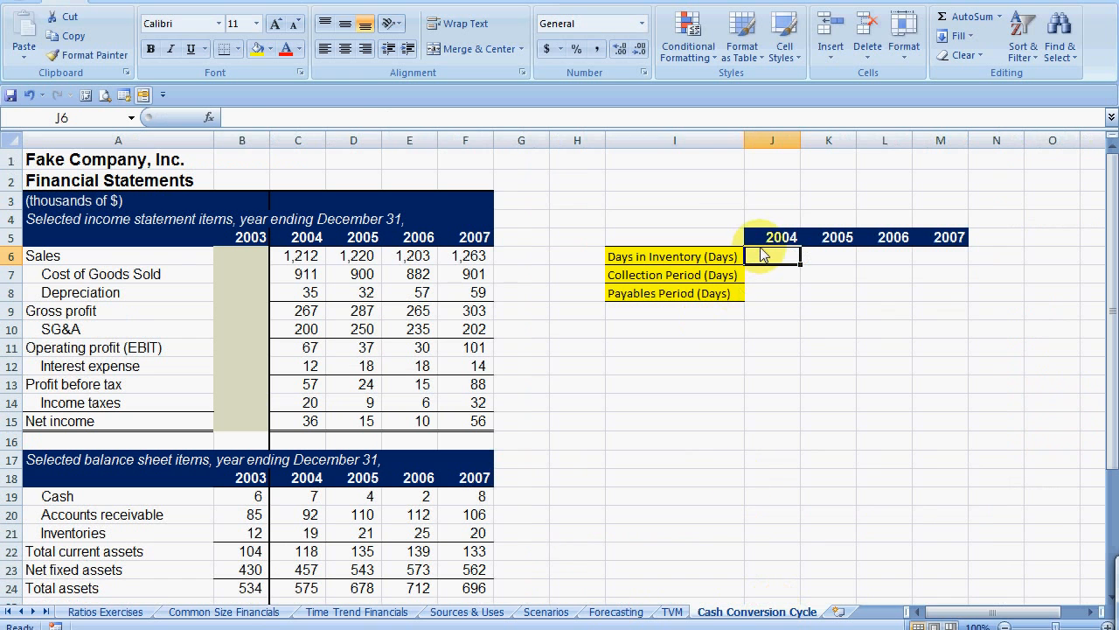
pyautogui.write('=avg(')
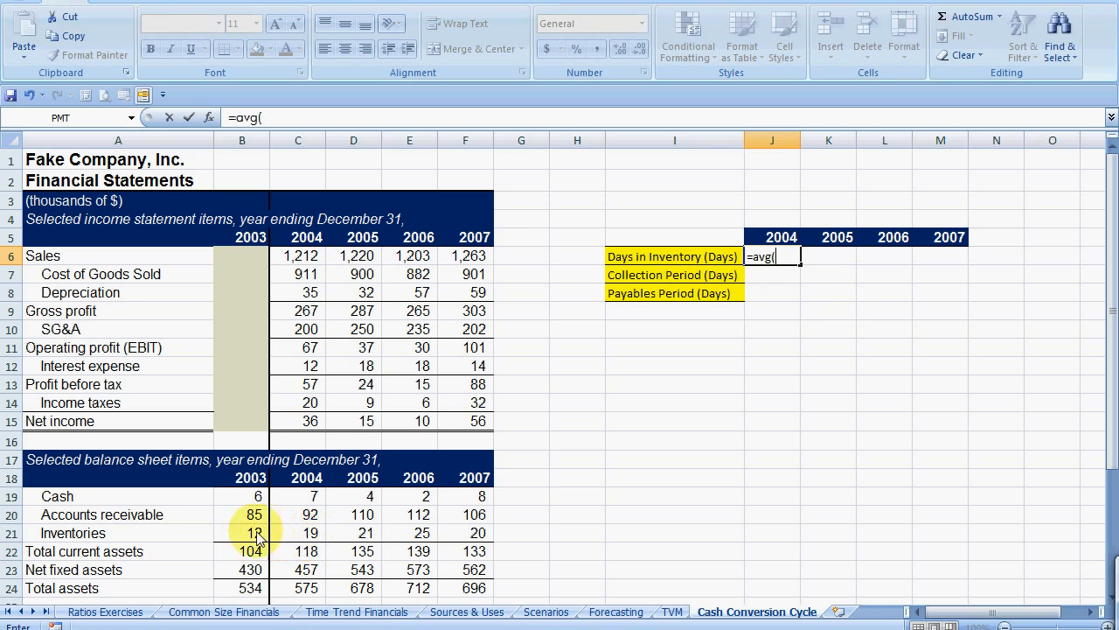
pyautogui.moveTo(241, 531); pyautogui.dragTo(298, 531)
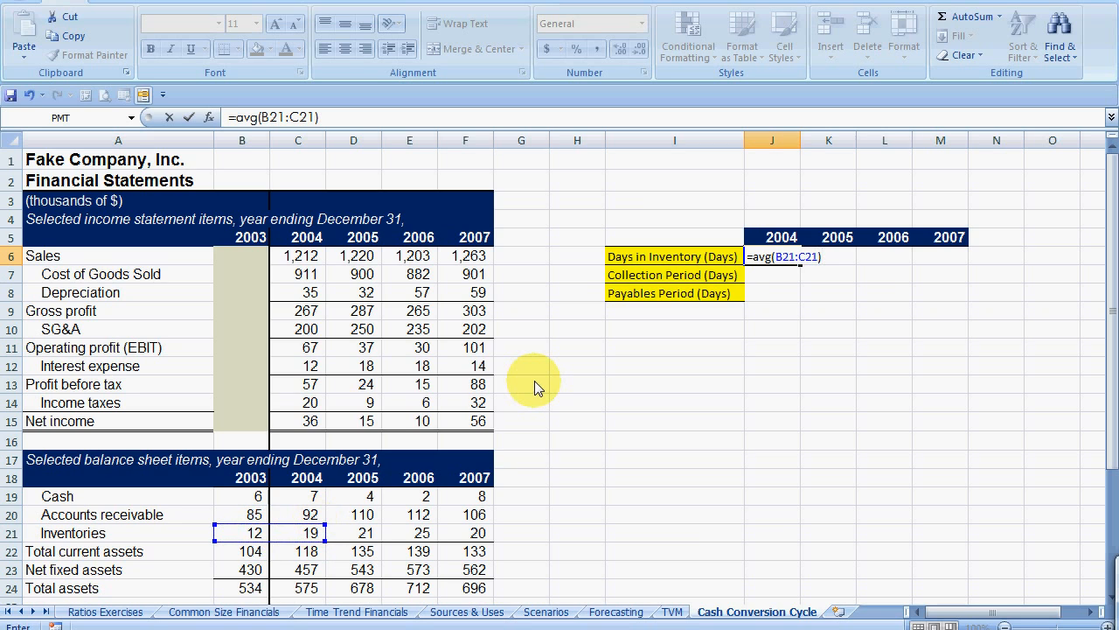
pyautogui.write('/(')
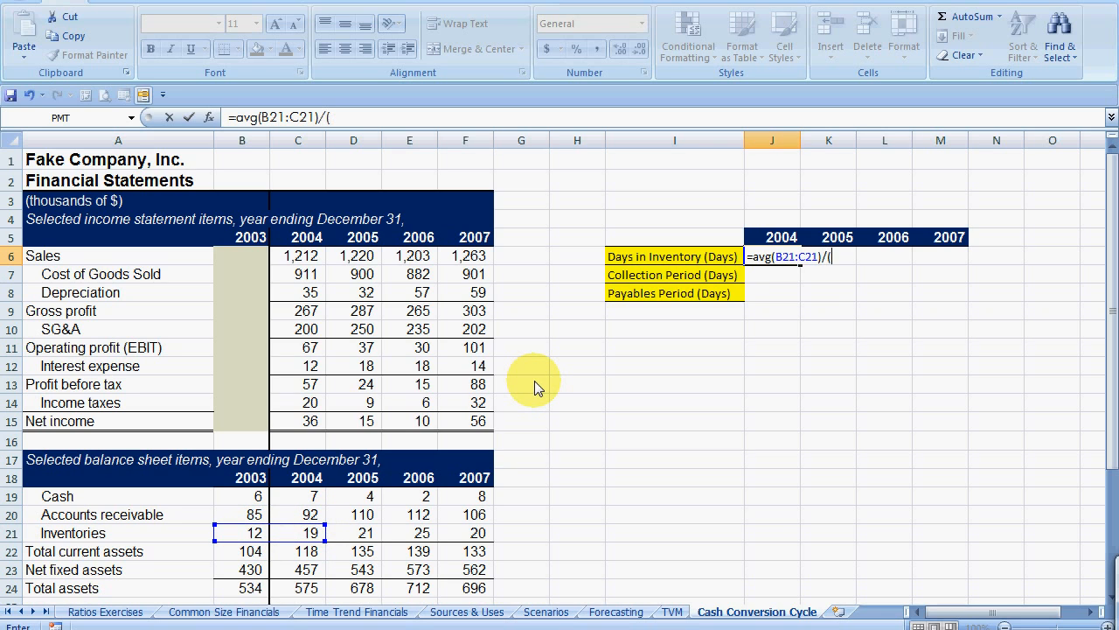
pyautogui.click(298, 272)
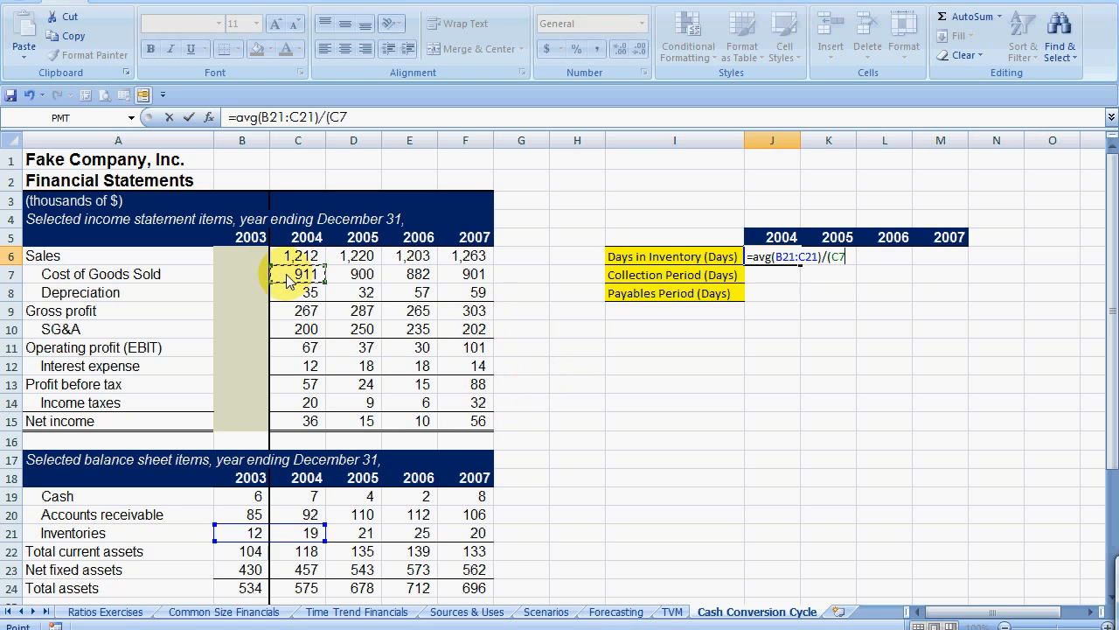
pyautogui.write('/365)')
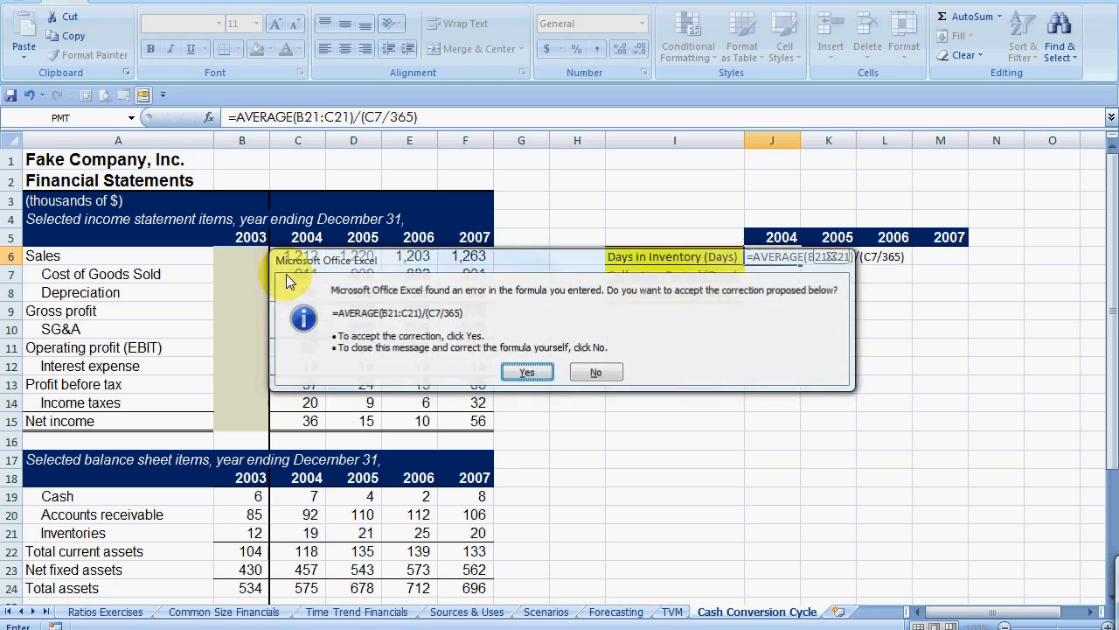
pyautogui.click(525, 371)
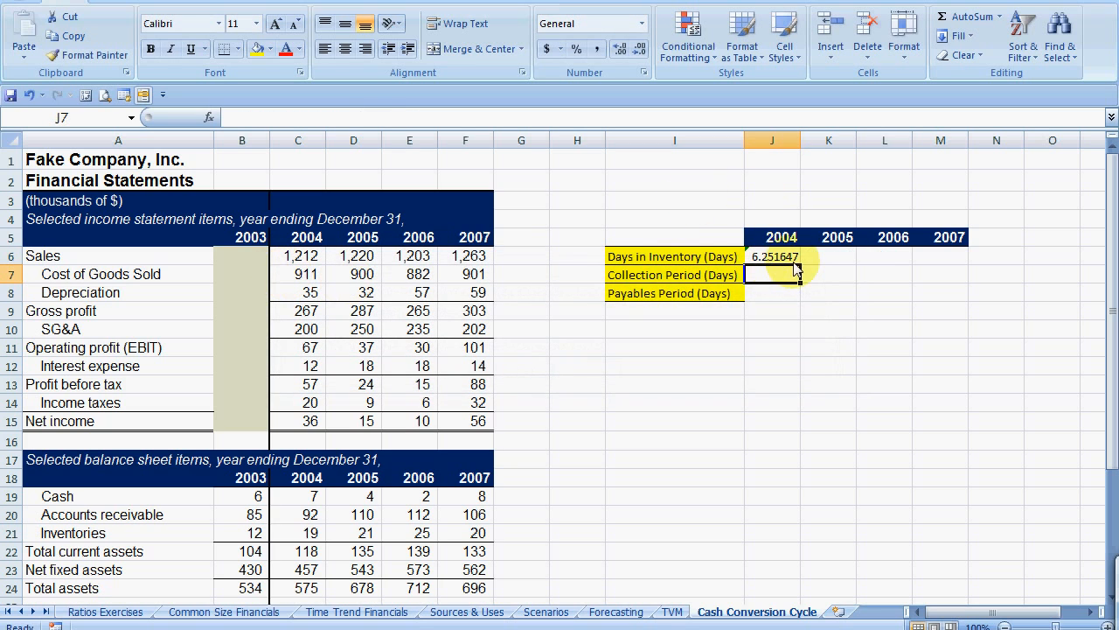
pyautogui.click(621, 49)
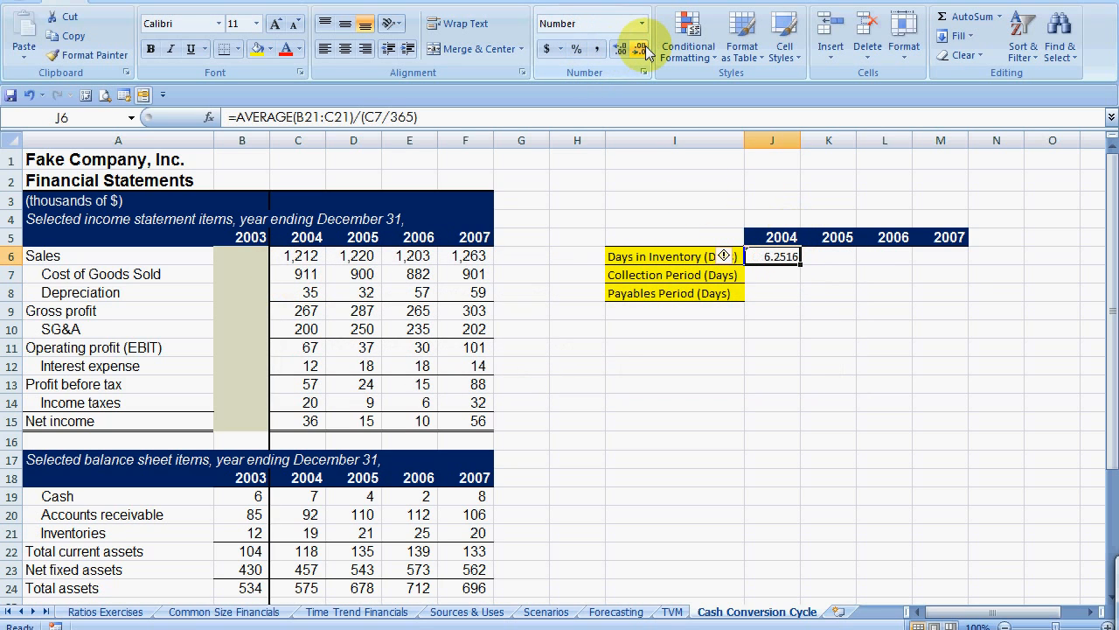
pyautogui.click(644, 49)
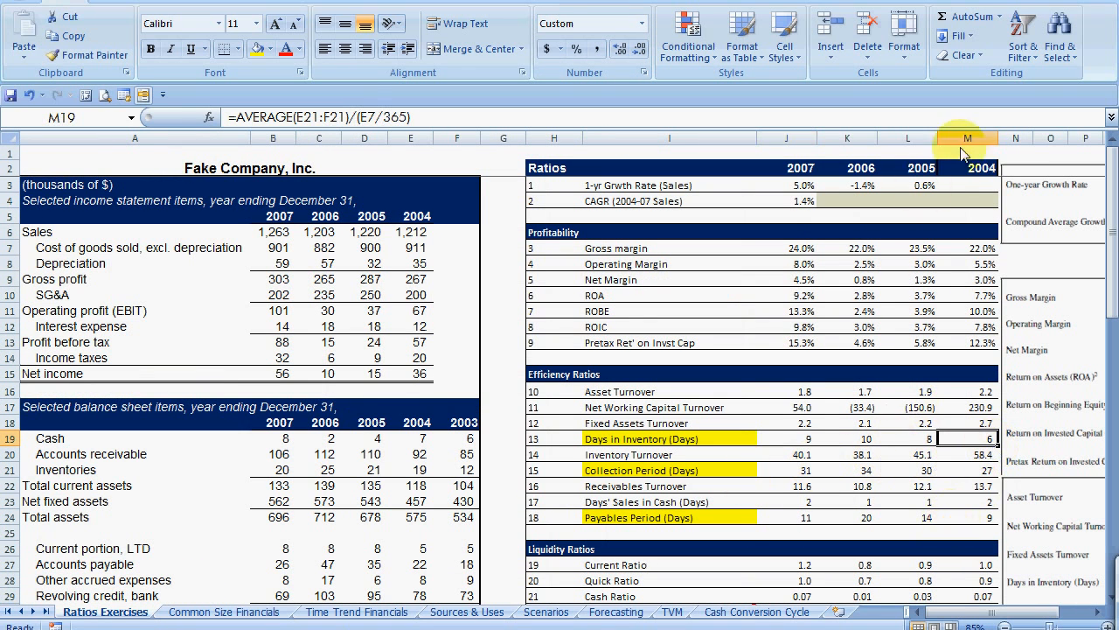
# Compare against the 2004 column on Ratios Exercises, then return to the Cash Conversion Cycle sheet.
pyautogui.click(969, 137)
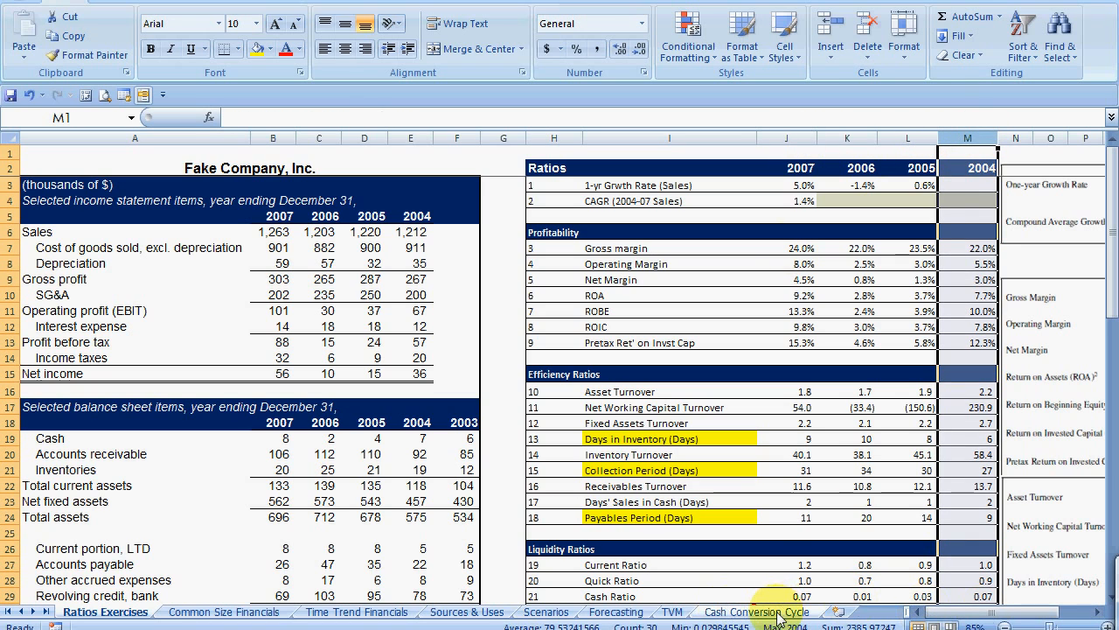
pyautogui.click(787, 469)
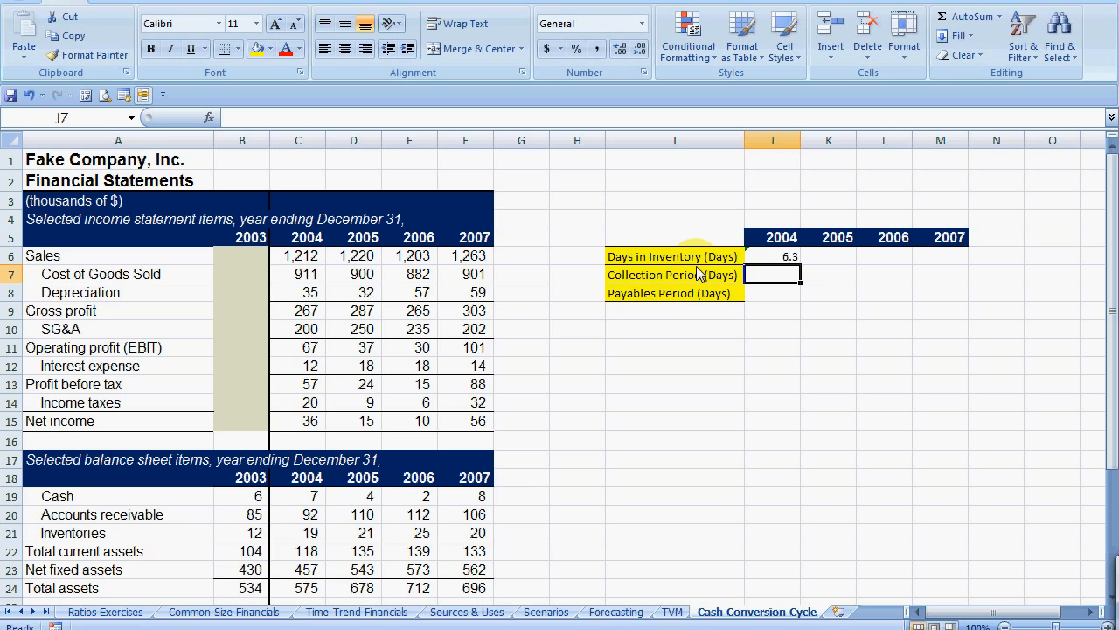
# Compute 2004 Collection Period as =AVERAGE(B20:C20)/(C6/365), about 26.63 days, then check Ratios Exercises.
pyautogui.write('=')
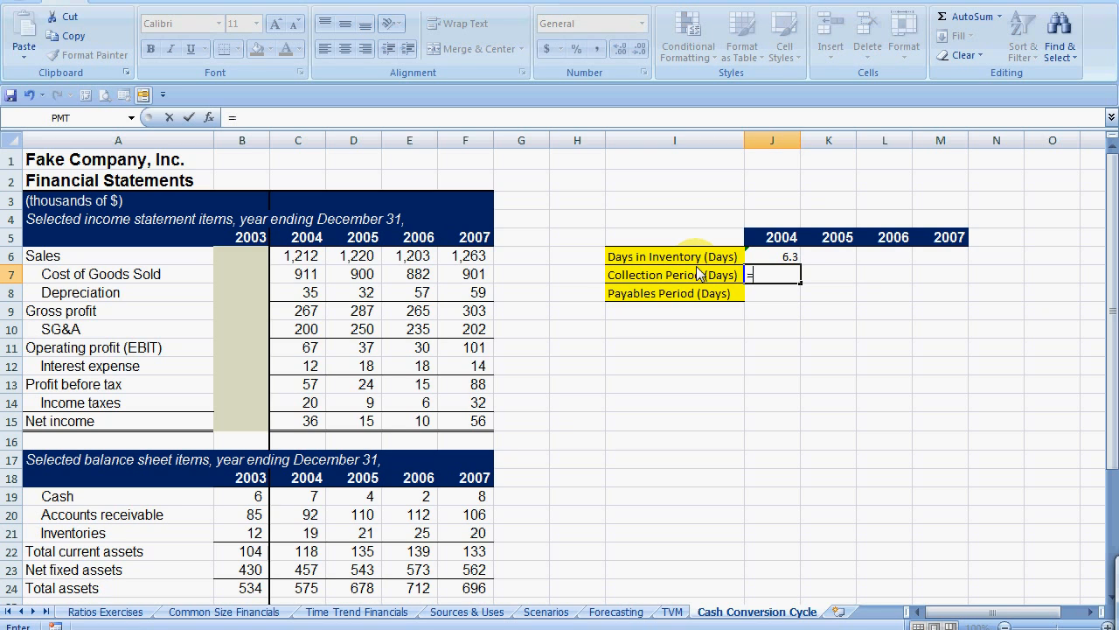
pyautogui.write('=avg(')
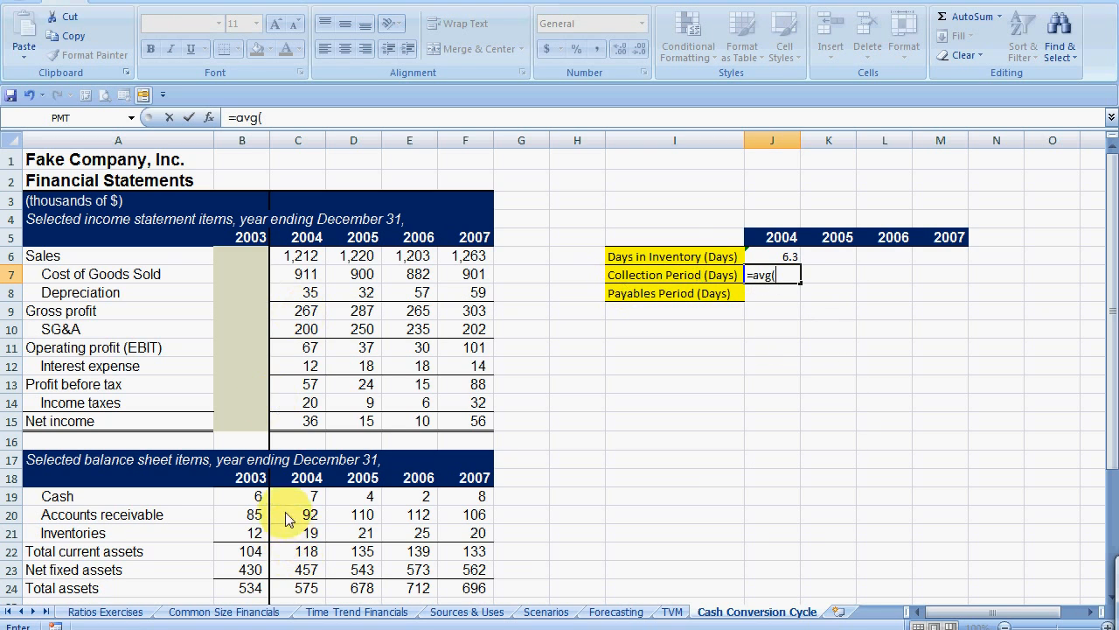
pyautogui.moveTo(241, 514); pyautogui.dragTo(297, 514)
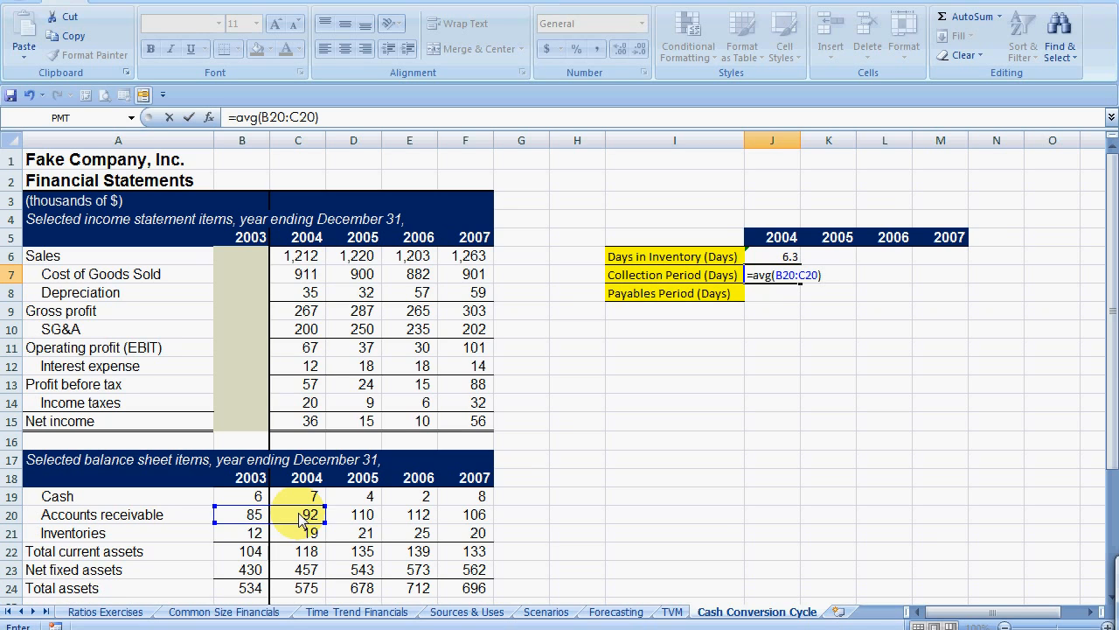
pyautogui.write('/(')
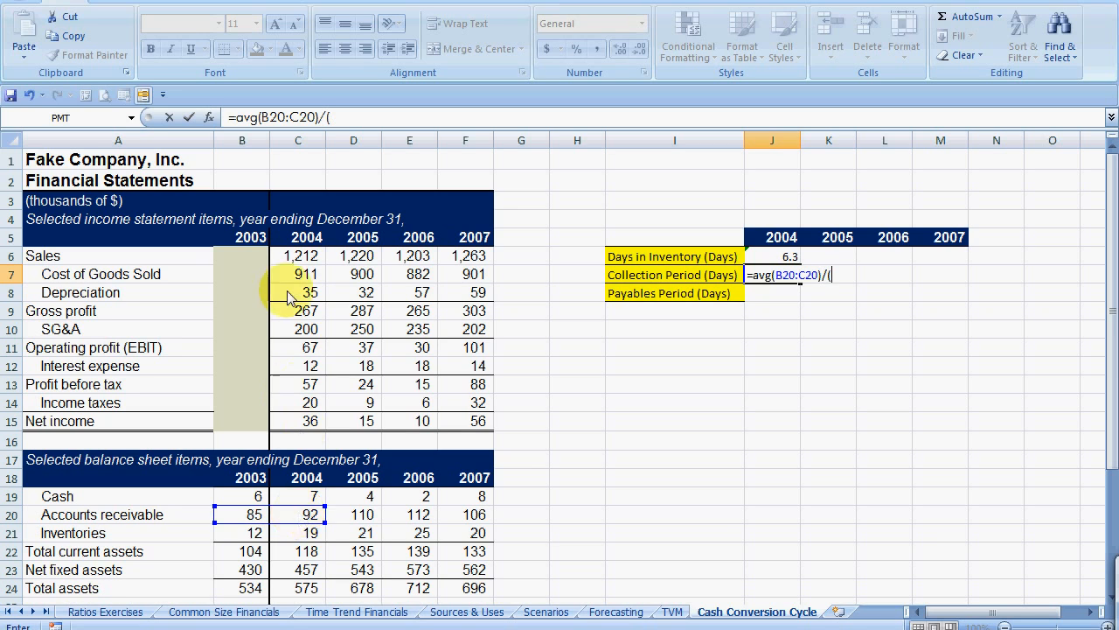
pyautogui.click(297, 255)
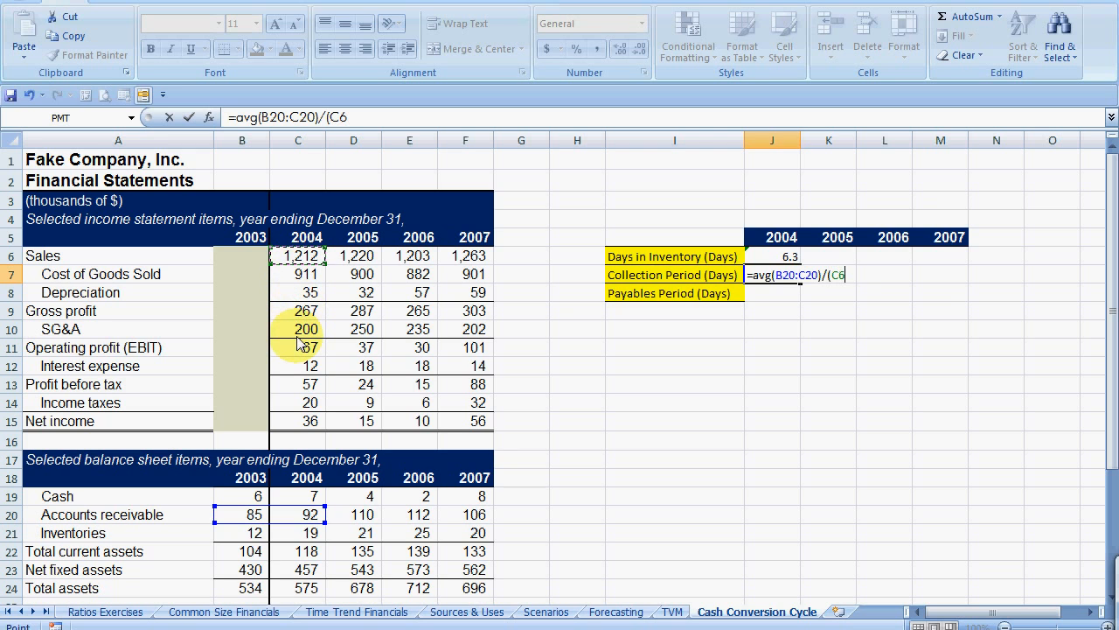
pyautogui.write('/365')
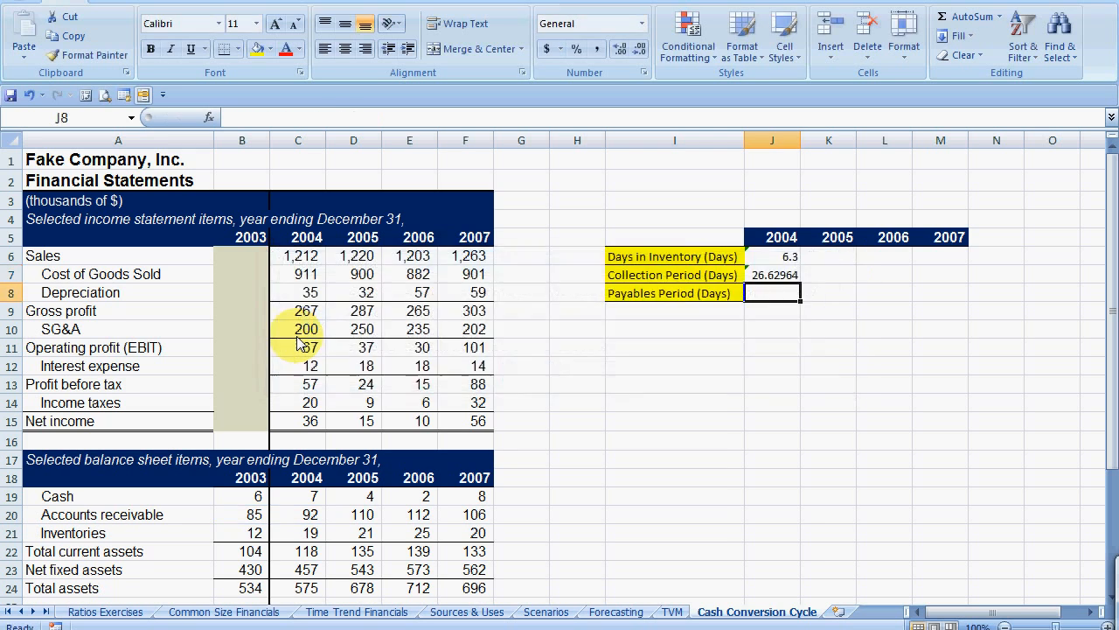
pyautogui.click(773, 273)
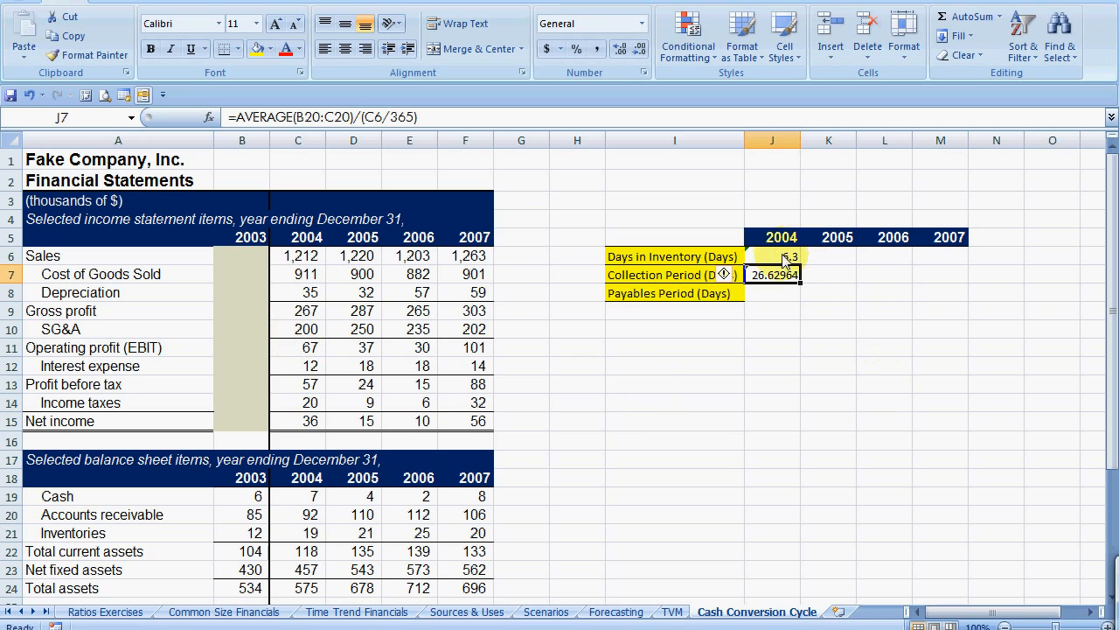
pyautogui.click(773, 292)
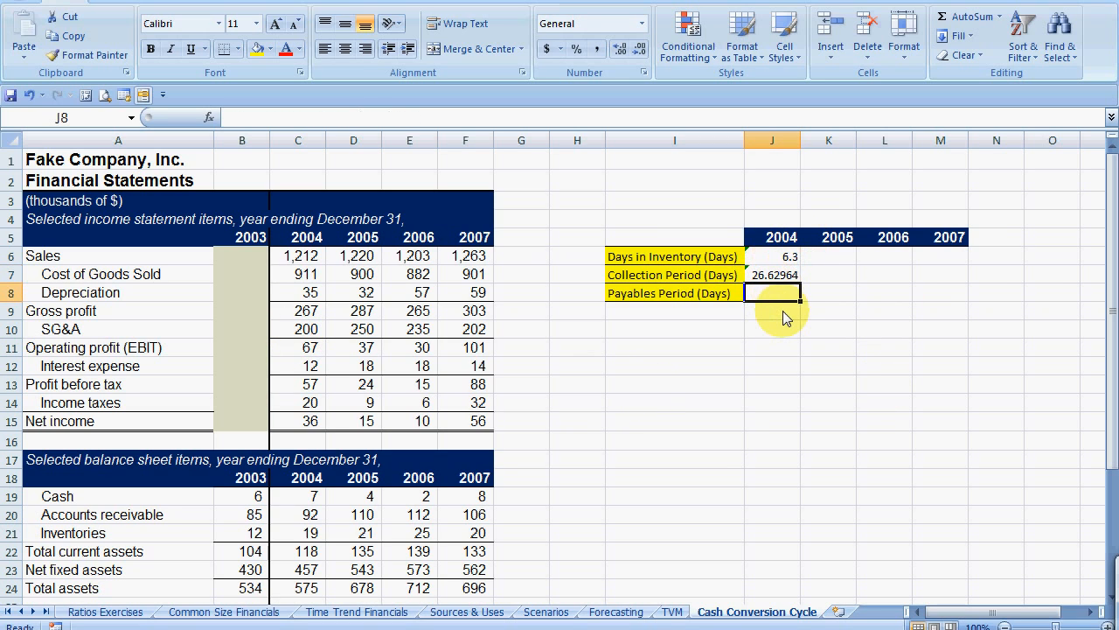
pyautogui.click(105, 612)
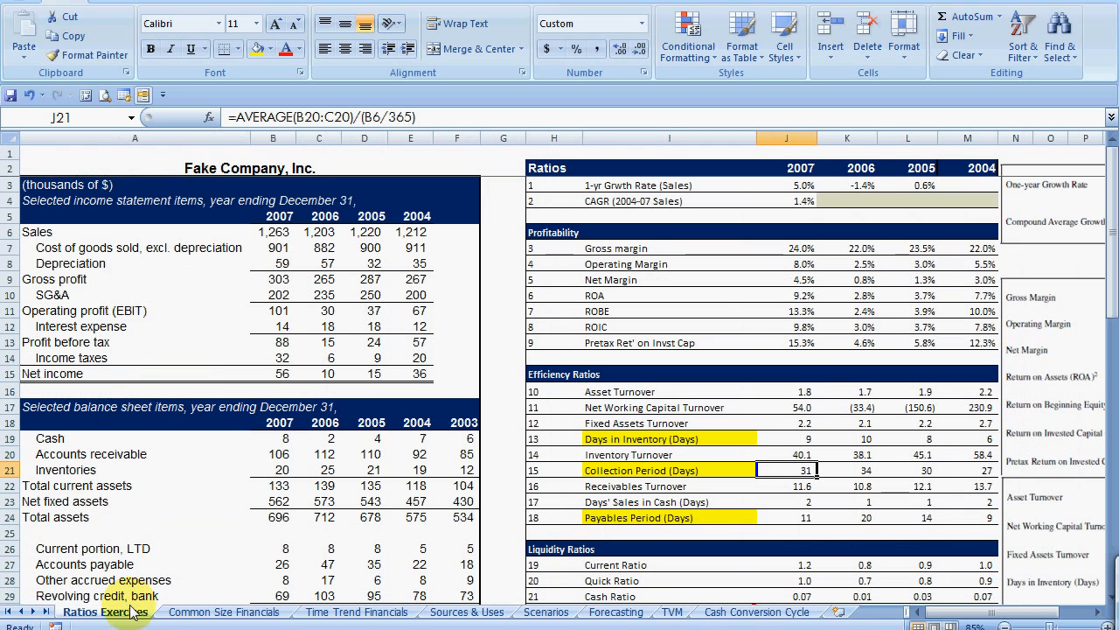
pyautogui.click(787, 518)
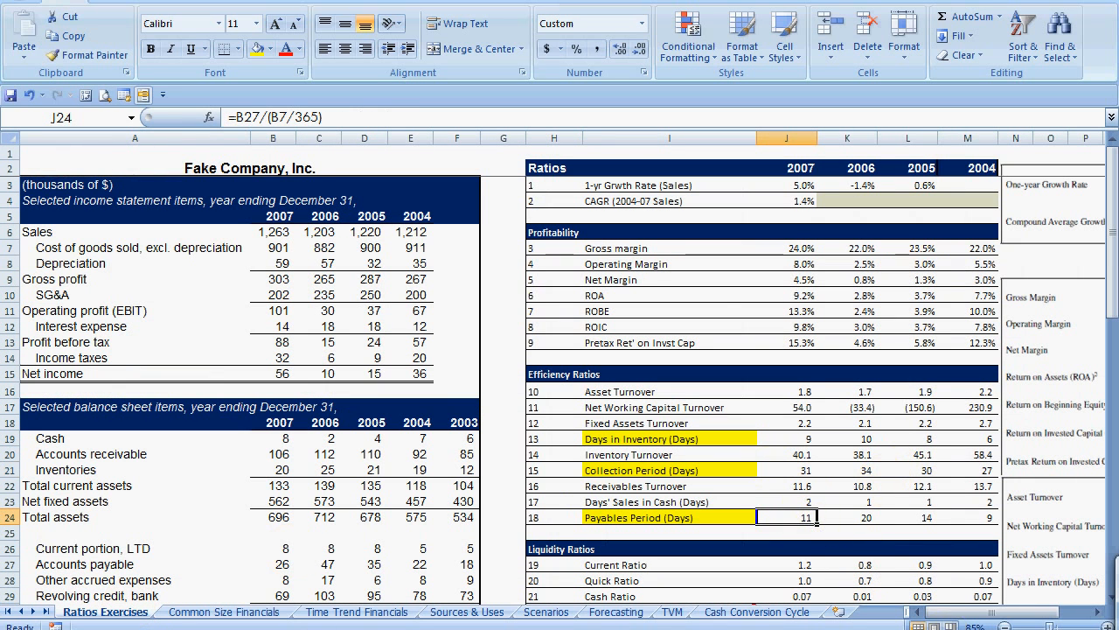
pyautogui.doubleClick(787, 517)
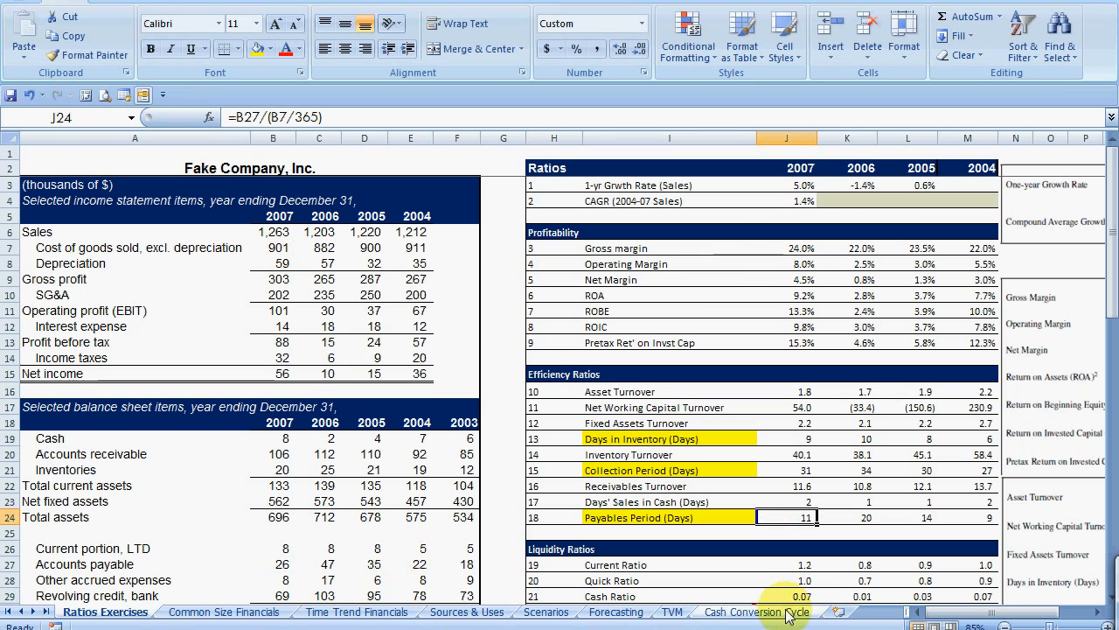
# Compute 2004 Payables Period in J8 as =C27/(C6/365).
pyautogui.click(756, 612)
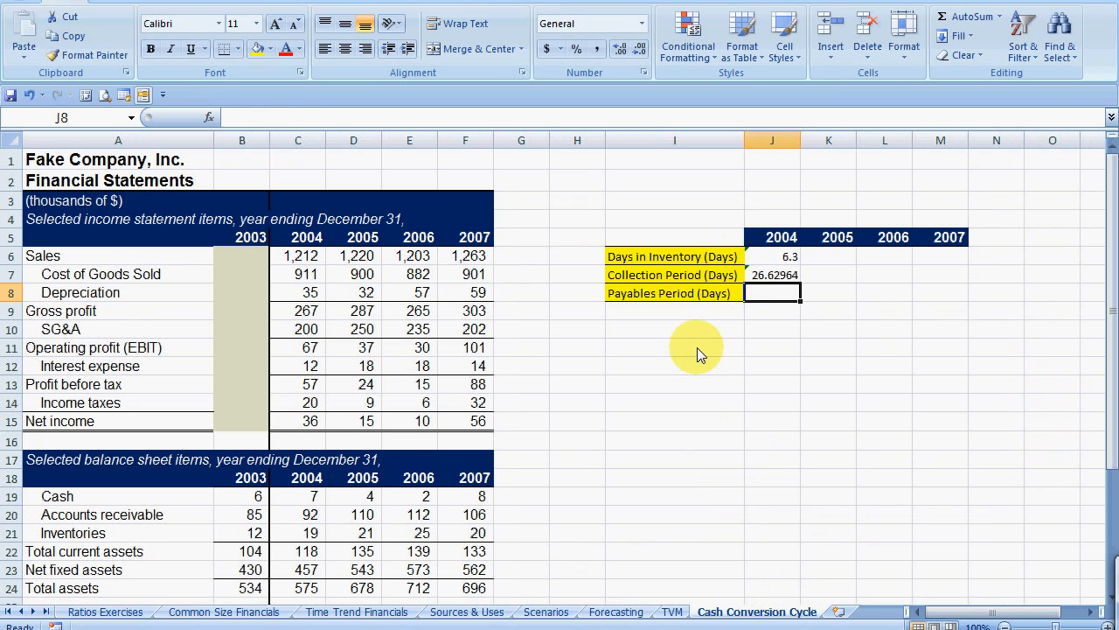
pyautogui.write('=')
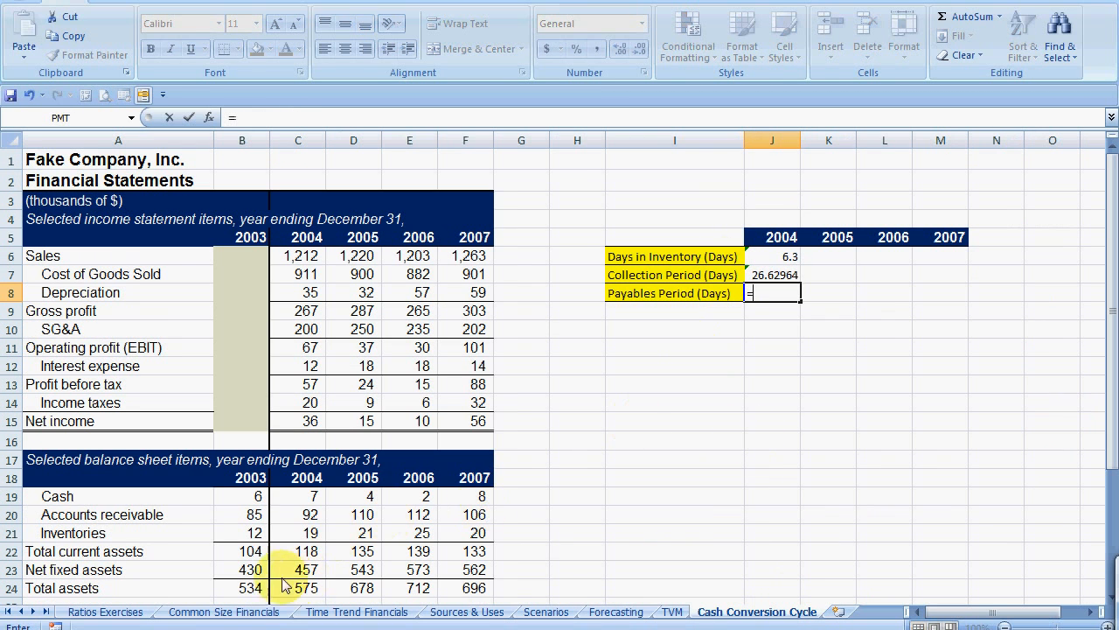
pyautogui.scroll(-3)
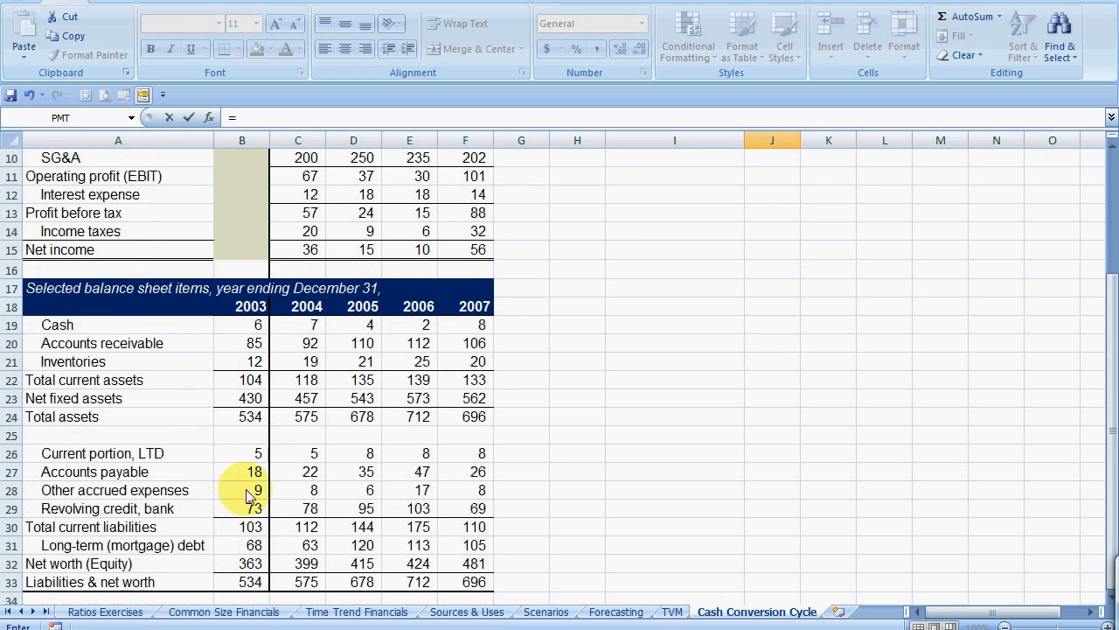
pyautogui.click(297, 473)
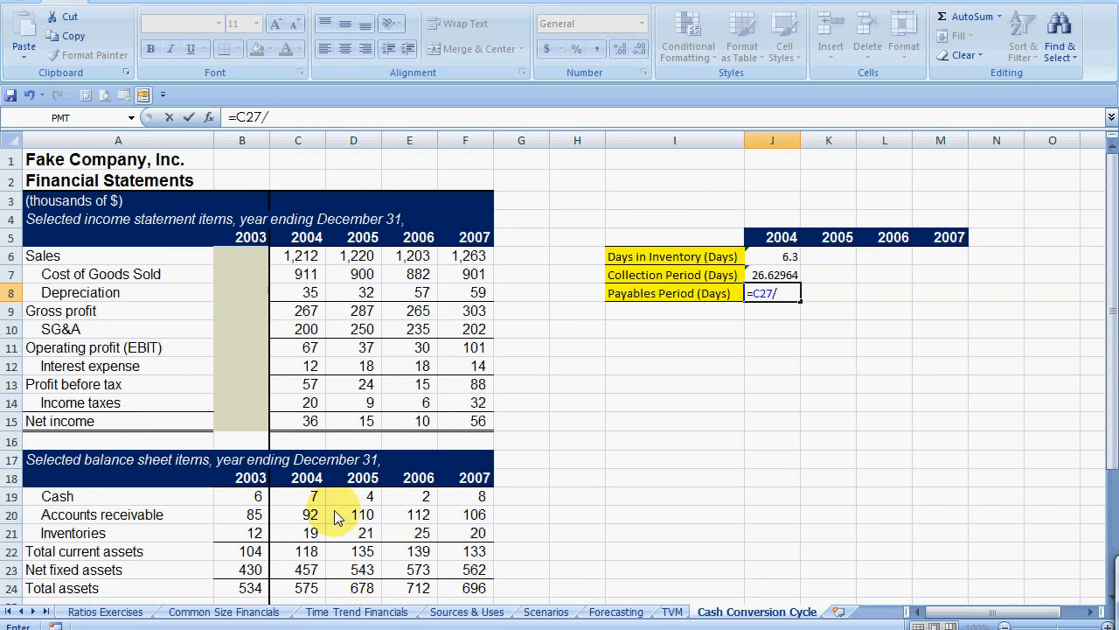
pyautogui.write('(')
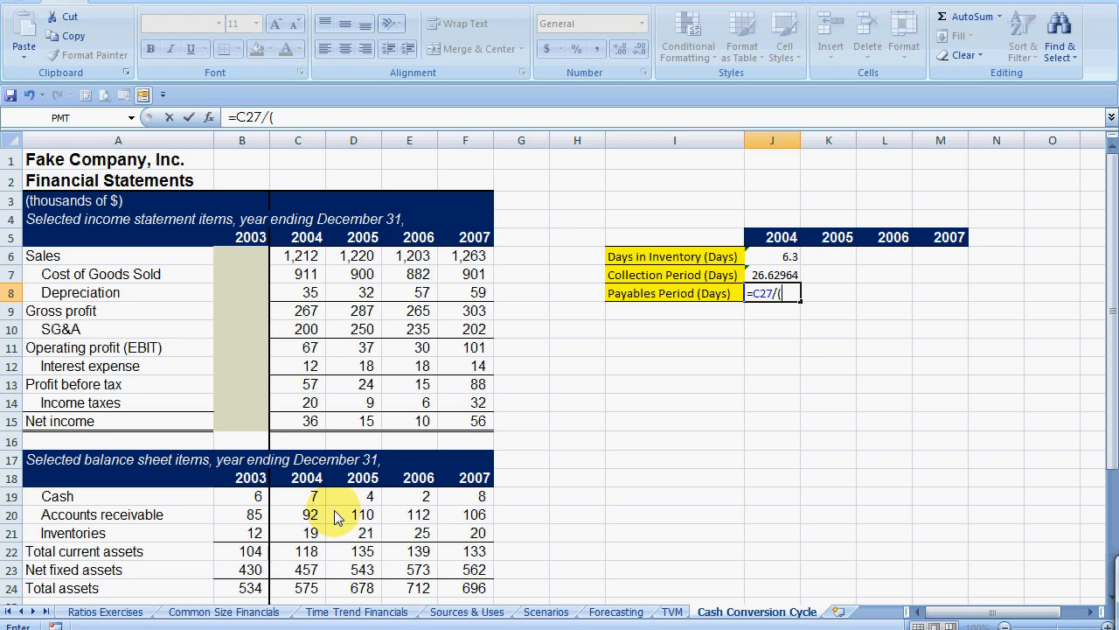
pyautogui.click(297, 255)
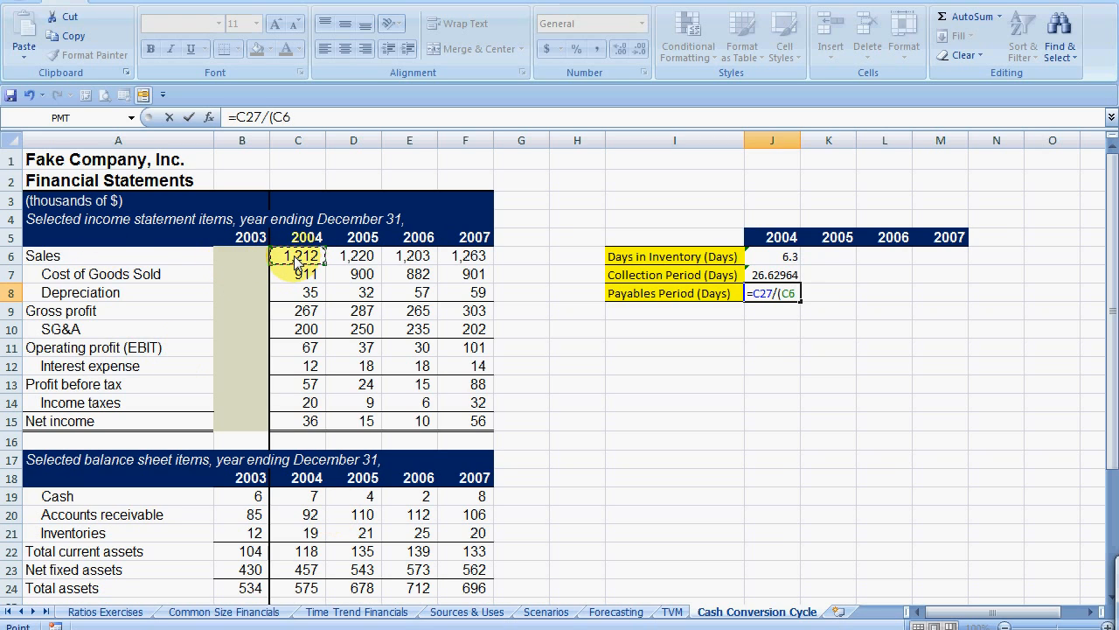
pyautogui.write('/365)')
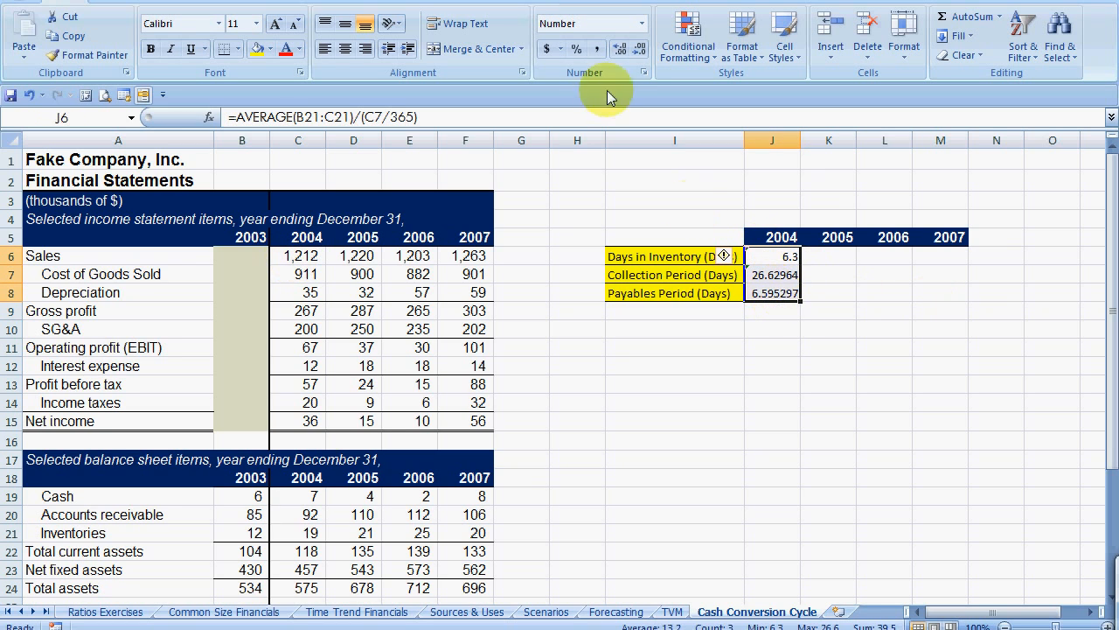
# Round the three day rows to whole numbers and fill them across 2004–2007.
pyautogui.click(619, 49)
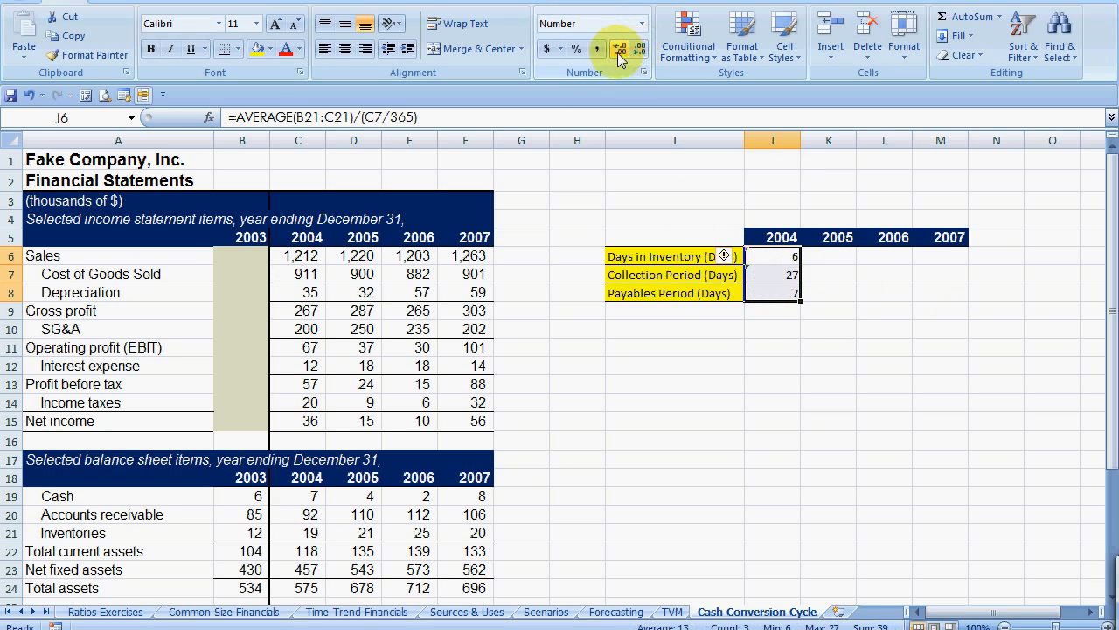
pyautogui.click(619, 49)
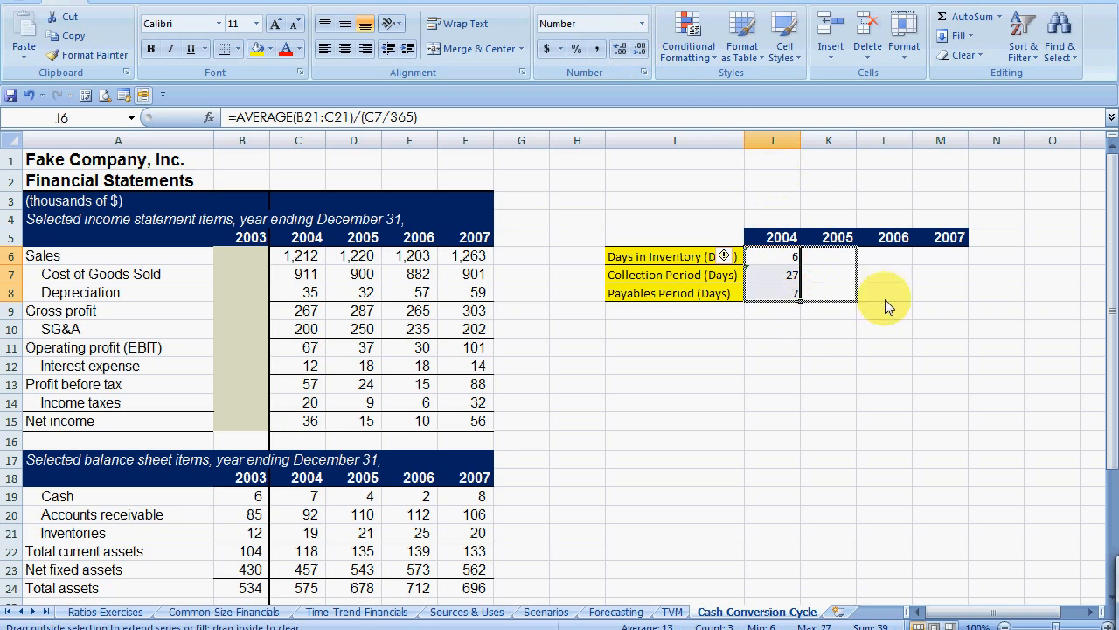
pyautogui.moveTo(772, 297); pyautogui.dragTo(941, 297)
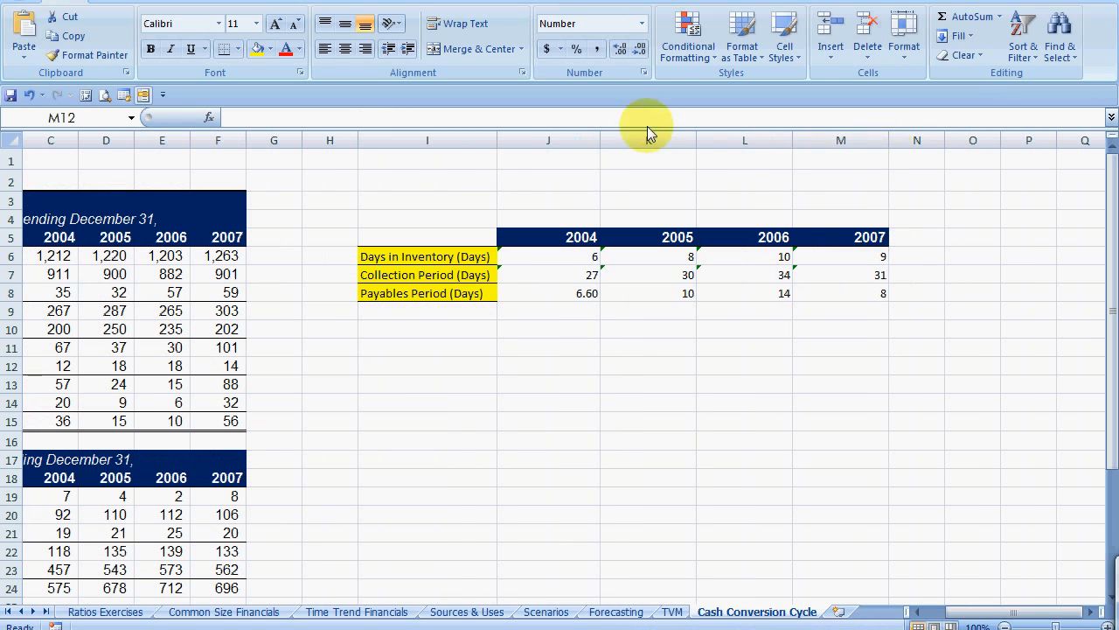
pyautogui.click(840, 366)
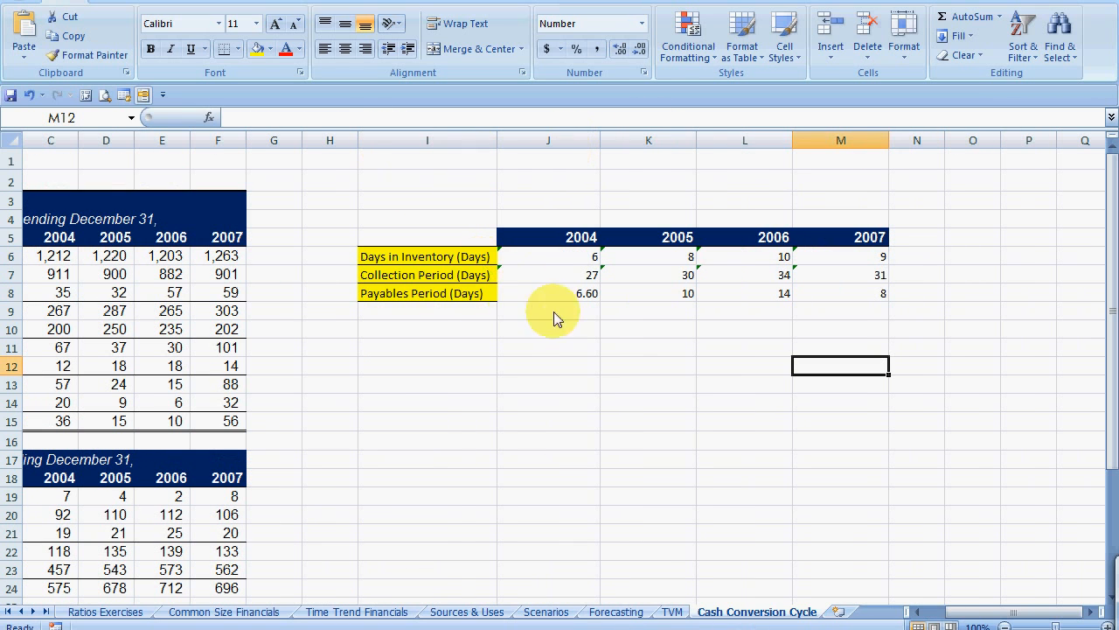
pyautogui.click(549, 275)
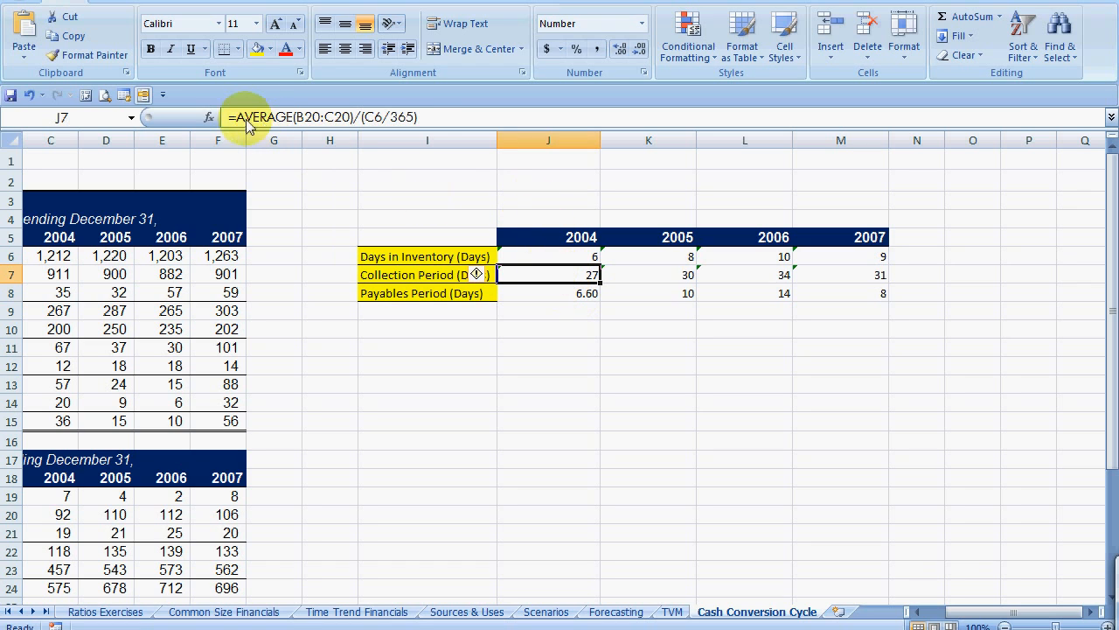
pyautogui.moveTo(293, 122)
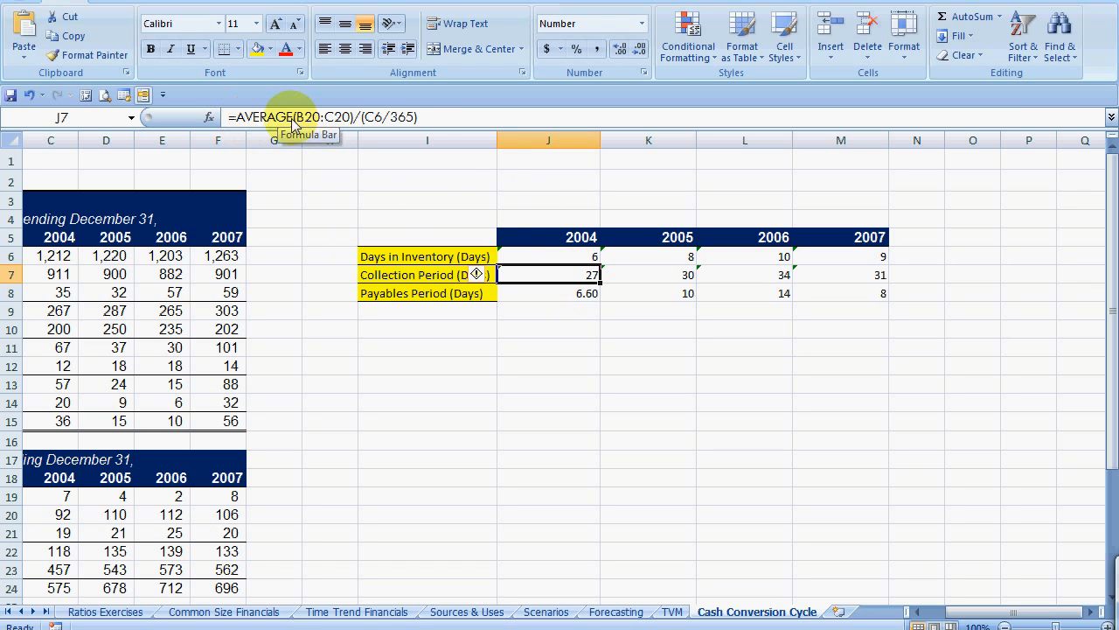
pyautogui.click(549, 294)
pyautogui.write('=')
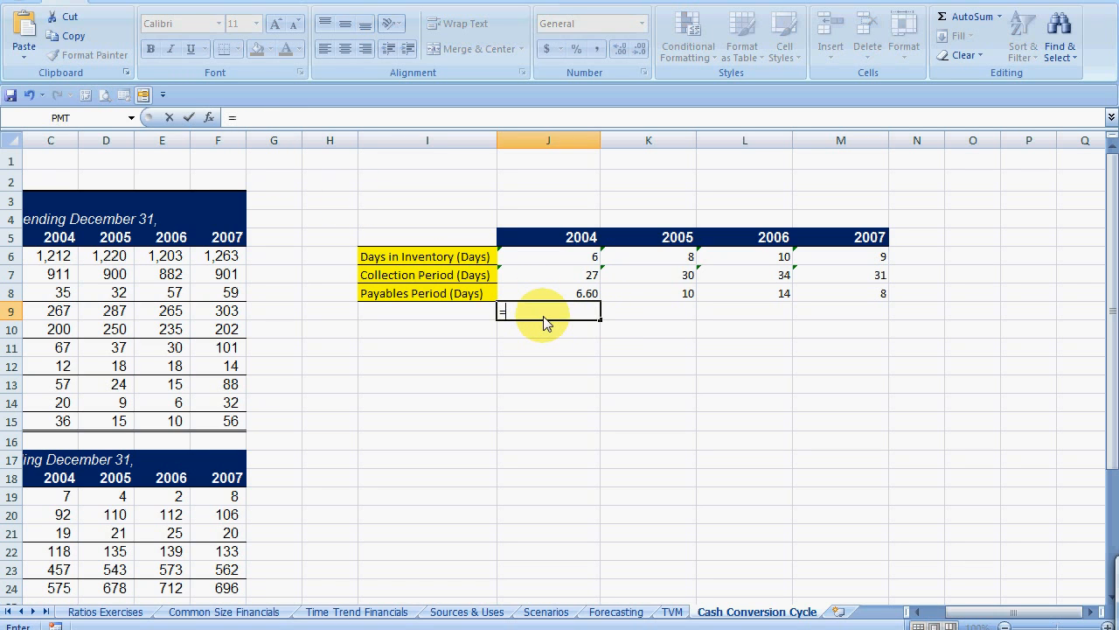
# Add a row under Payables Period computing =AVERAGE(B27:C27)/(C6/365), giving 5.96–10.62 across 2004–2007.
pyautogui.write('avg(')
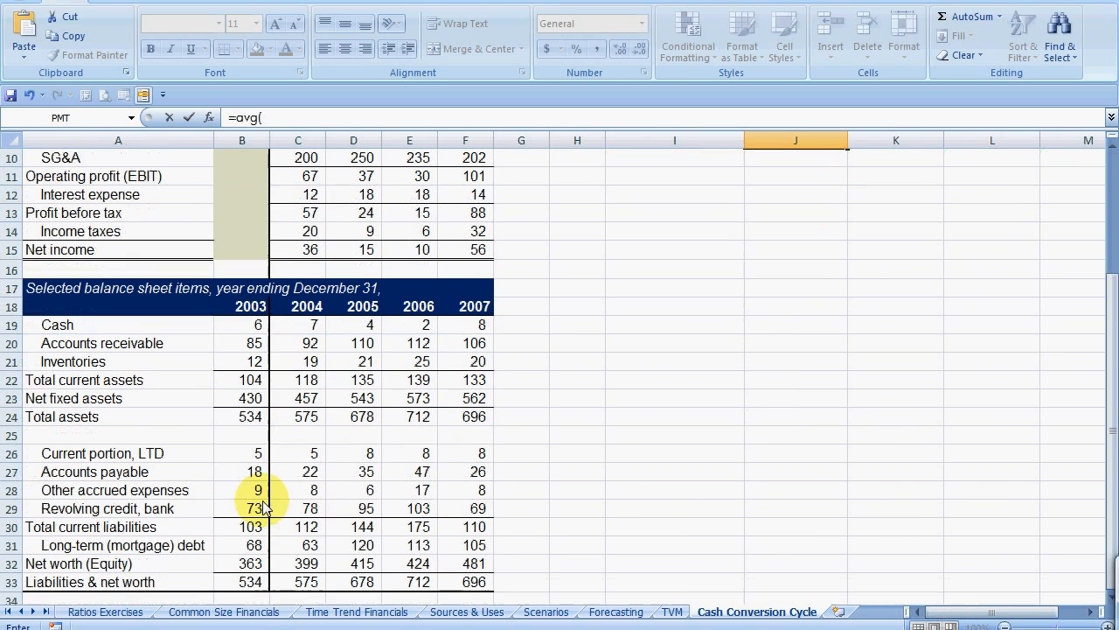
pyautogui.click(241, 472)
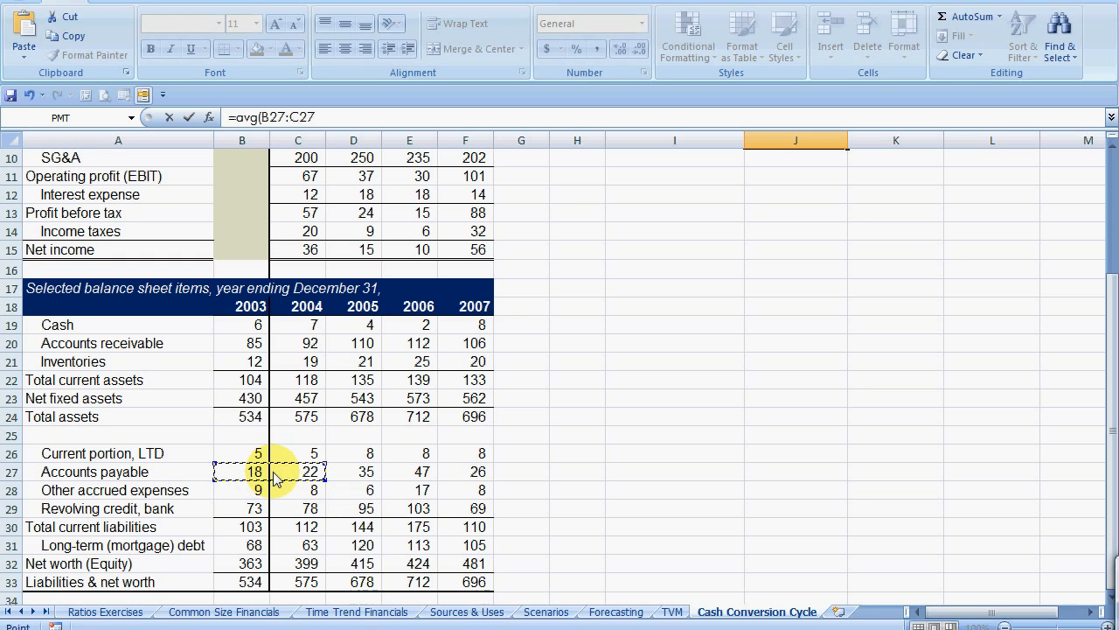
pyautogui.write('/')
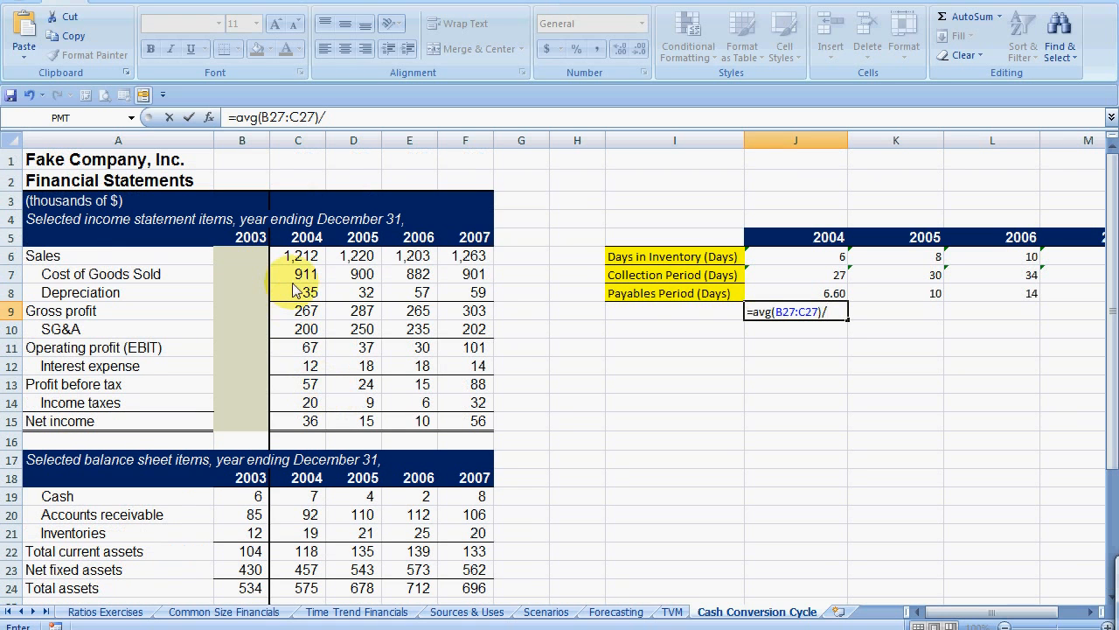
pyautogui.click(297, 255)
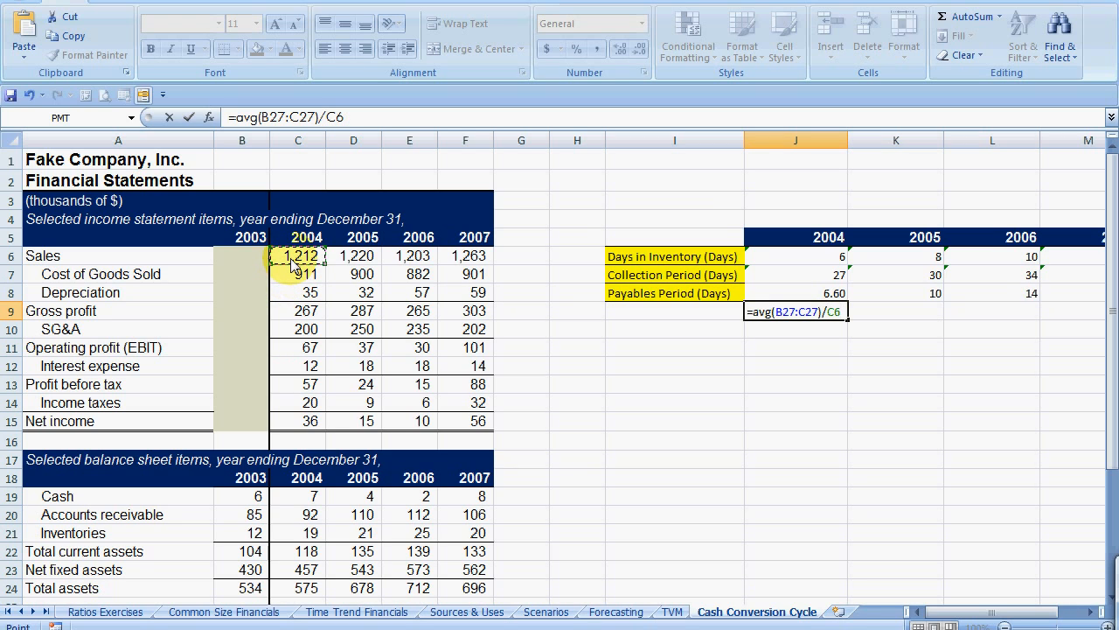
pyautogui.write('/365')
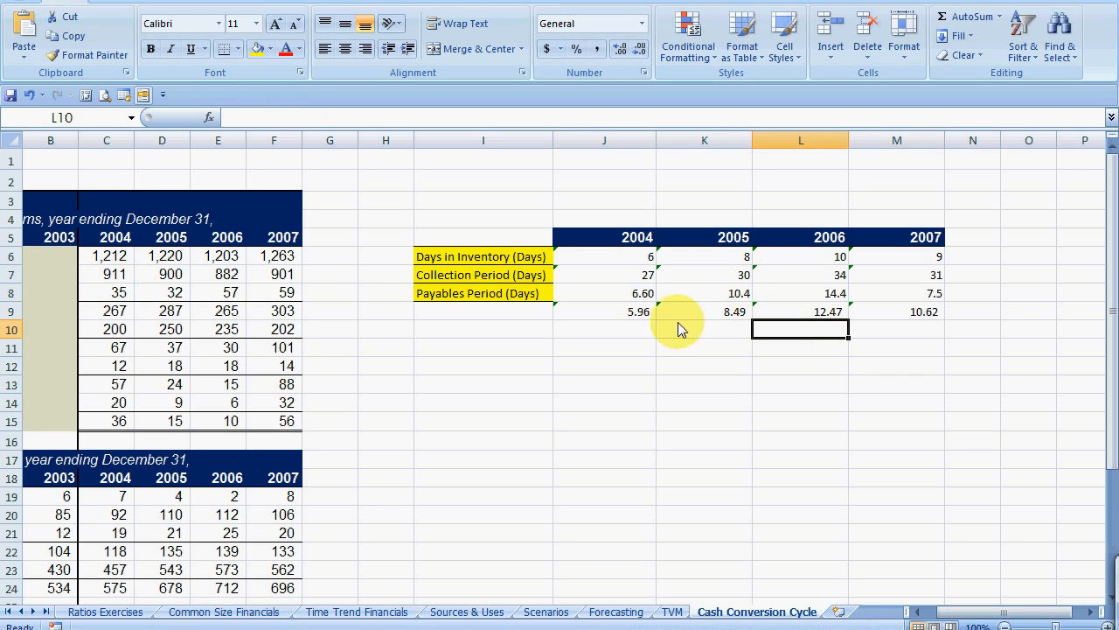
# Relabel the new row as 'Payables Days (using avg)'.
pyautogui.doubleClick(482, 311)
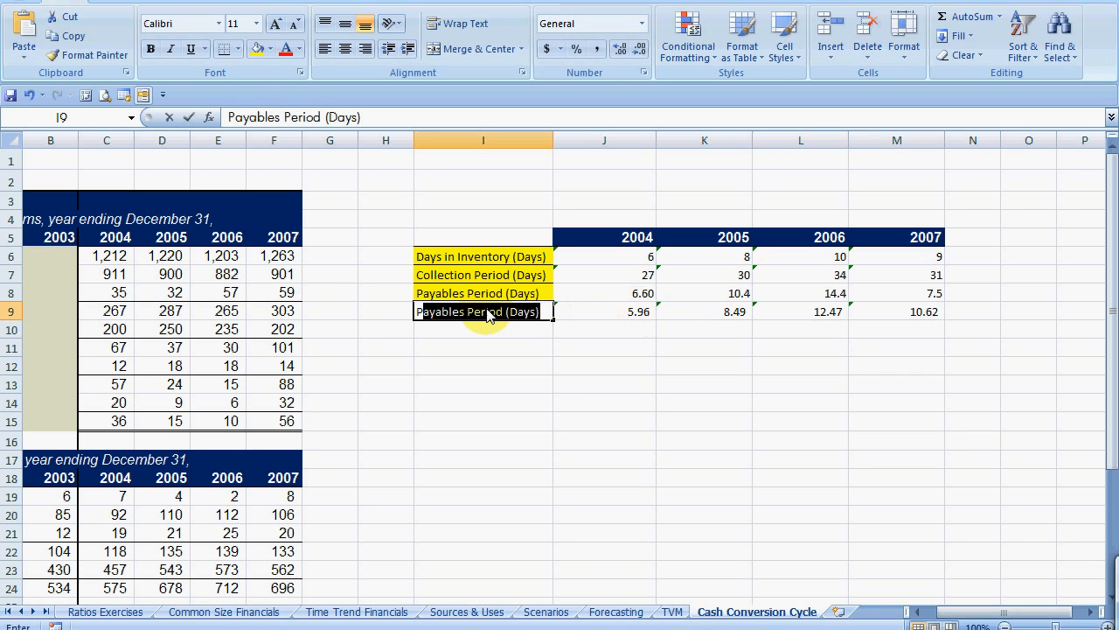
pyautogui.write('Payables A')
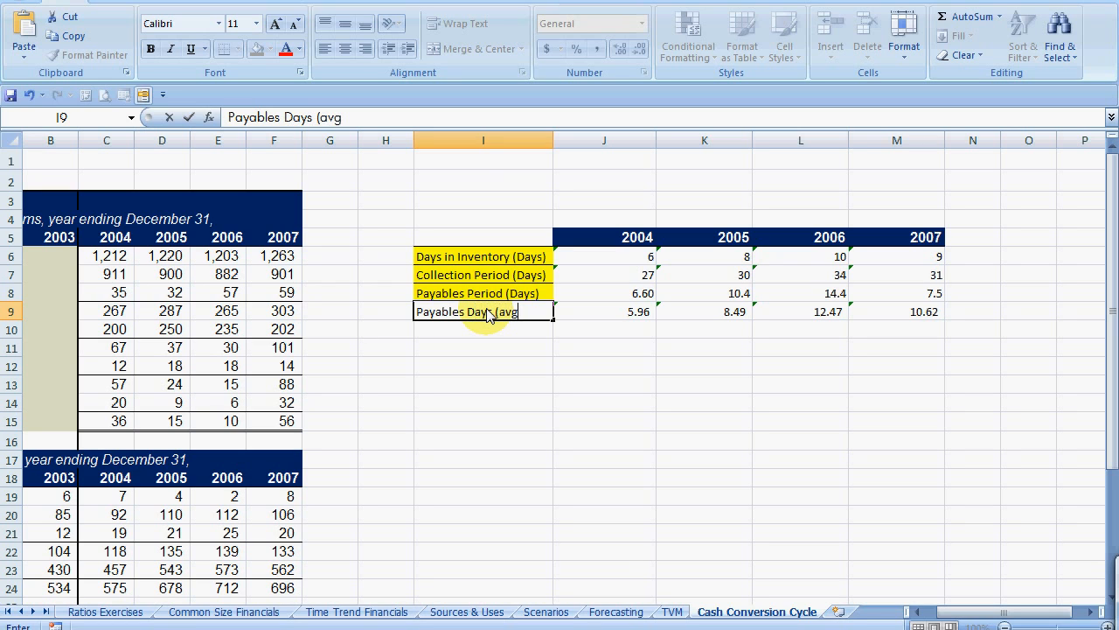
pyautogui.press('Backspace')
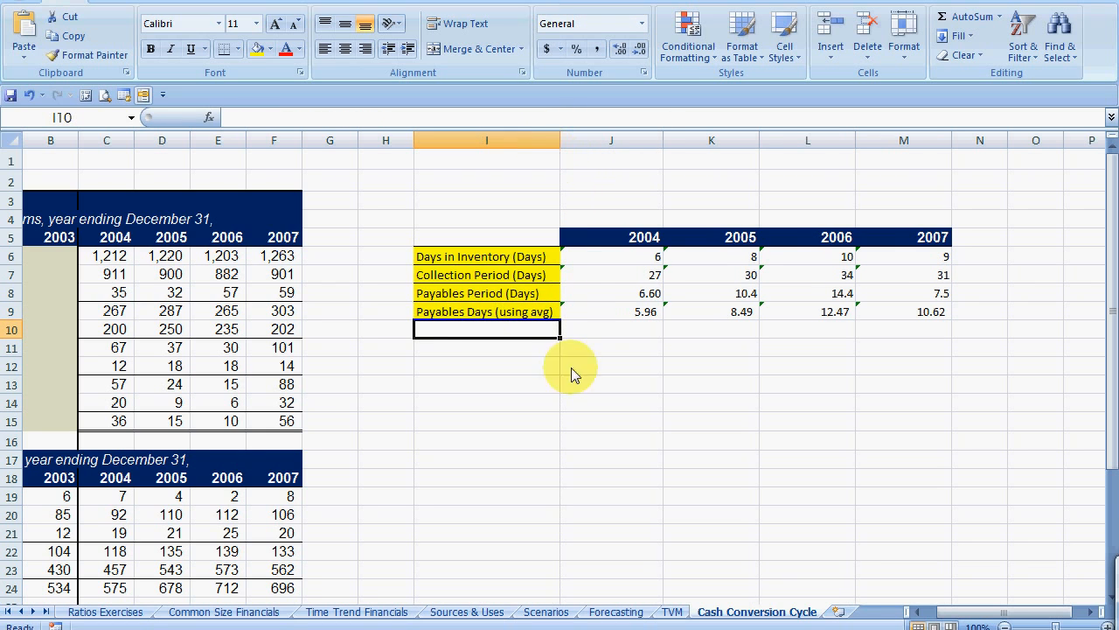
# Add the labels CCC and CCC Avg below the payables rows.
pyautogui.click(486, 347)
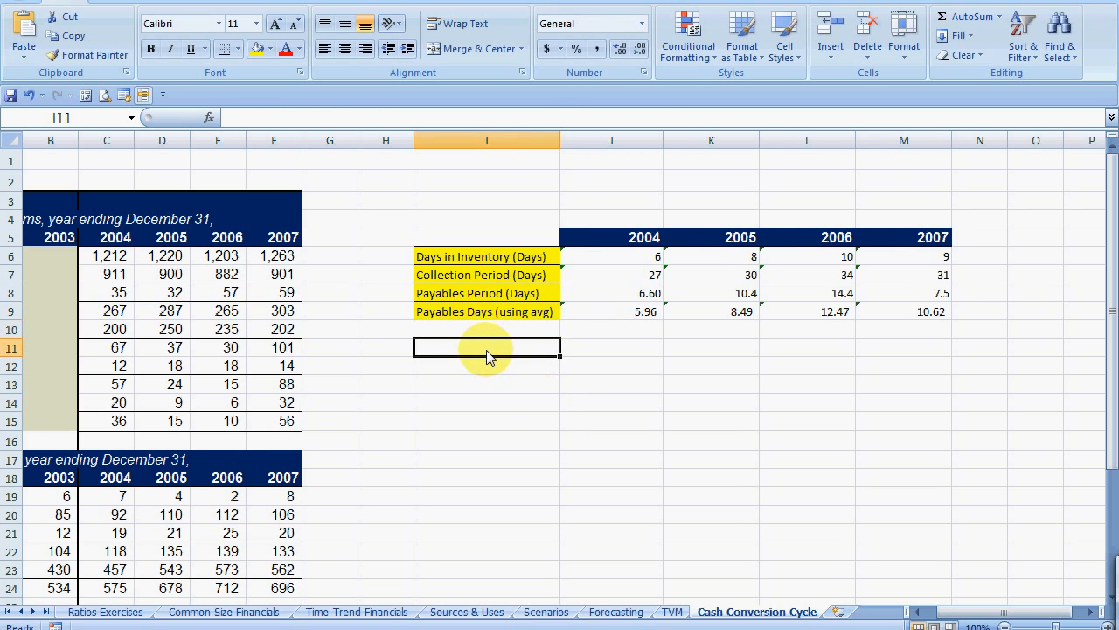
pyautogui.write('CCC')
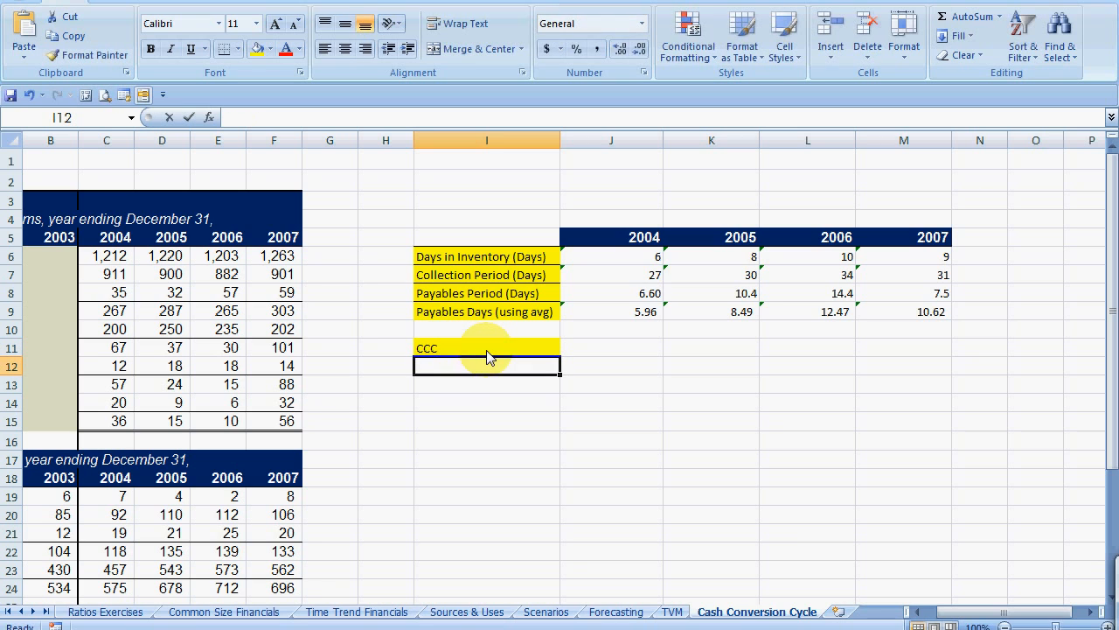
pyautogui.write('CCC Avg')
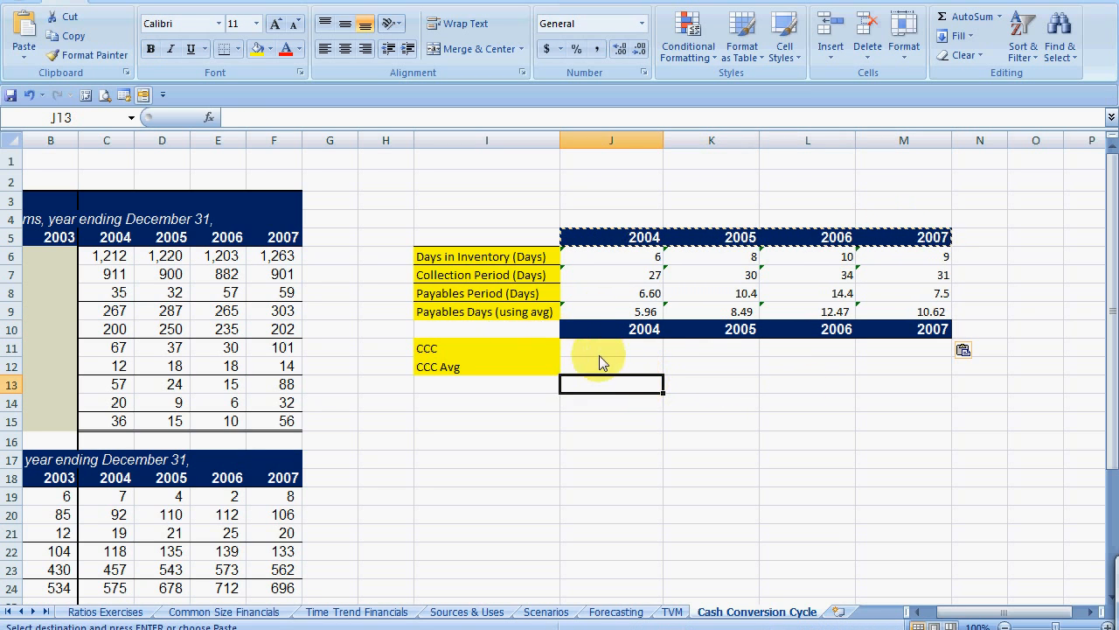
# Calculate 2004 CCC as =SUM(J6:J7)-J8, giving 26.3.
pyautogui.click(611, 348)
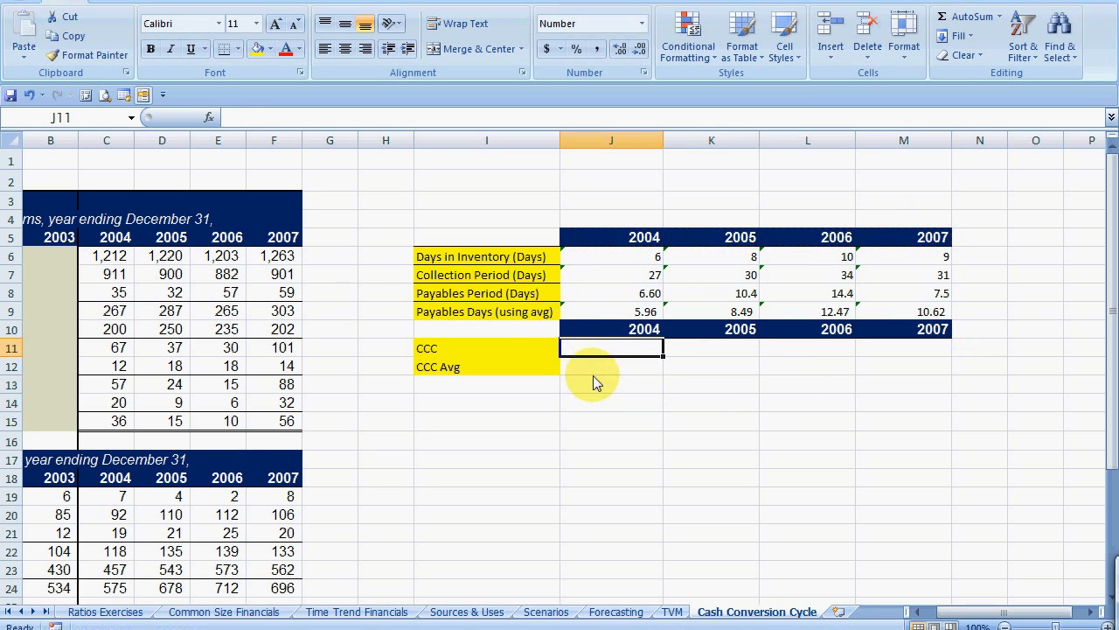
pyautogui.write('=sum(')
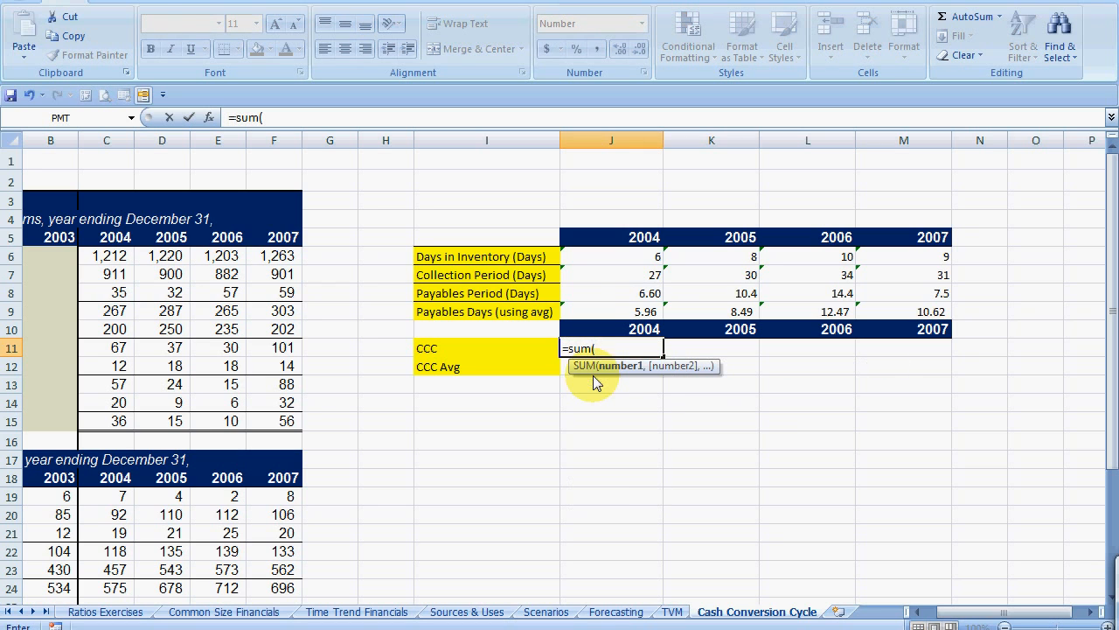
pyautogui.moveTo(610, 255); pyautogui.dragTo(610, 274)
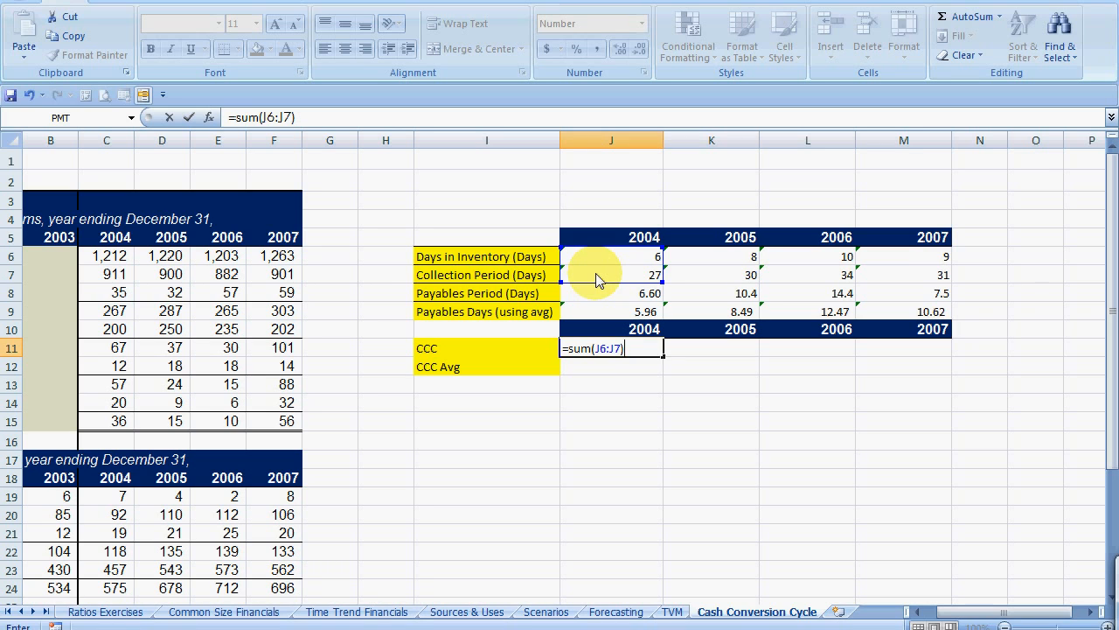
pyautogui.write('-')
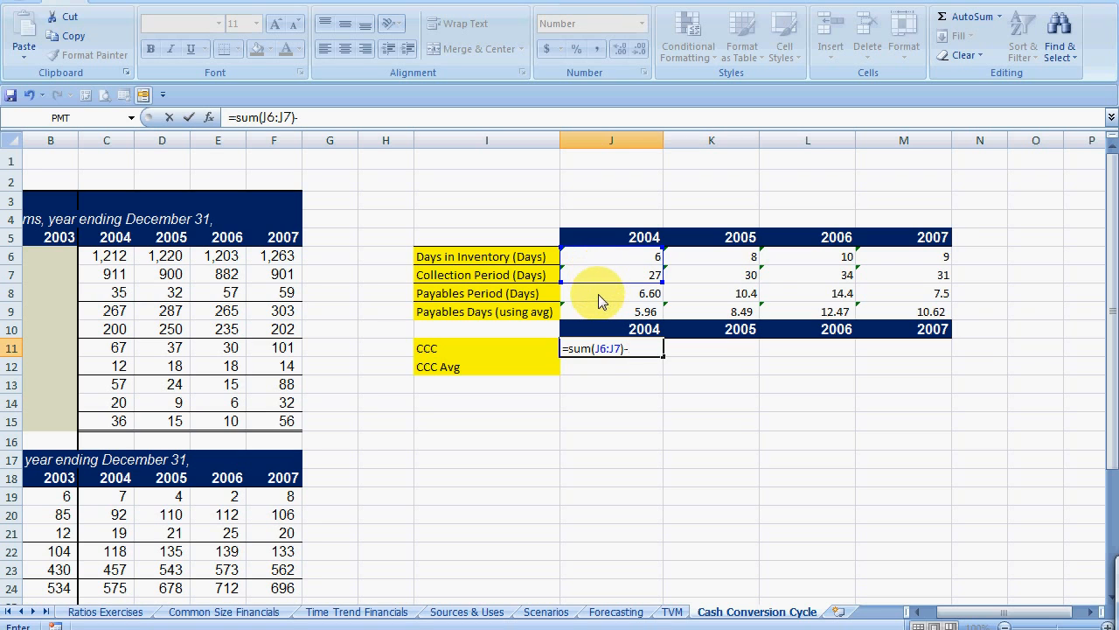
pyautogui.click(612, 293)
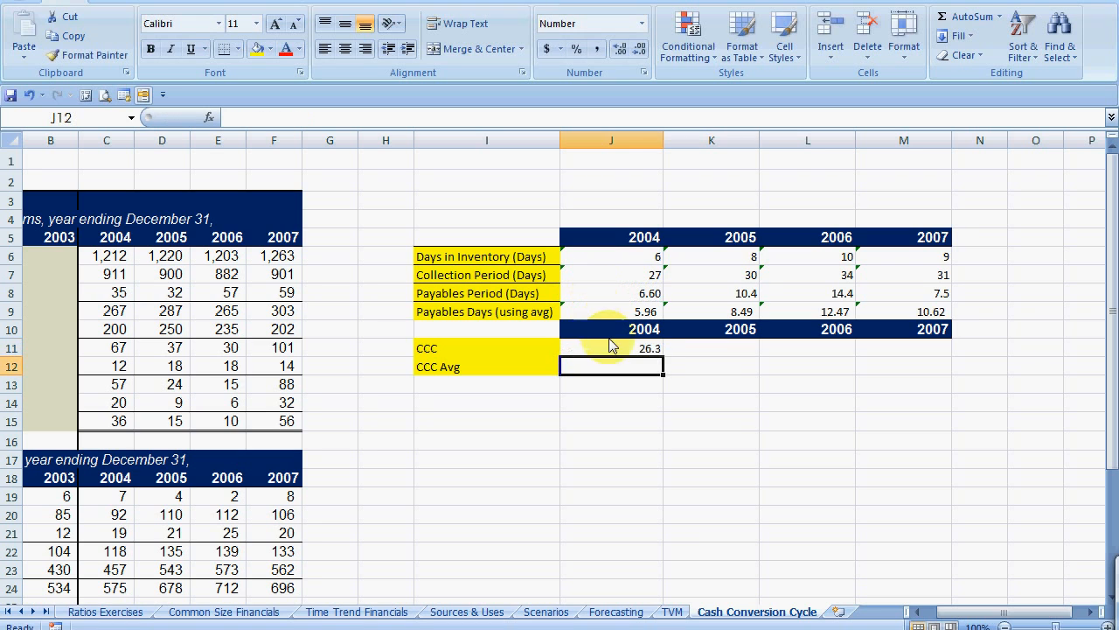
pyautogui.click(612, 348)
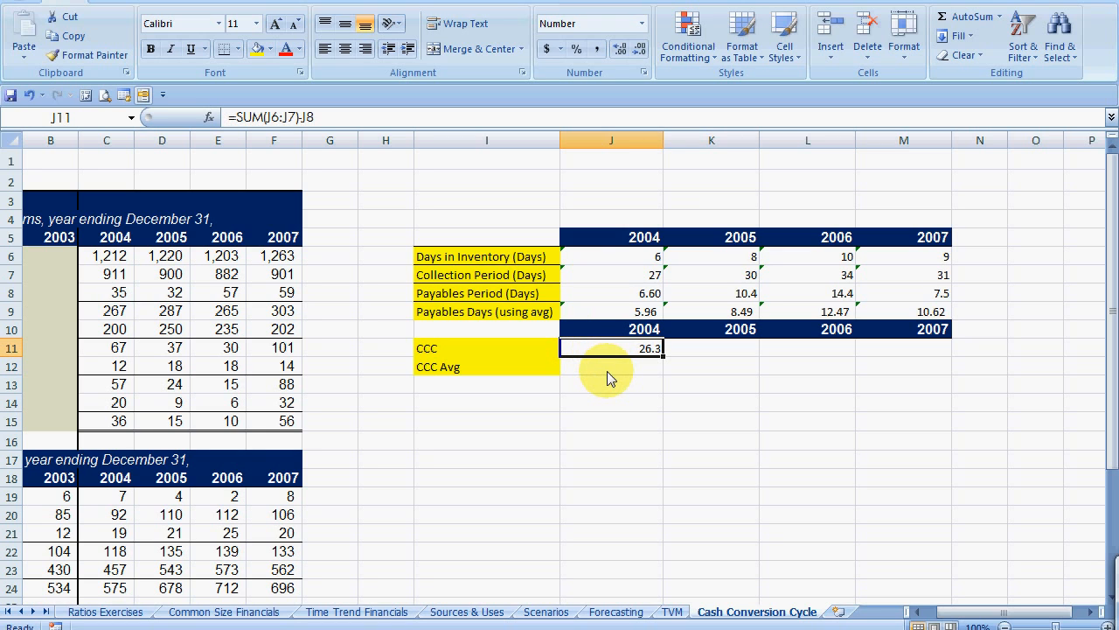
# Calculate 2004 CCC Avg as =SUM(J6:J7)-J9, giving 26.9.
pyautogui.click(610, 366)
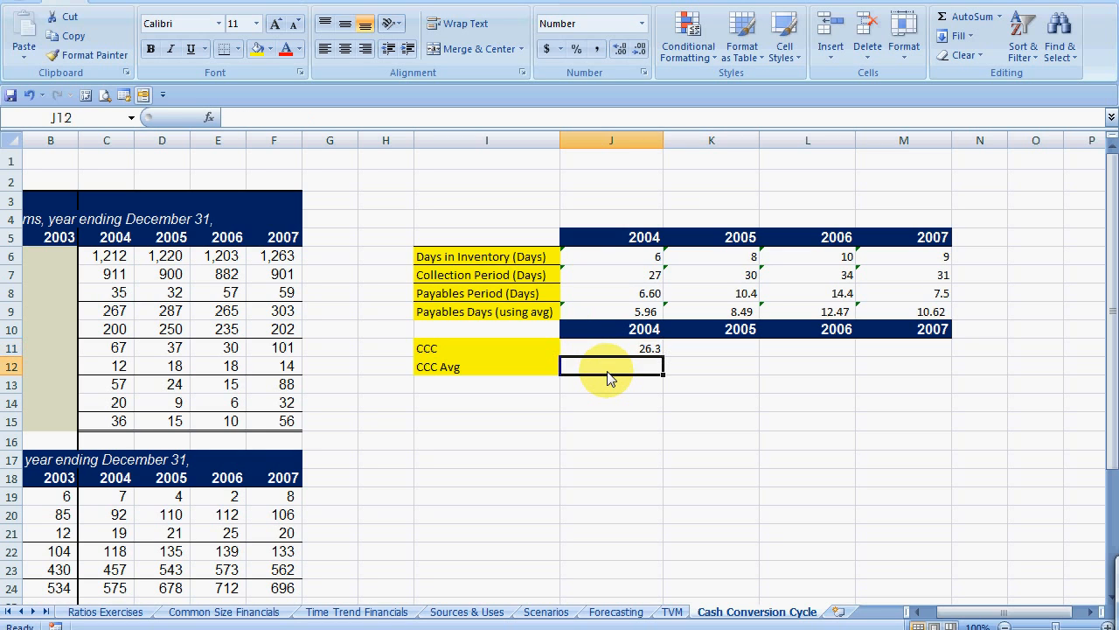
pyautogui.write('=sum(')
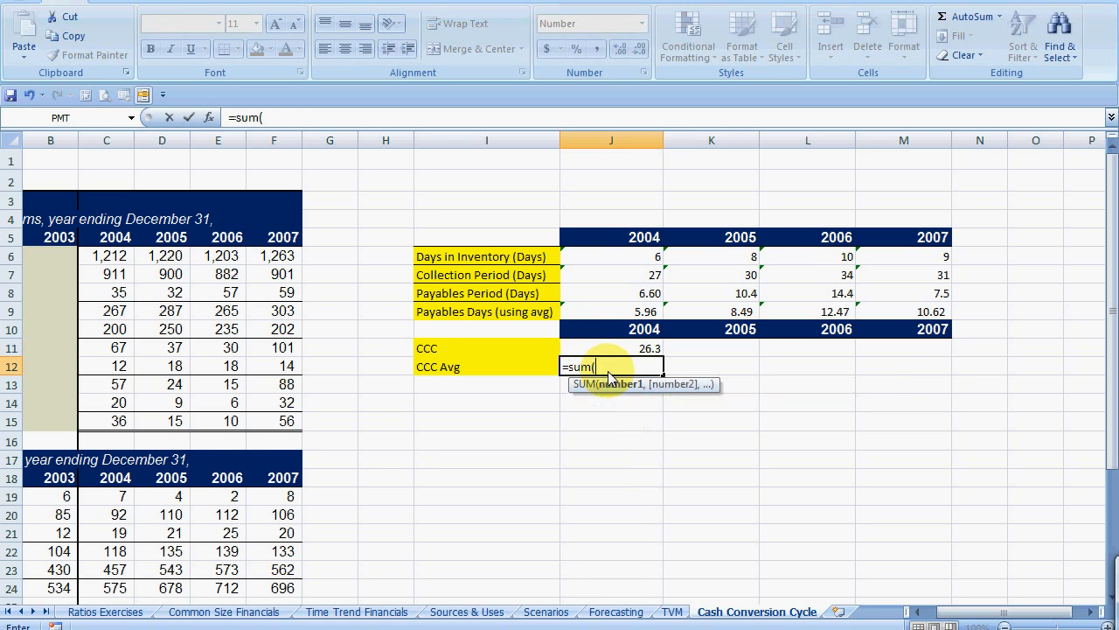
pyautogui.moveTo(612, 255); pyautogui.dragTo(612, 274)
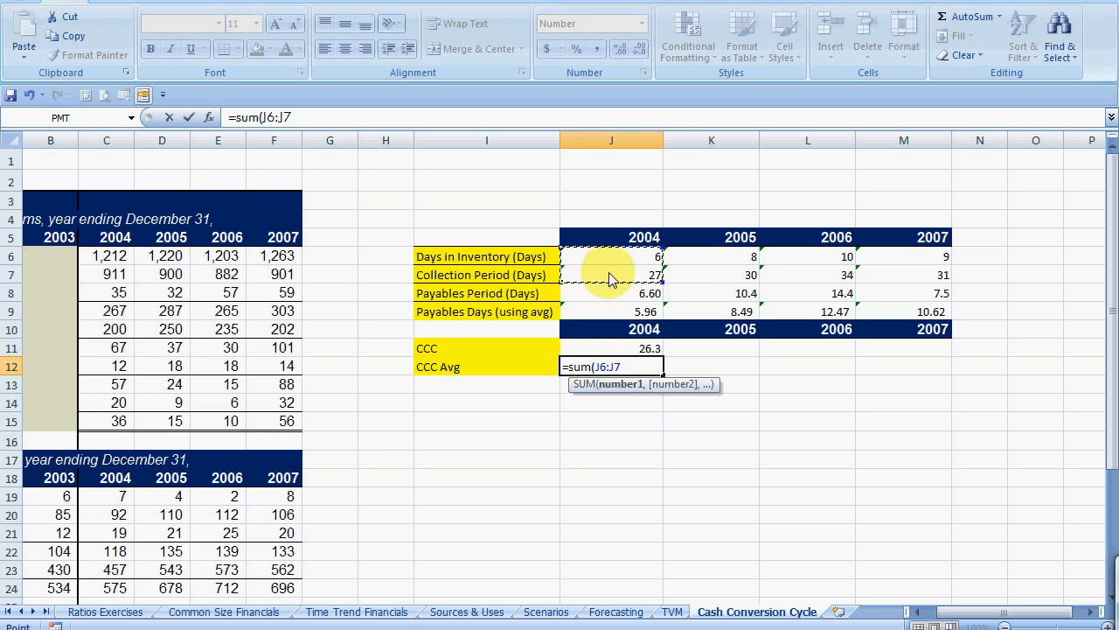
pyautogui.write(')-')
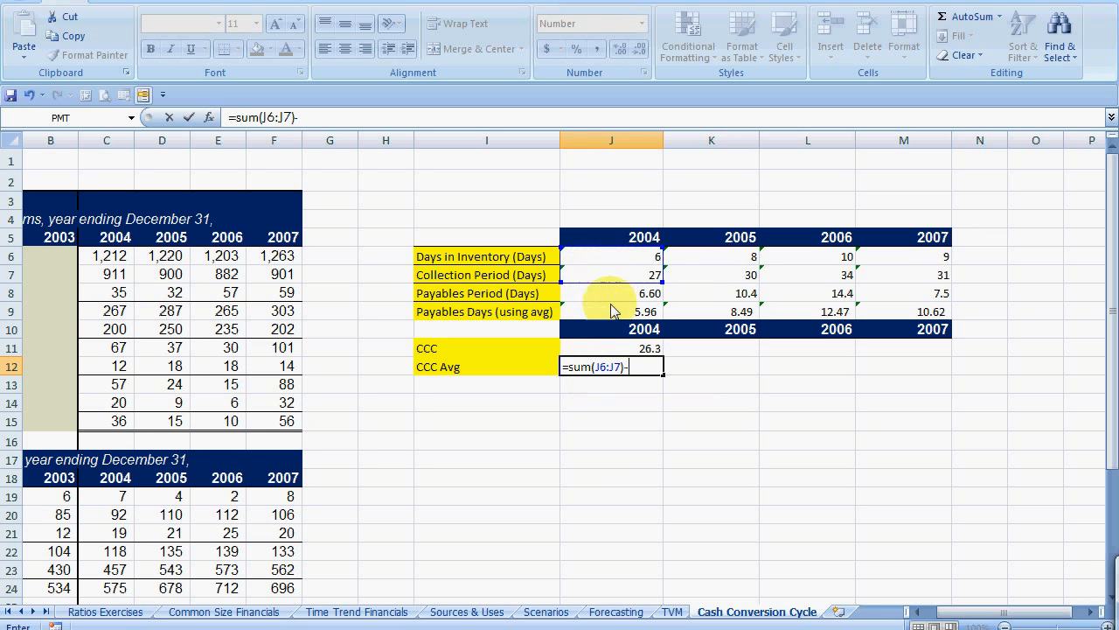
pyautogui.click(612, 311)
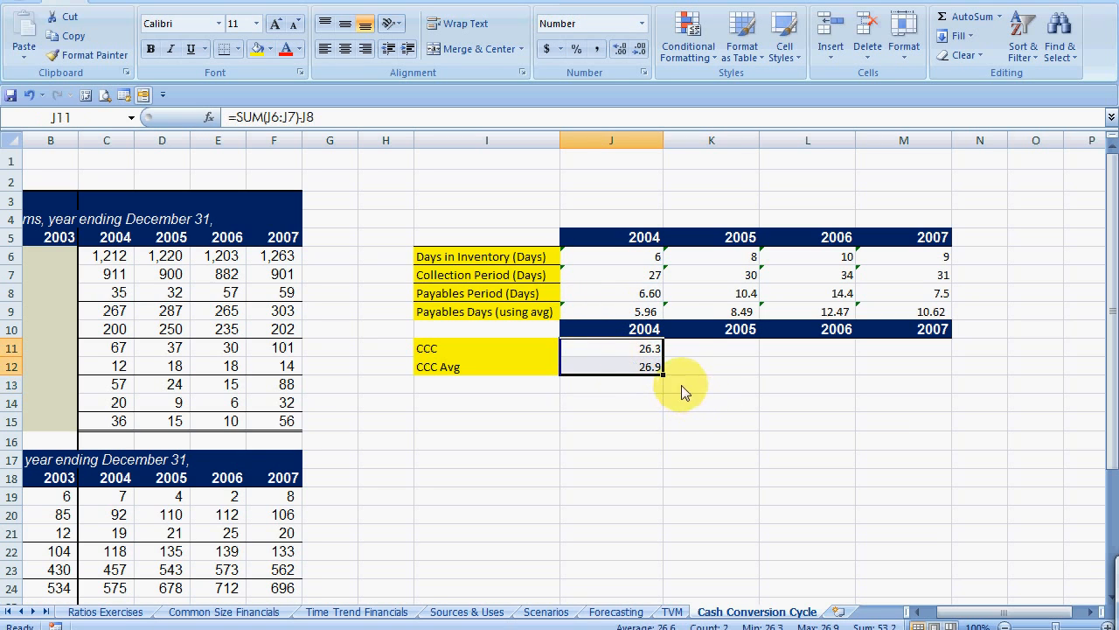
# Show the 2004 CCC results and payables figures as whole numbers.
pyautogui.click(640, 49)
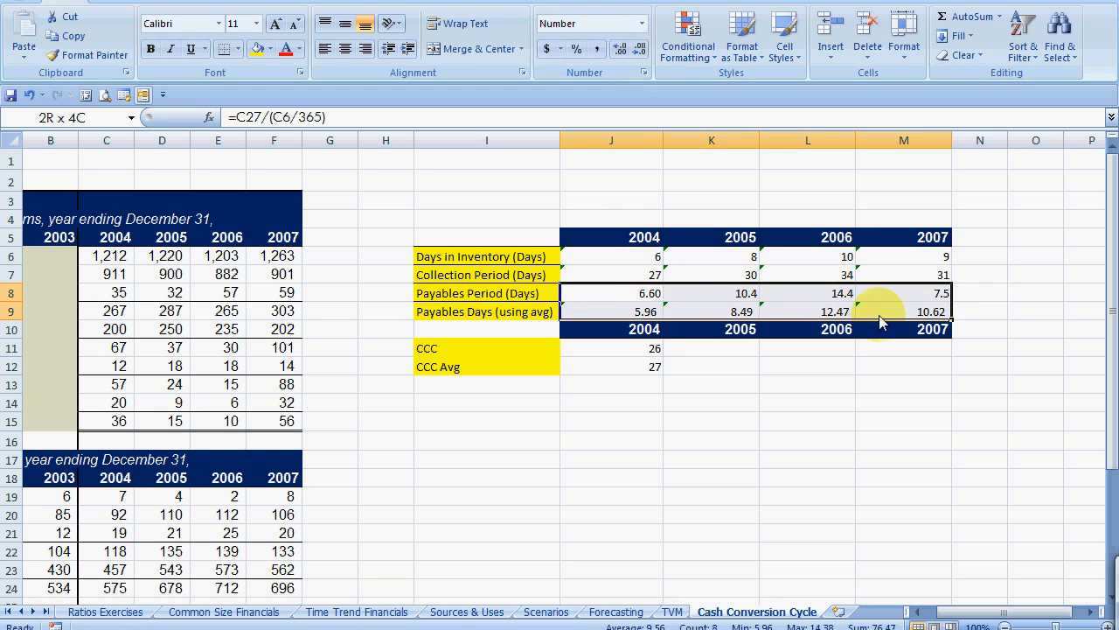
pyautogui.click(638, 49)
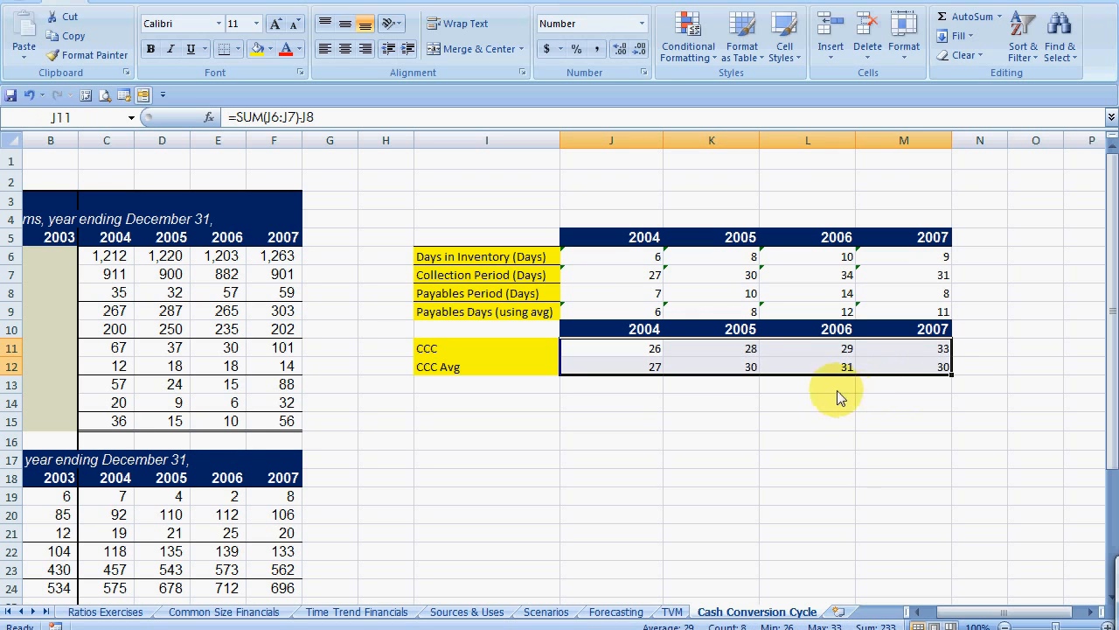
pyautogui.moveTo(829, 387)
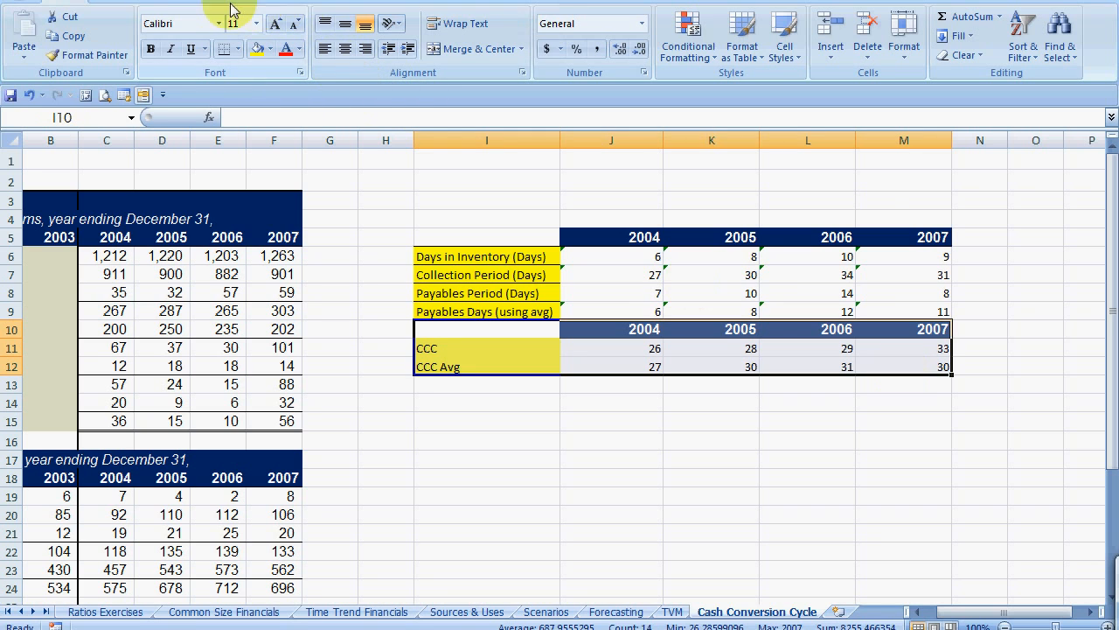
# Insert a 2-D line chart comparing CCC and CCC Avg for 2004–2007.
pyautogui.click(389, 79)
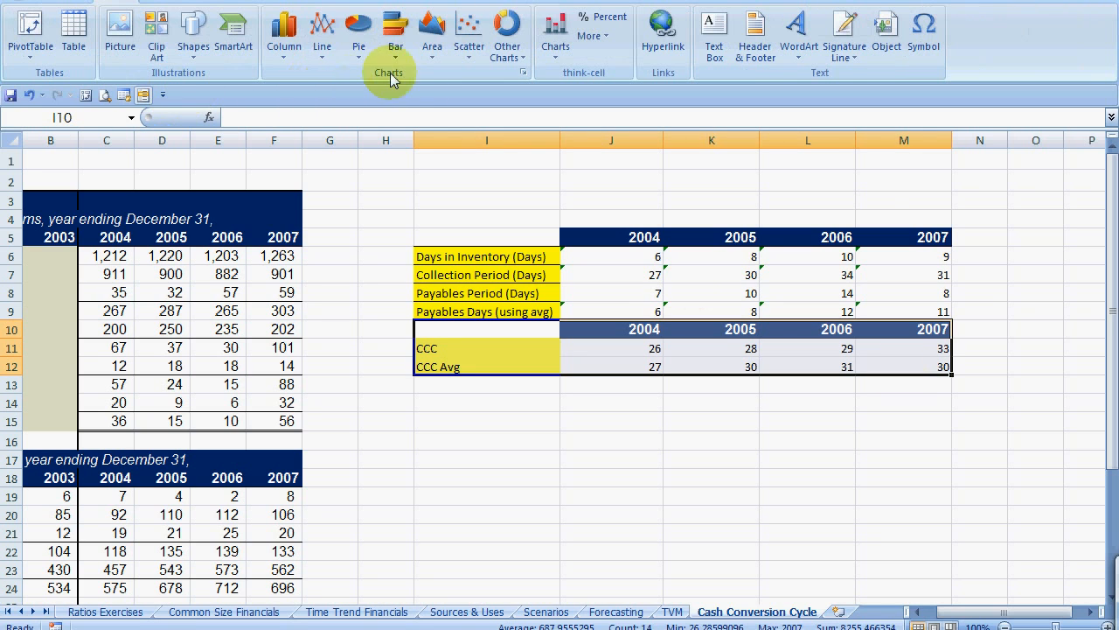
pyautogui.click(322, 32)
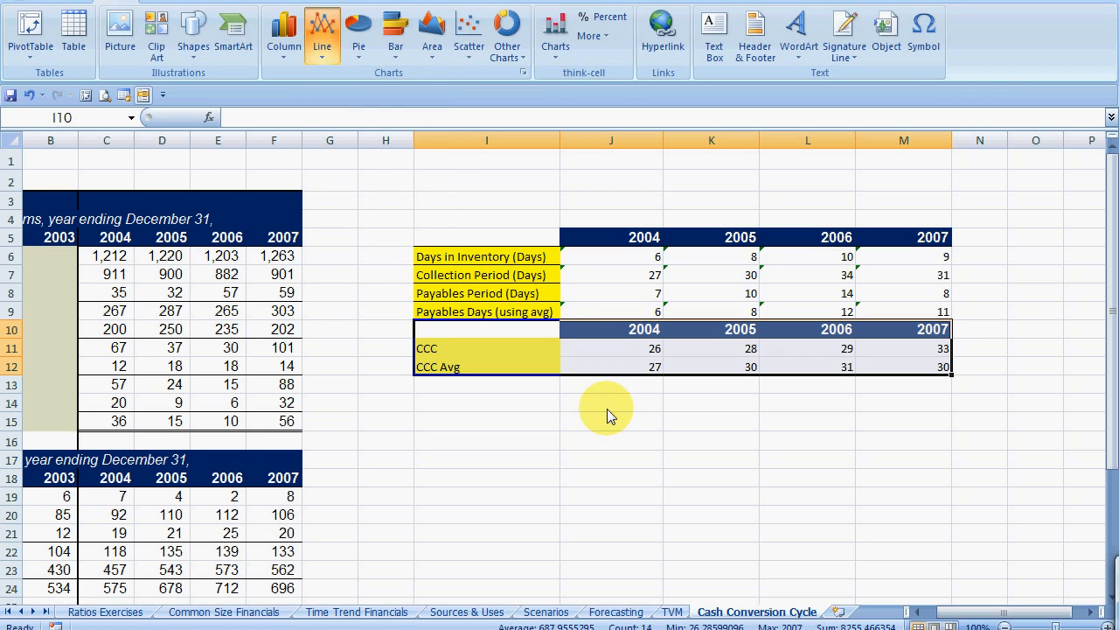
pyautogui.click(321, 31)
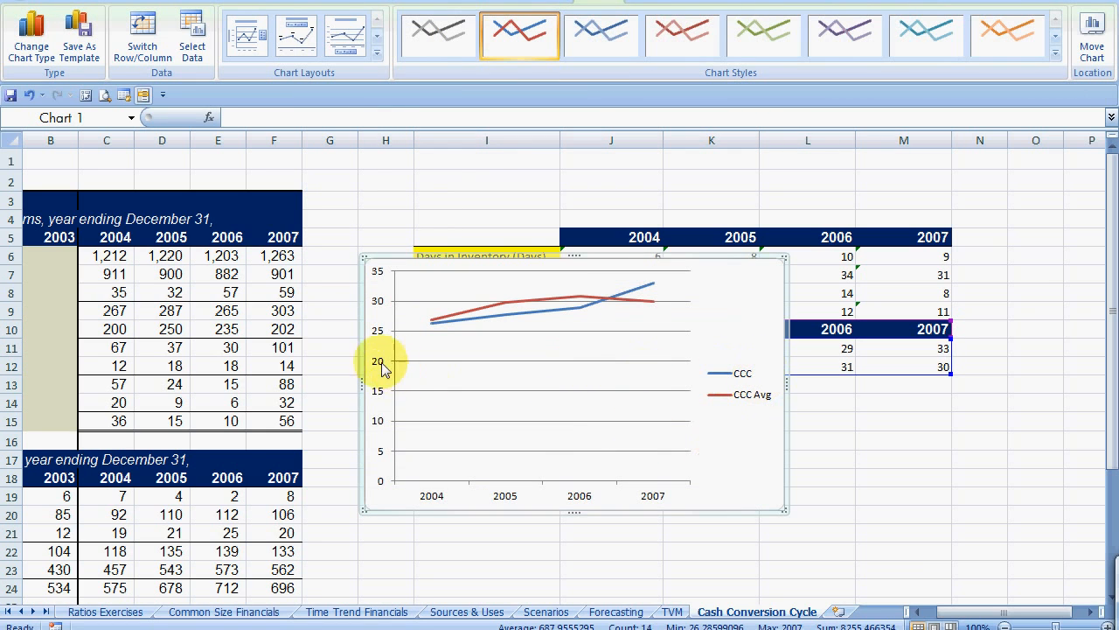
pyautogui.rightClick(381, 361)
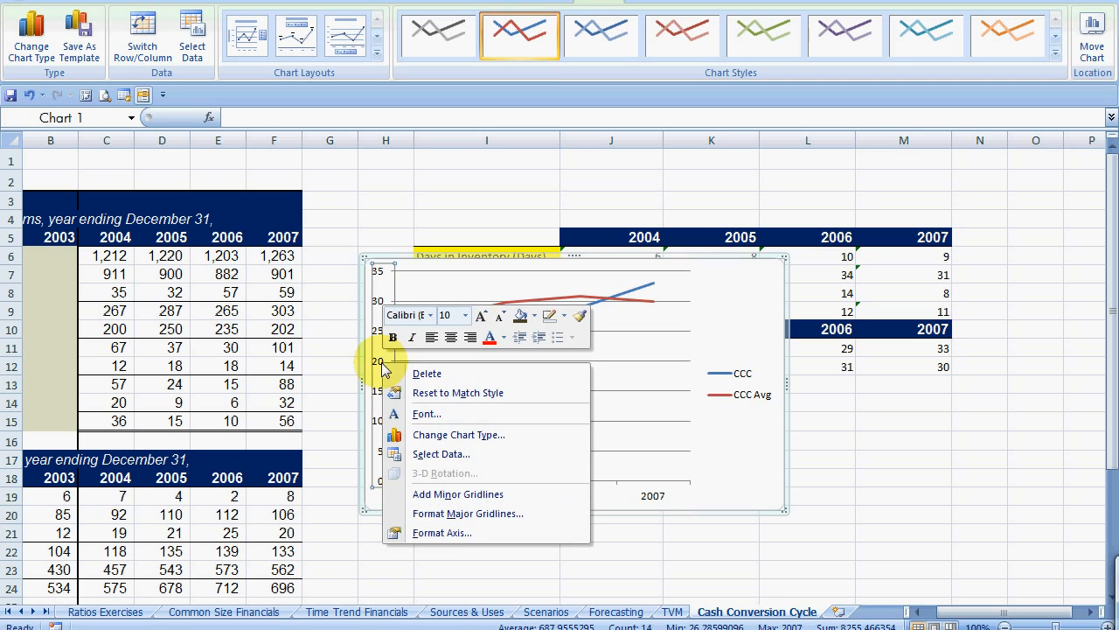
pyautogui.moveTo(486, 534)
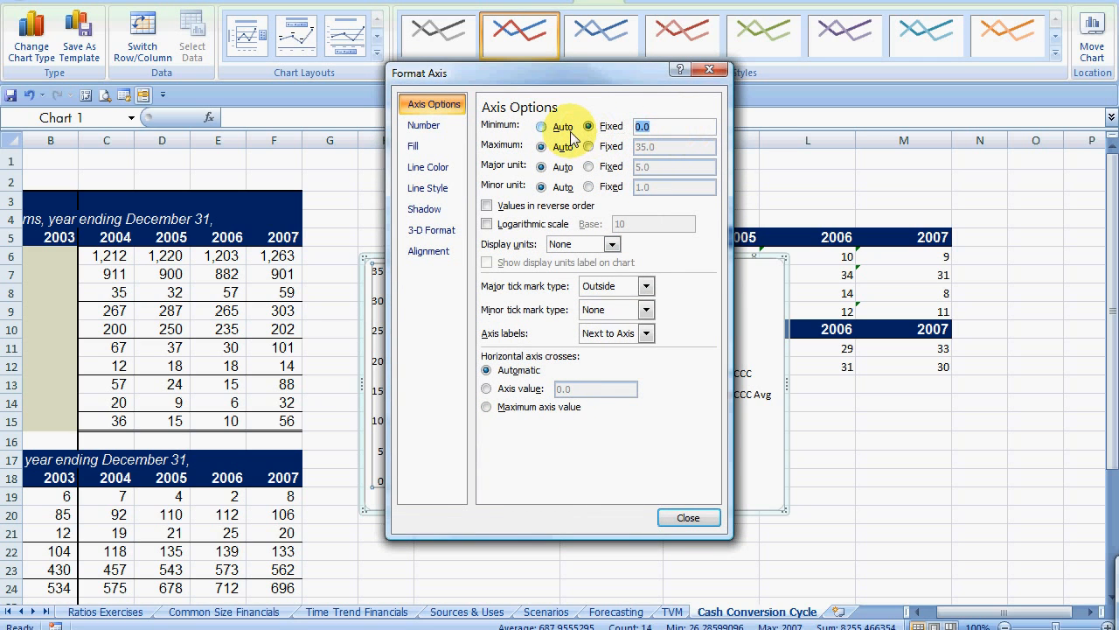
# Apply the vertical axis settings so it spans 24 to 34 and select the CCC Avg line.
pyautogui.click(689, 518)
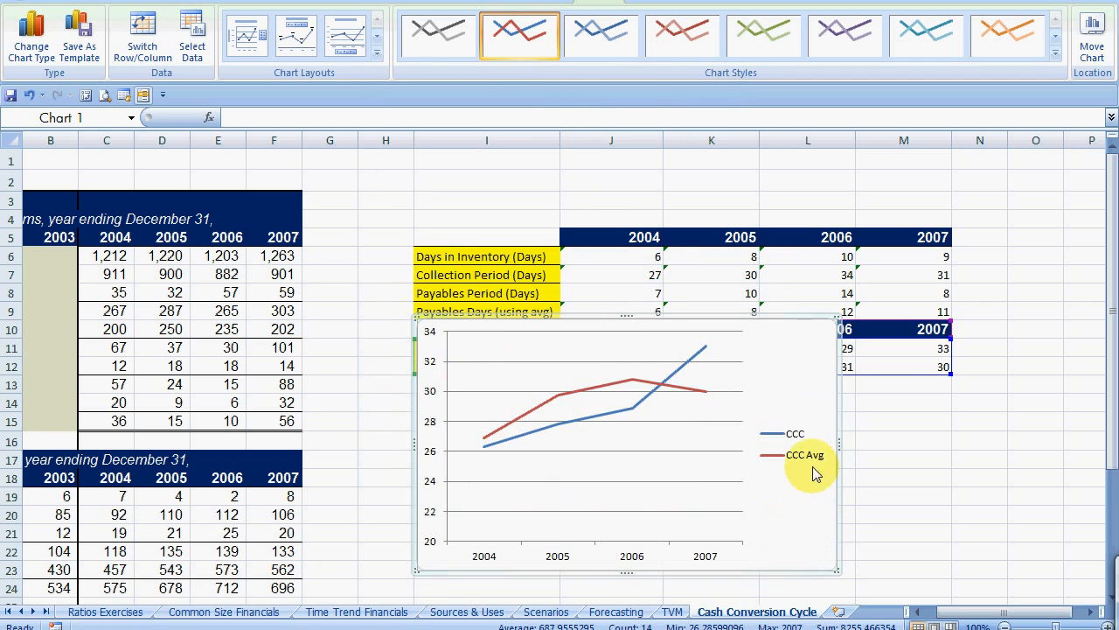
pyautogui.click(633, 381)
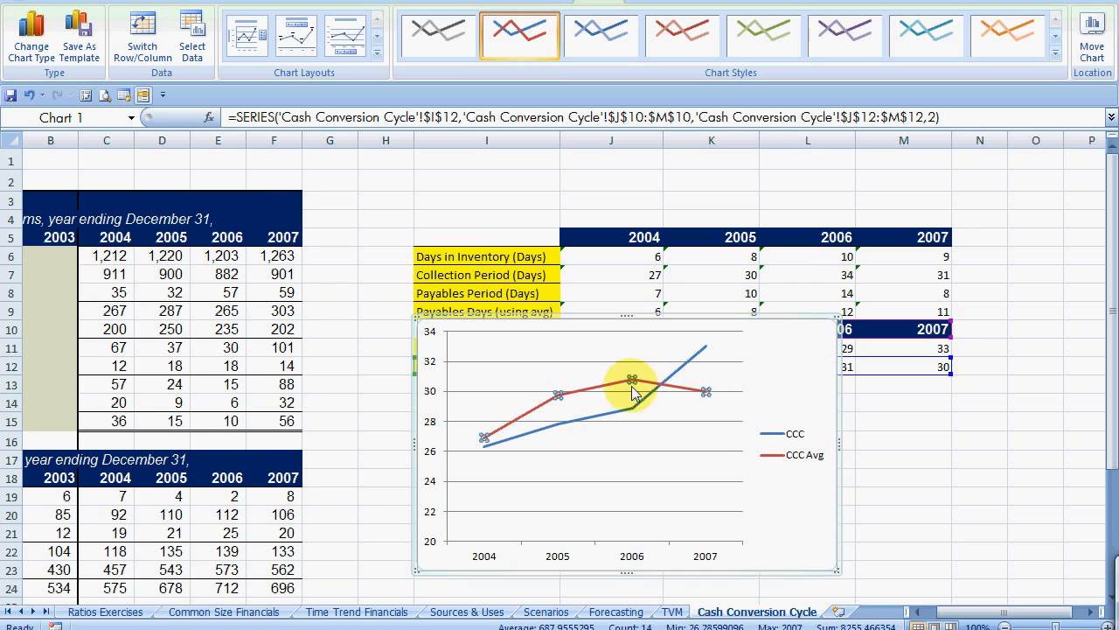
pyautogui.moveTo(638, 389)
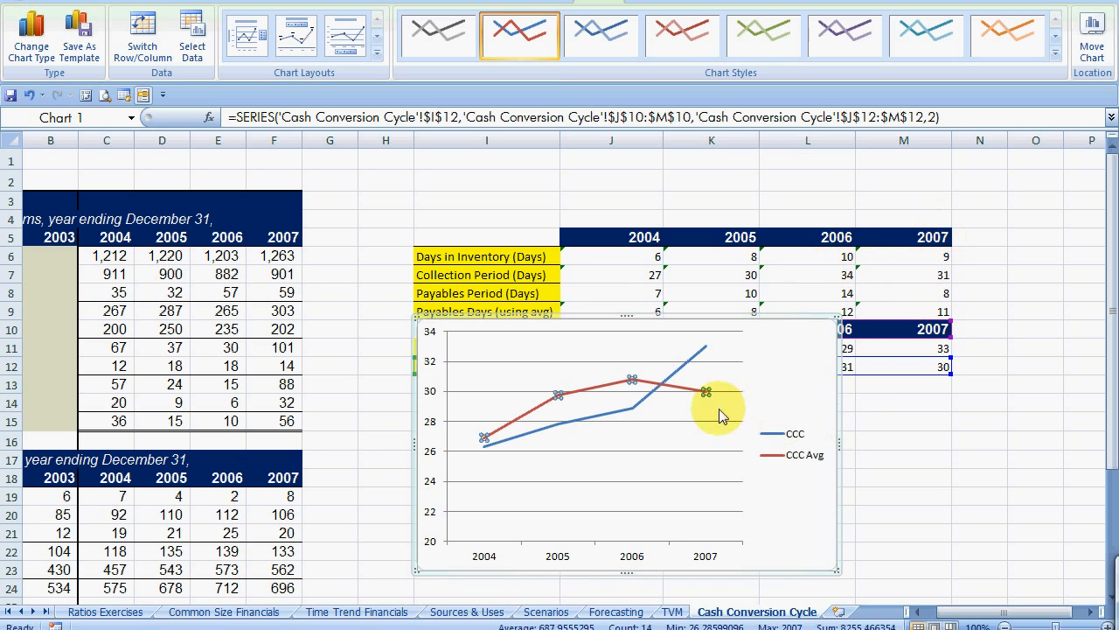
pyautogui.moveTo(707, 392)
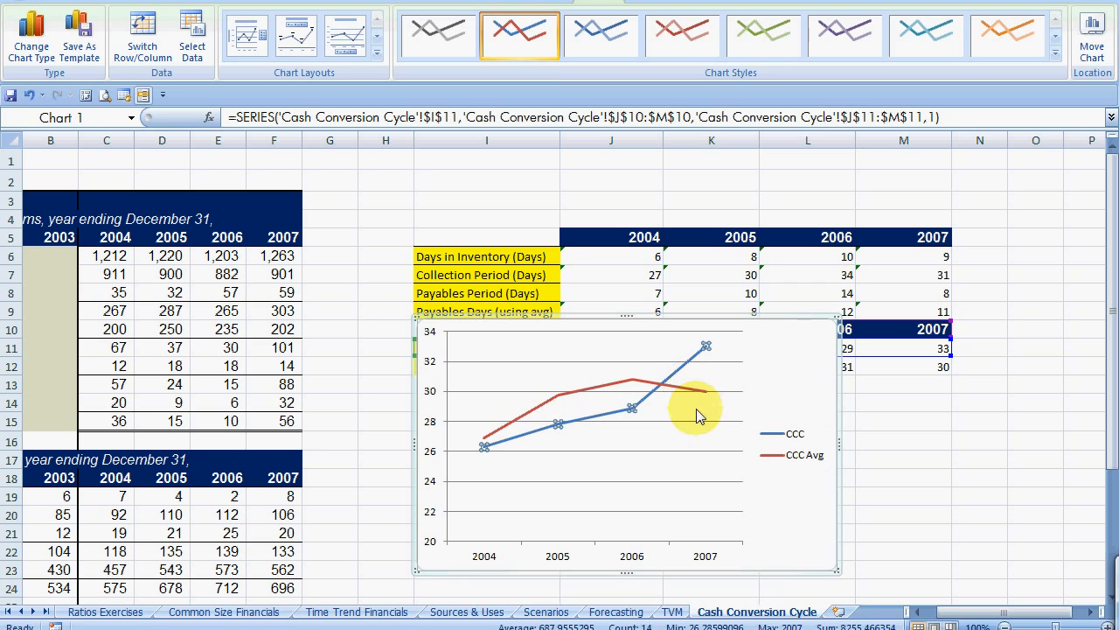
pyautogui.moveTo(584, 455)
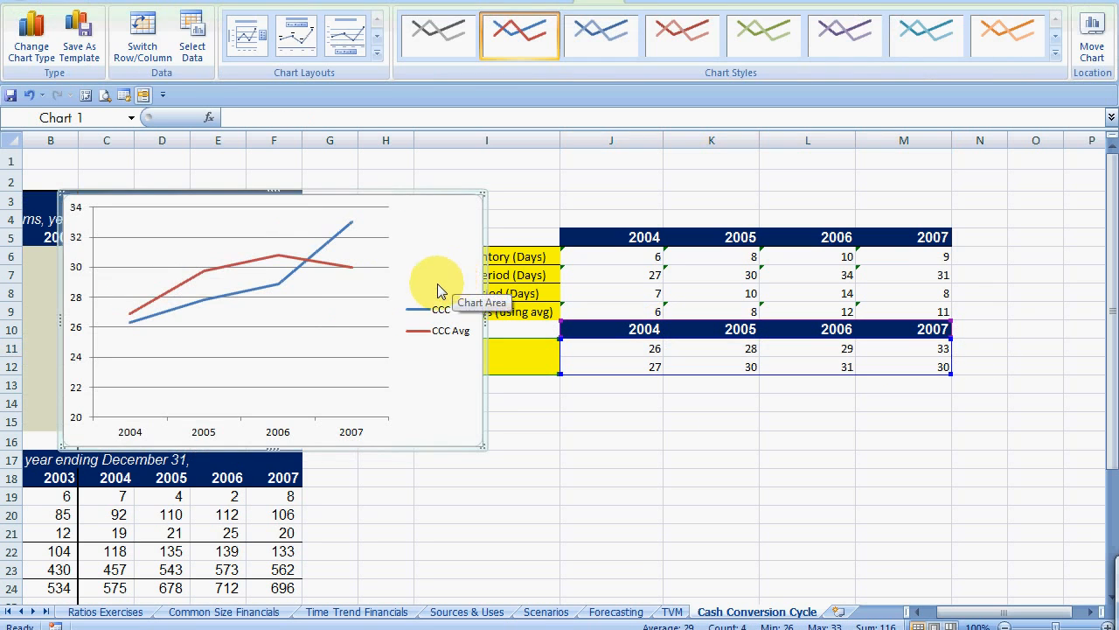
pyautogui.moveTo(638, 385)
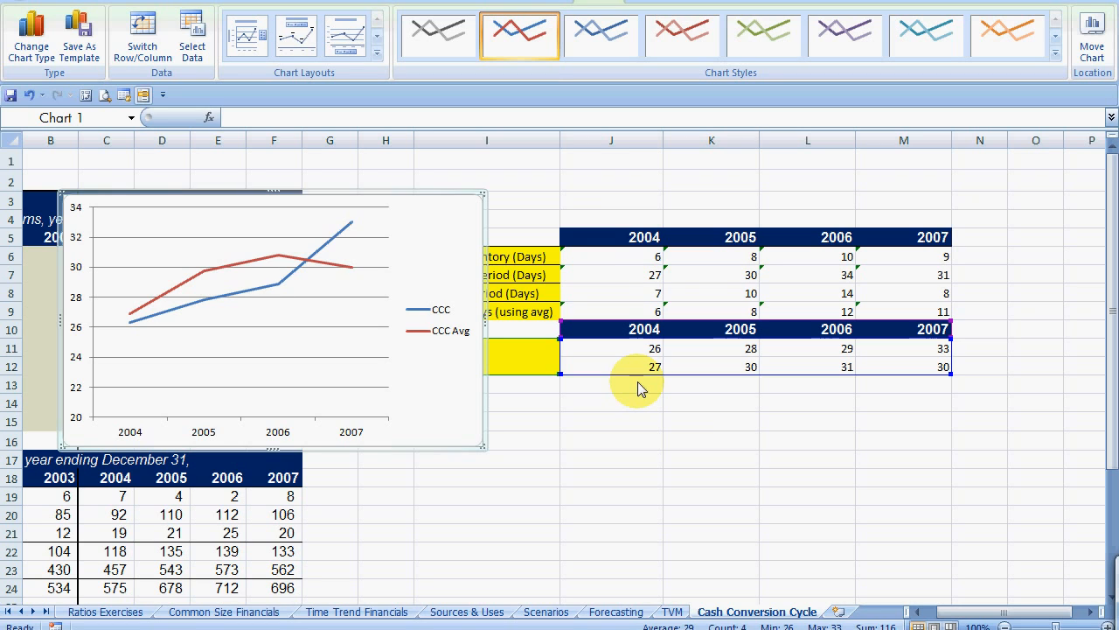
pyautogui.moveTo(423, 262)
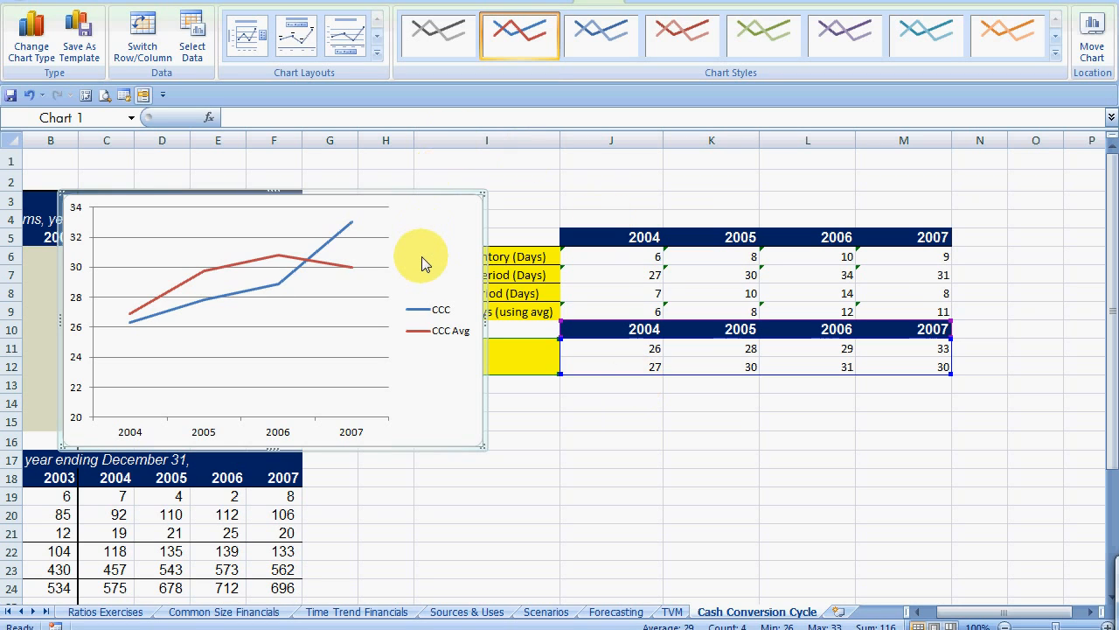
pyautogui.moveTo(424, 262)
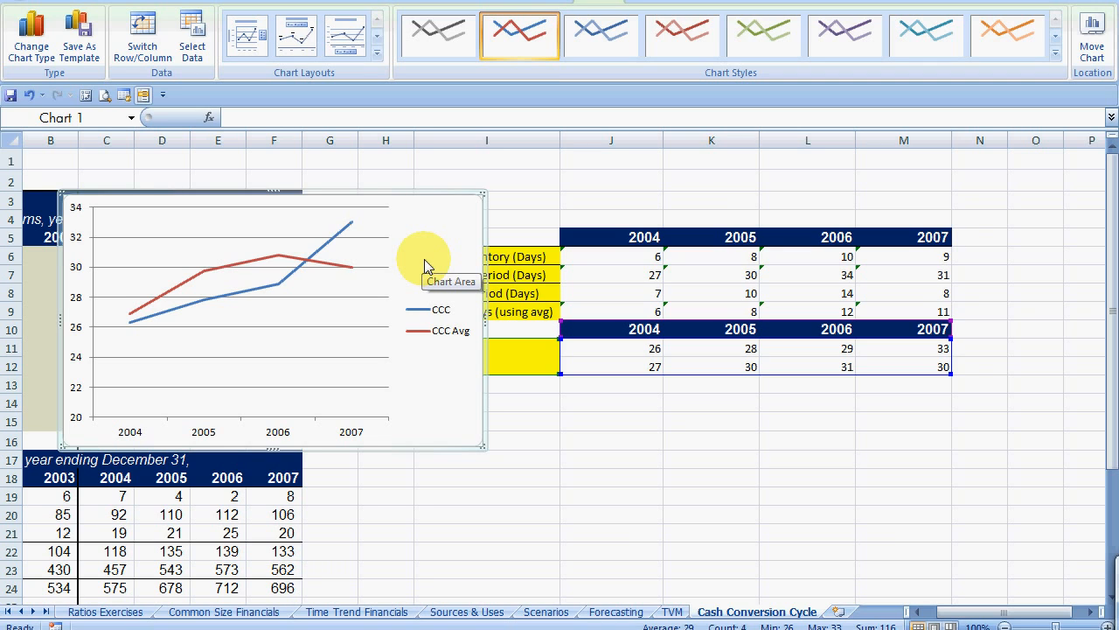
pyautogui.moveTo(429, 266)
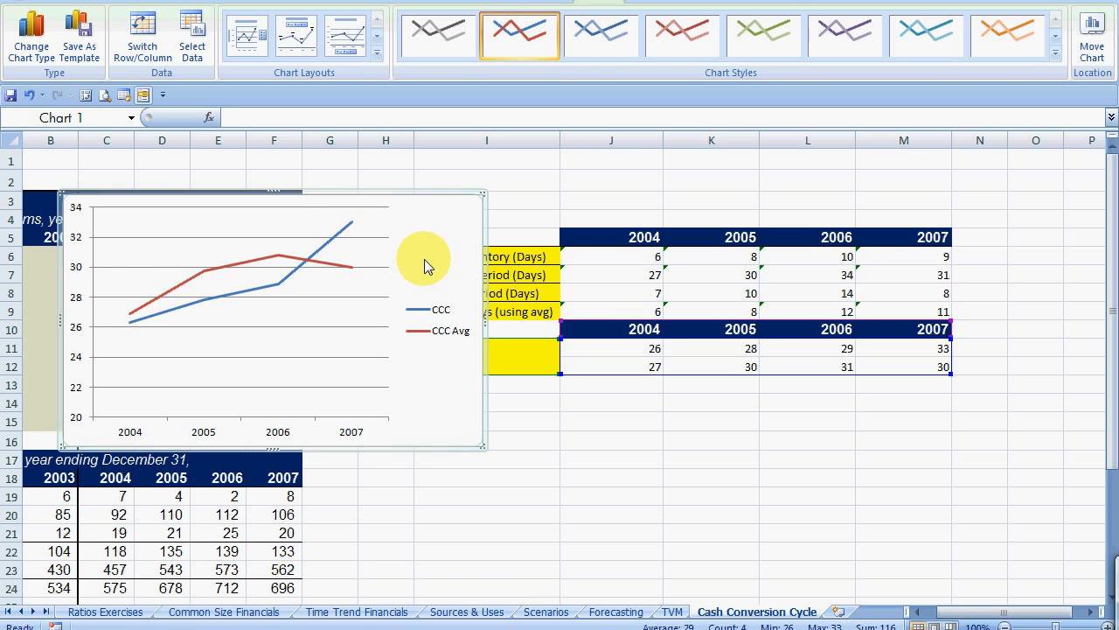